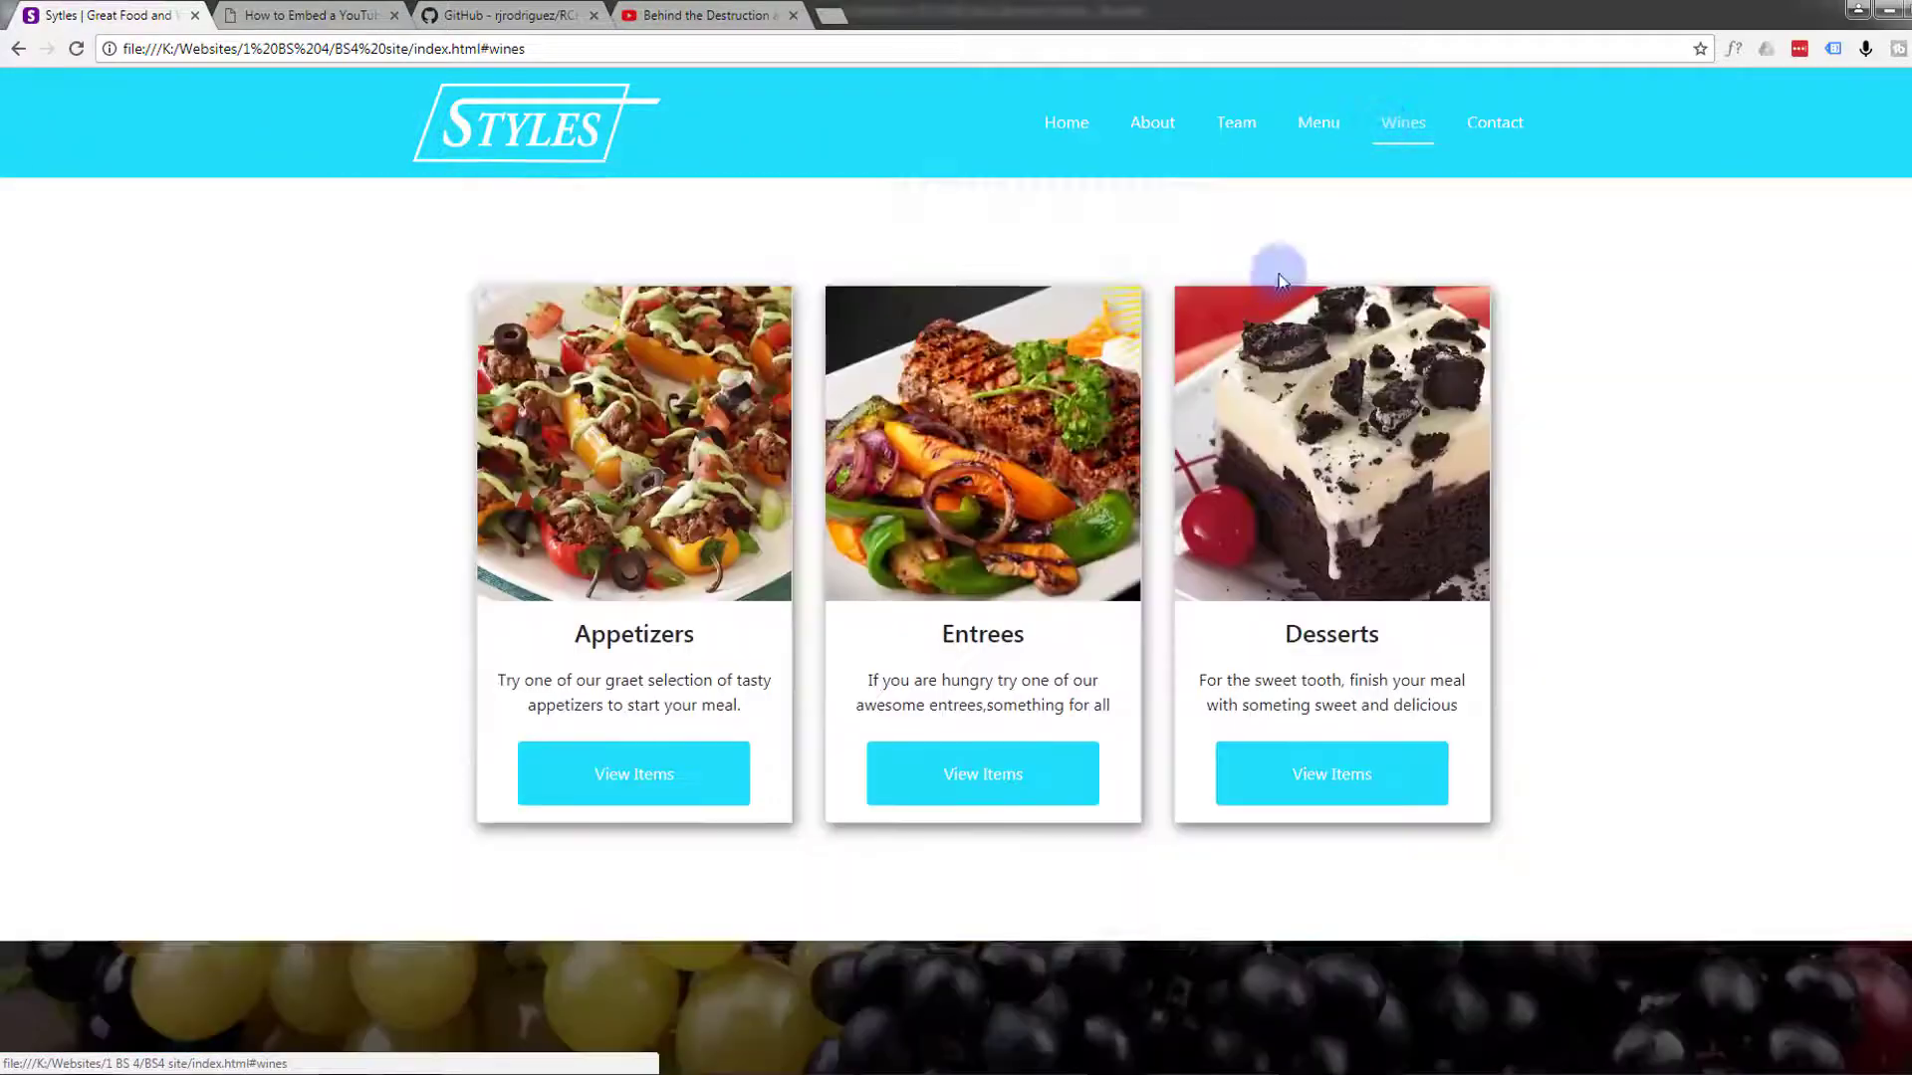
# Scroll to the Taste The Worlds Best section, play the embedded restaurant video and turn its sound down
pyautogui.scroll(-3)
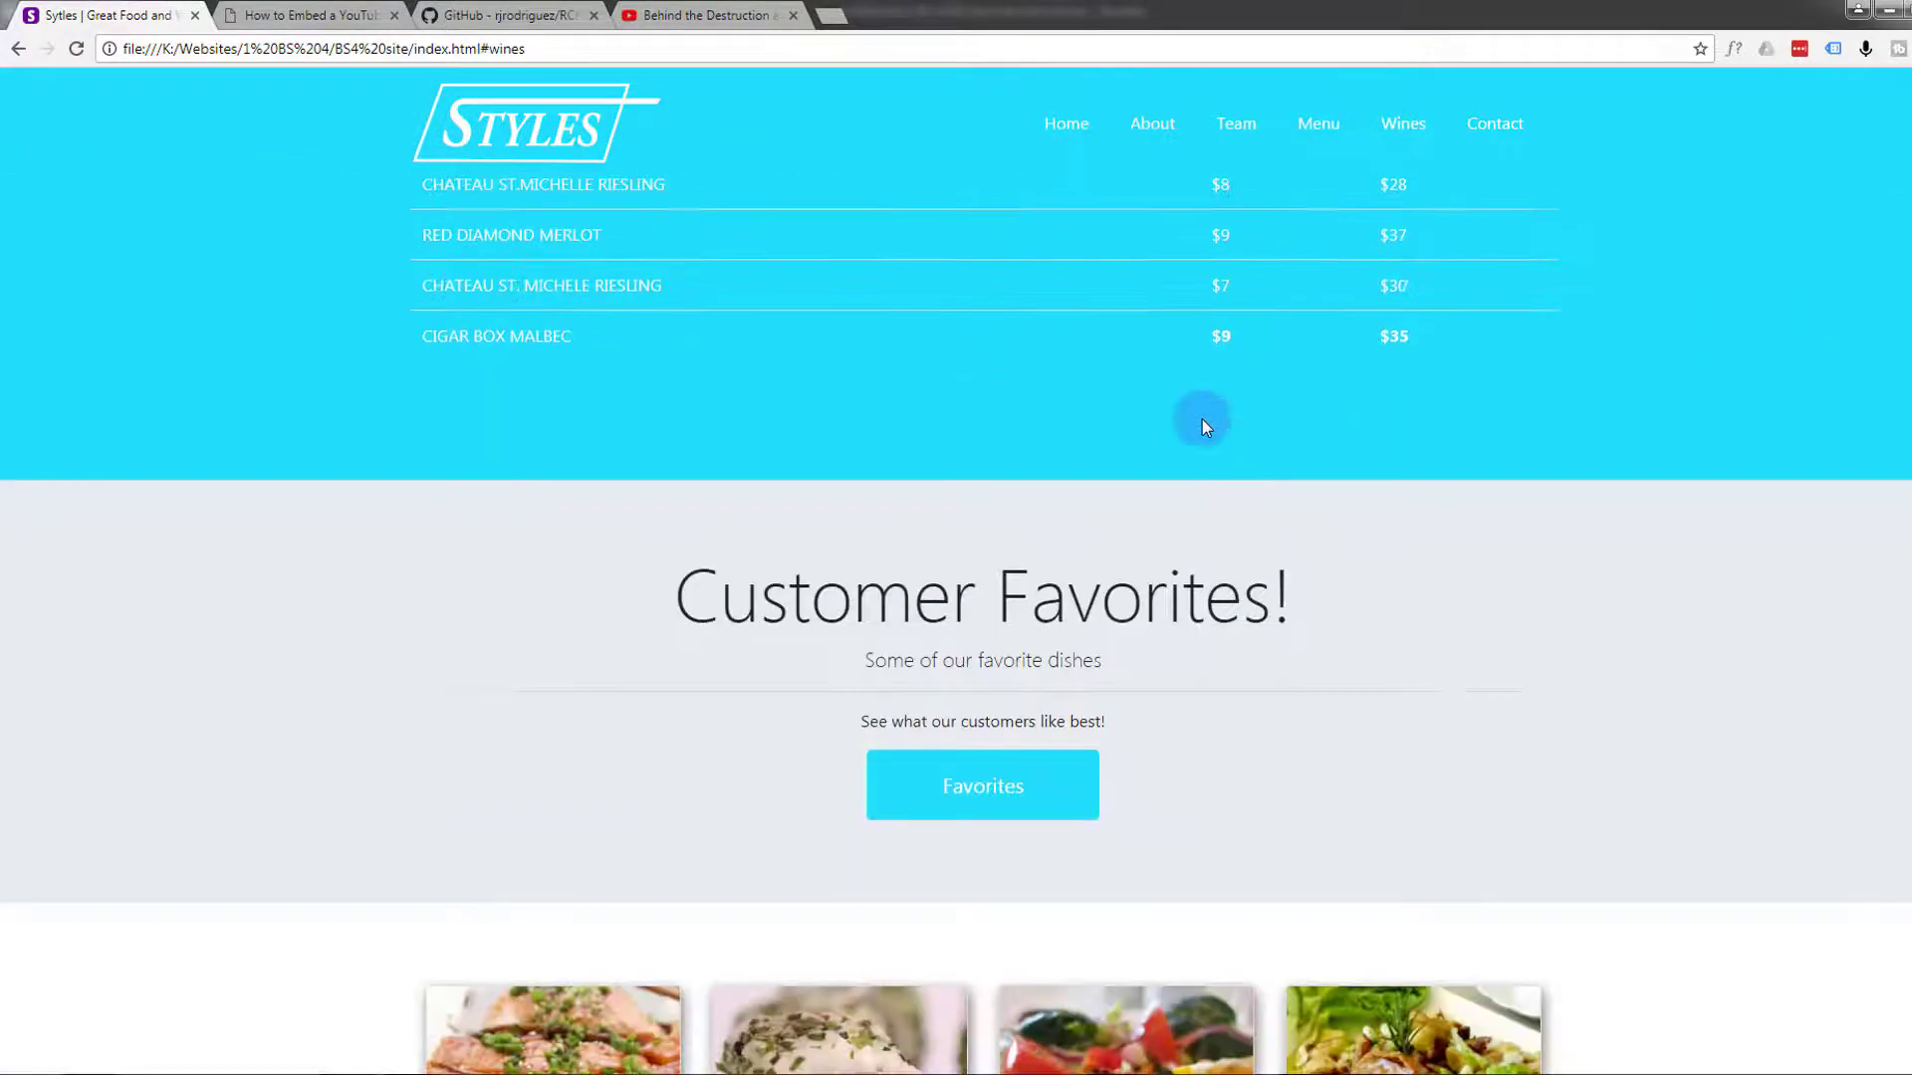
pyautogui.scroll(-3)
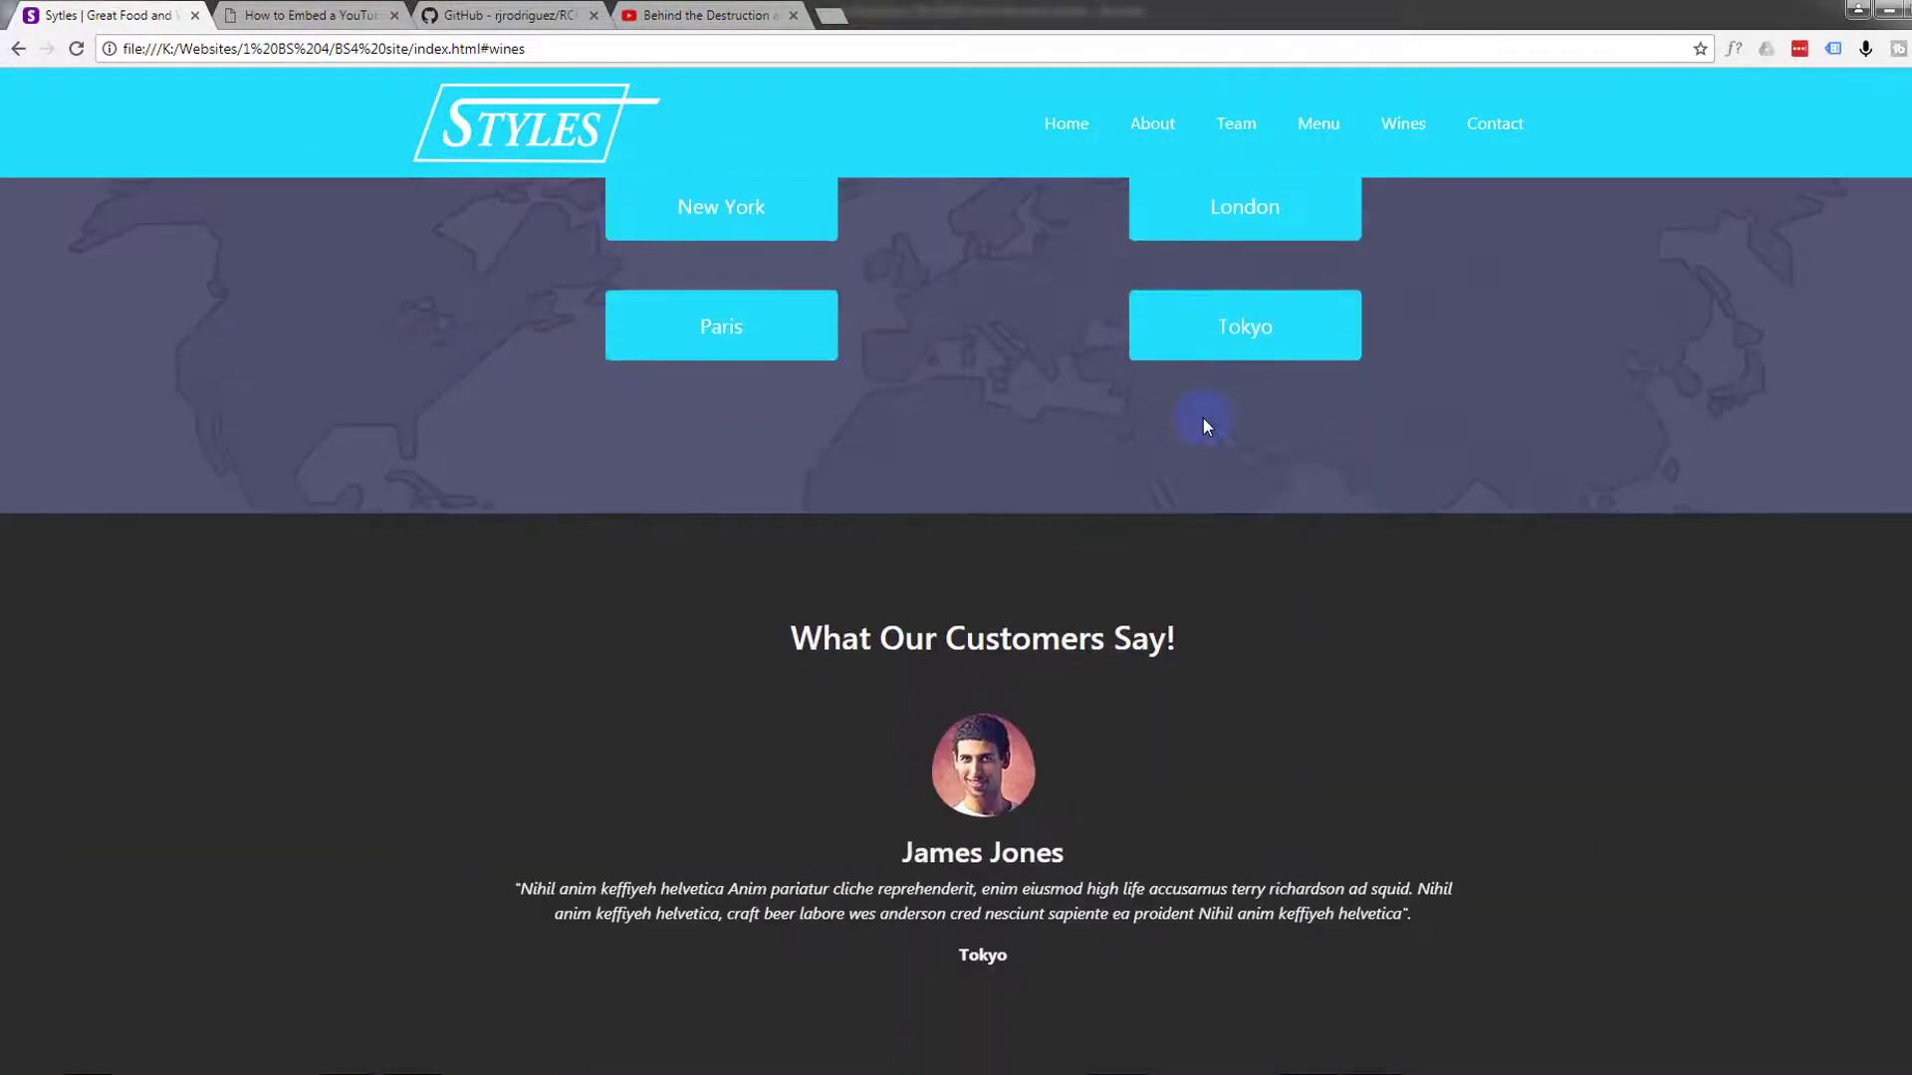
pyautogui.scroll(-3)
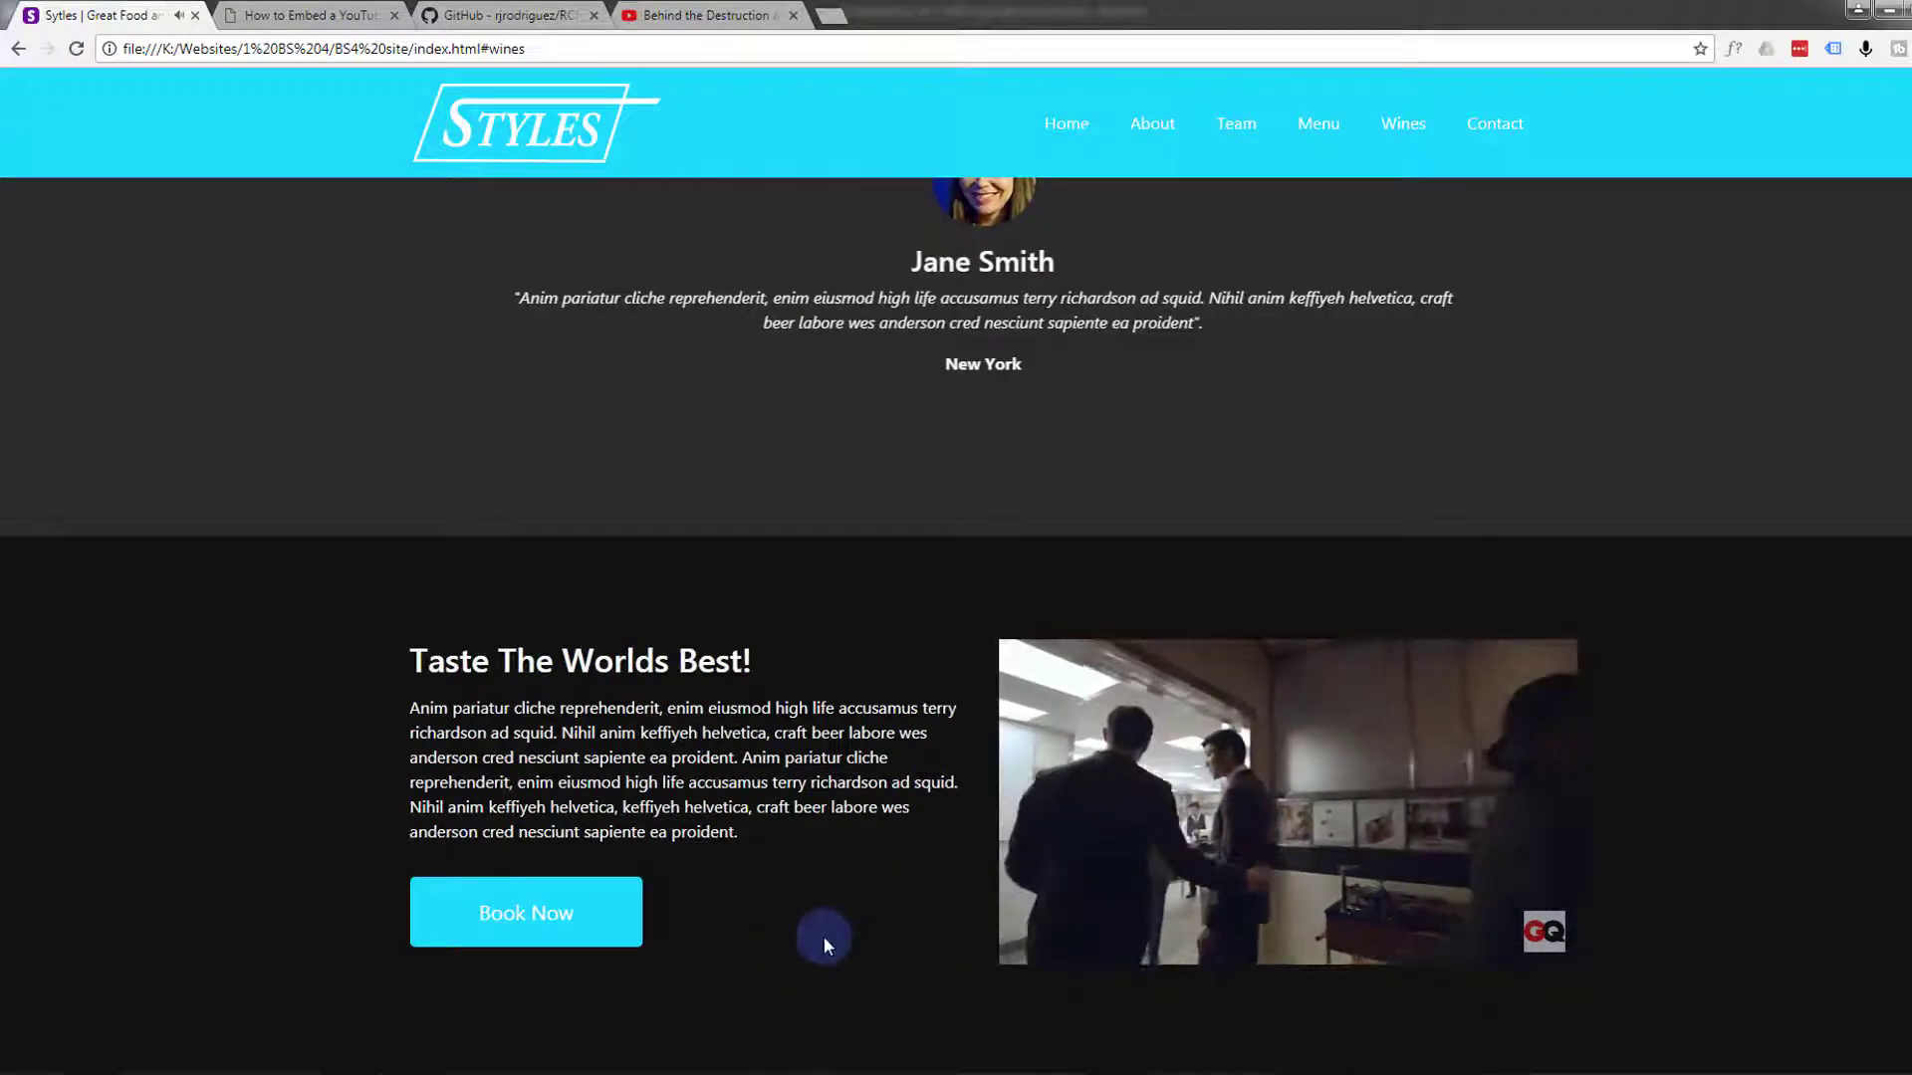
pyautogui.click(1287, 801)
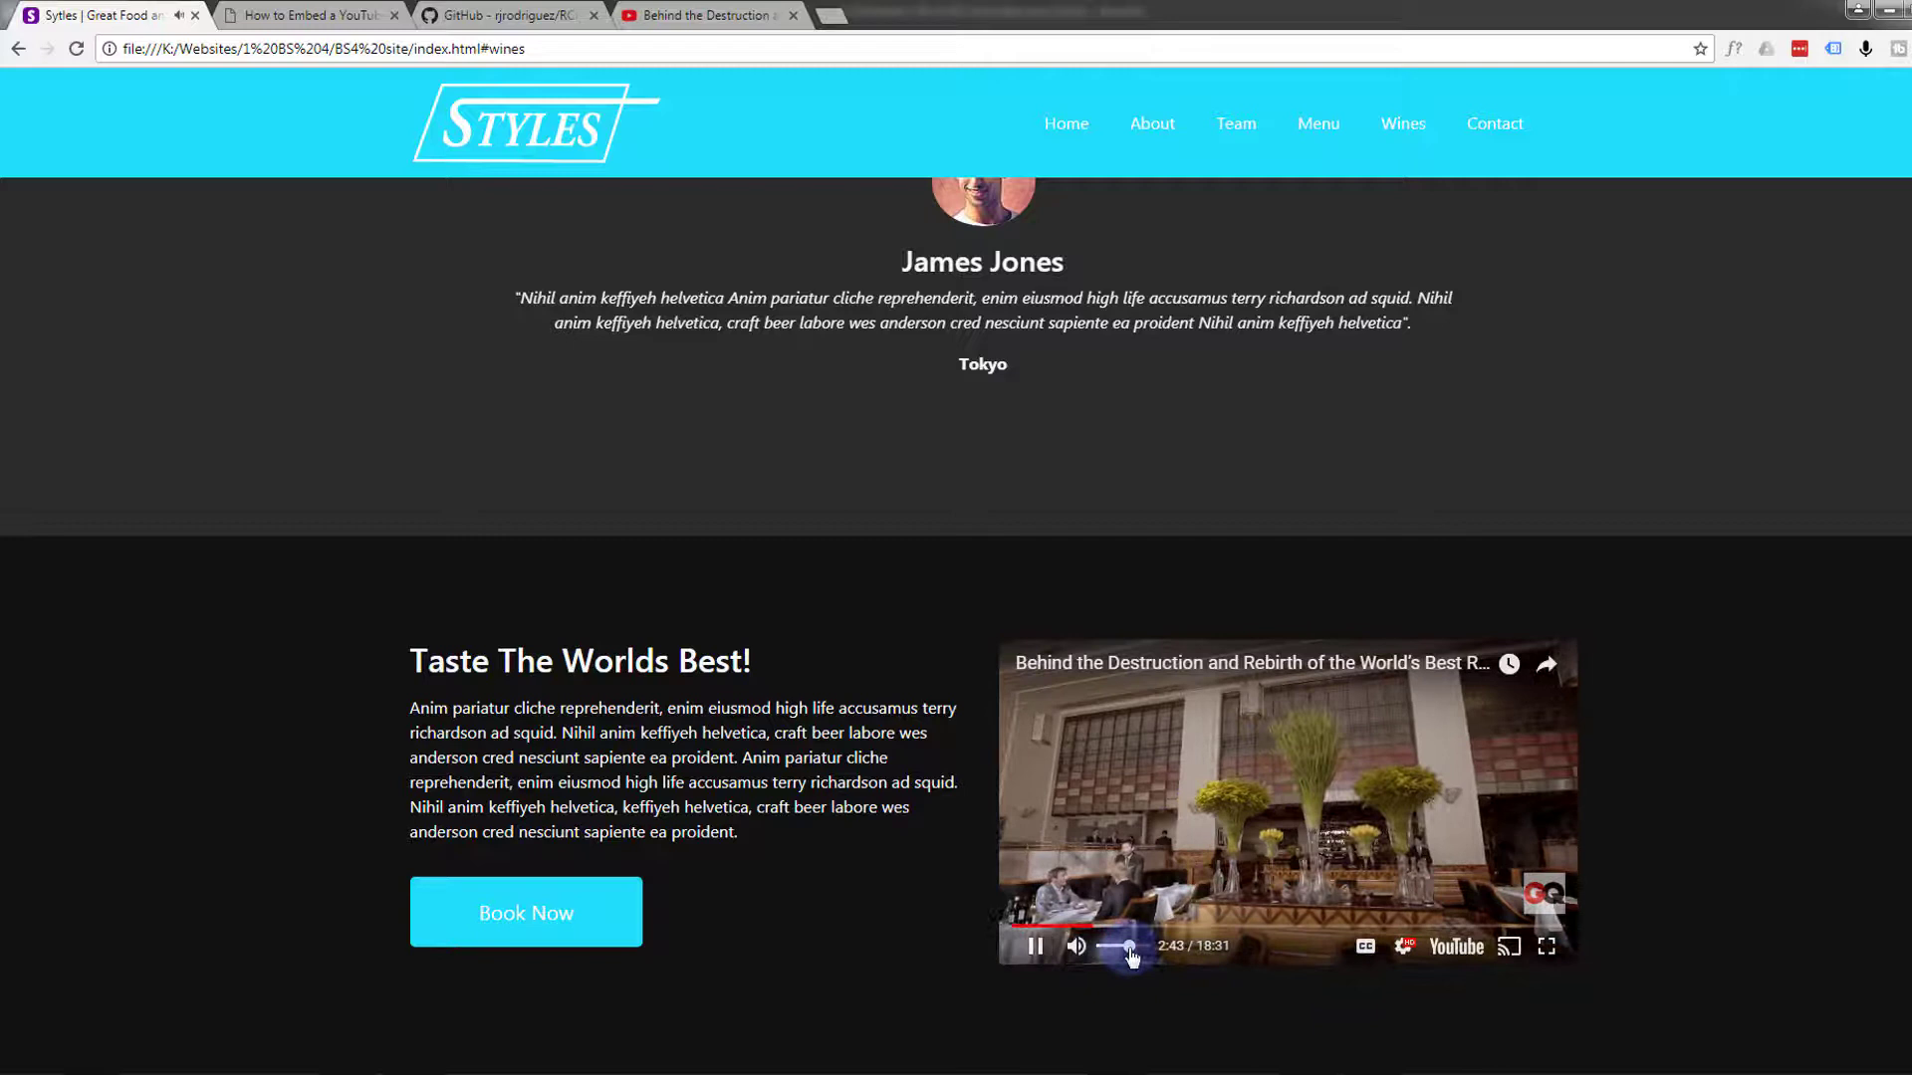
pyautogui.click(1074, 946)
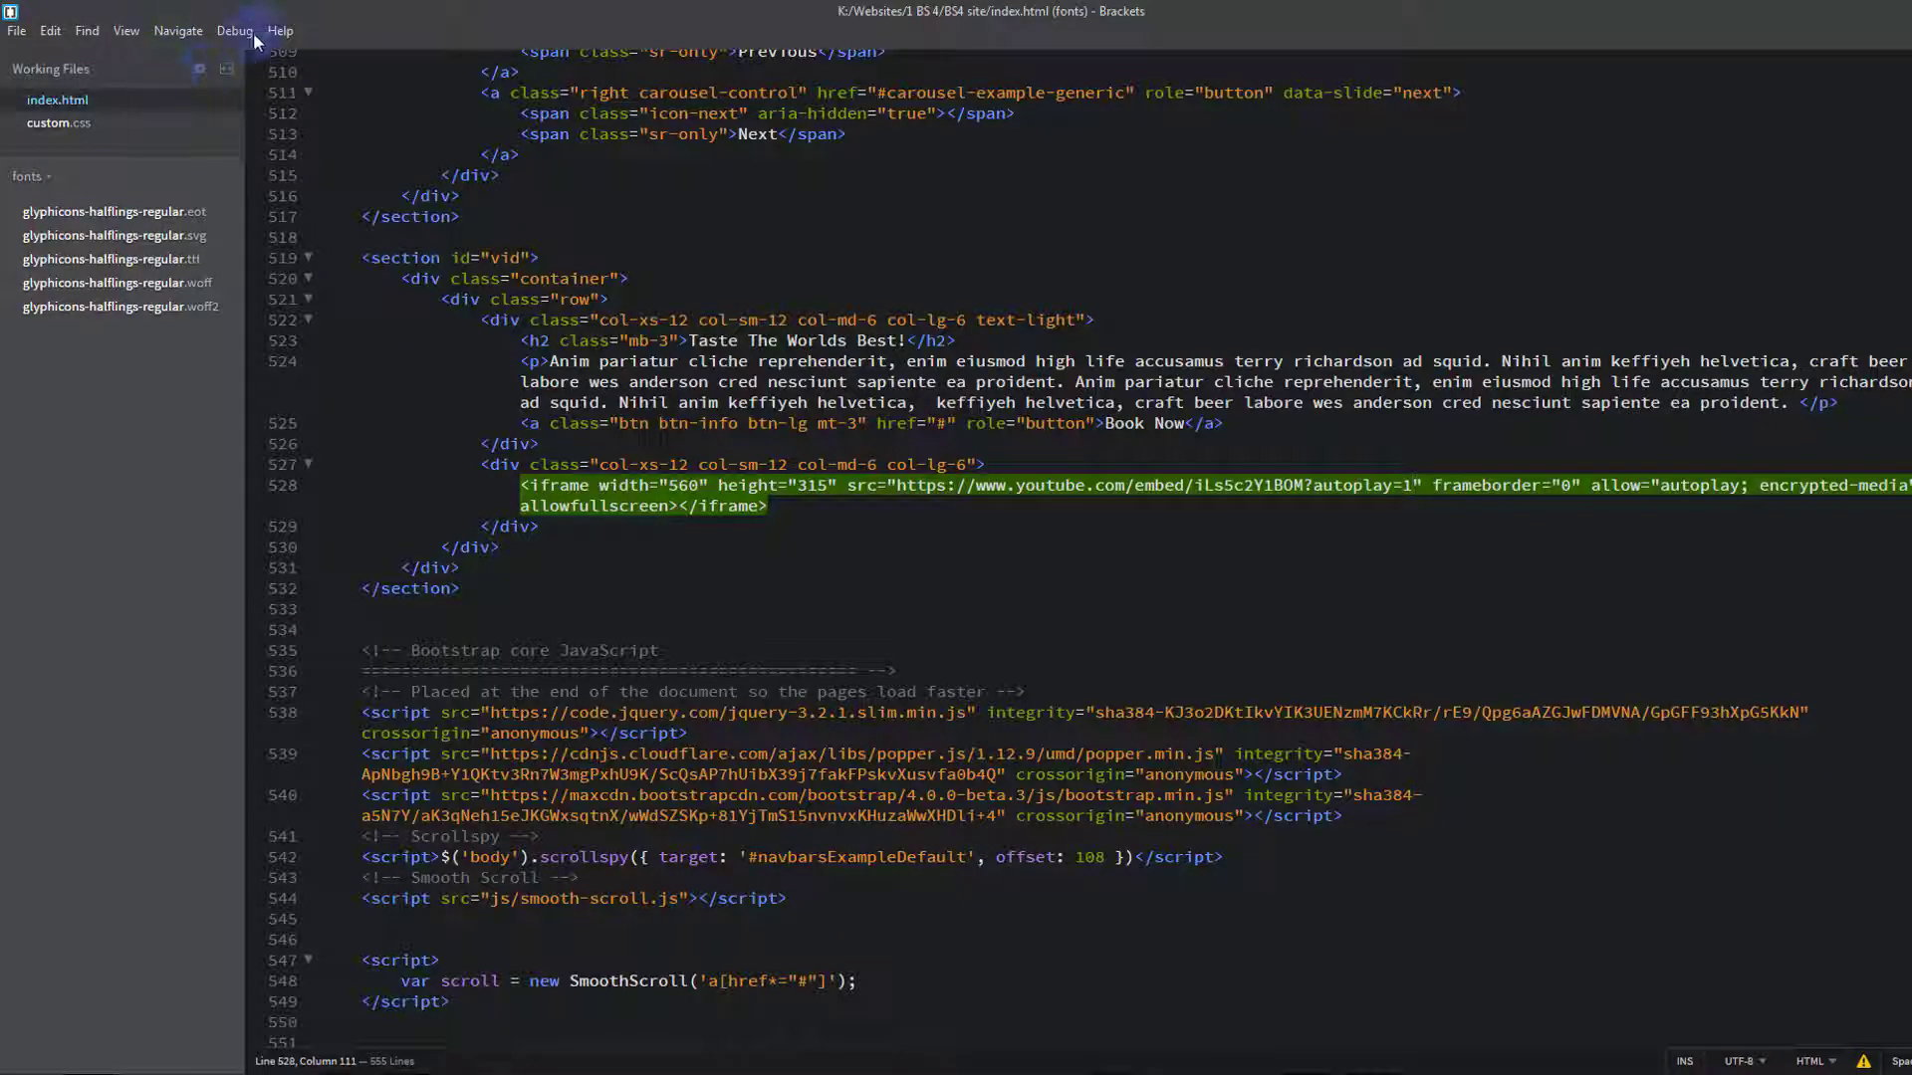
pyautogui.moveTo(345, 26)
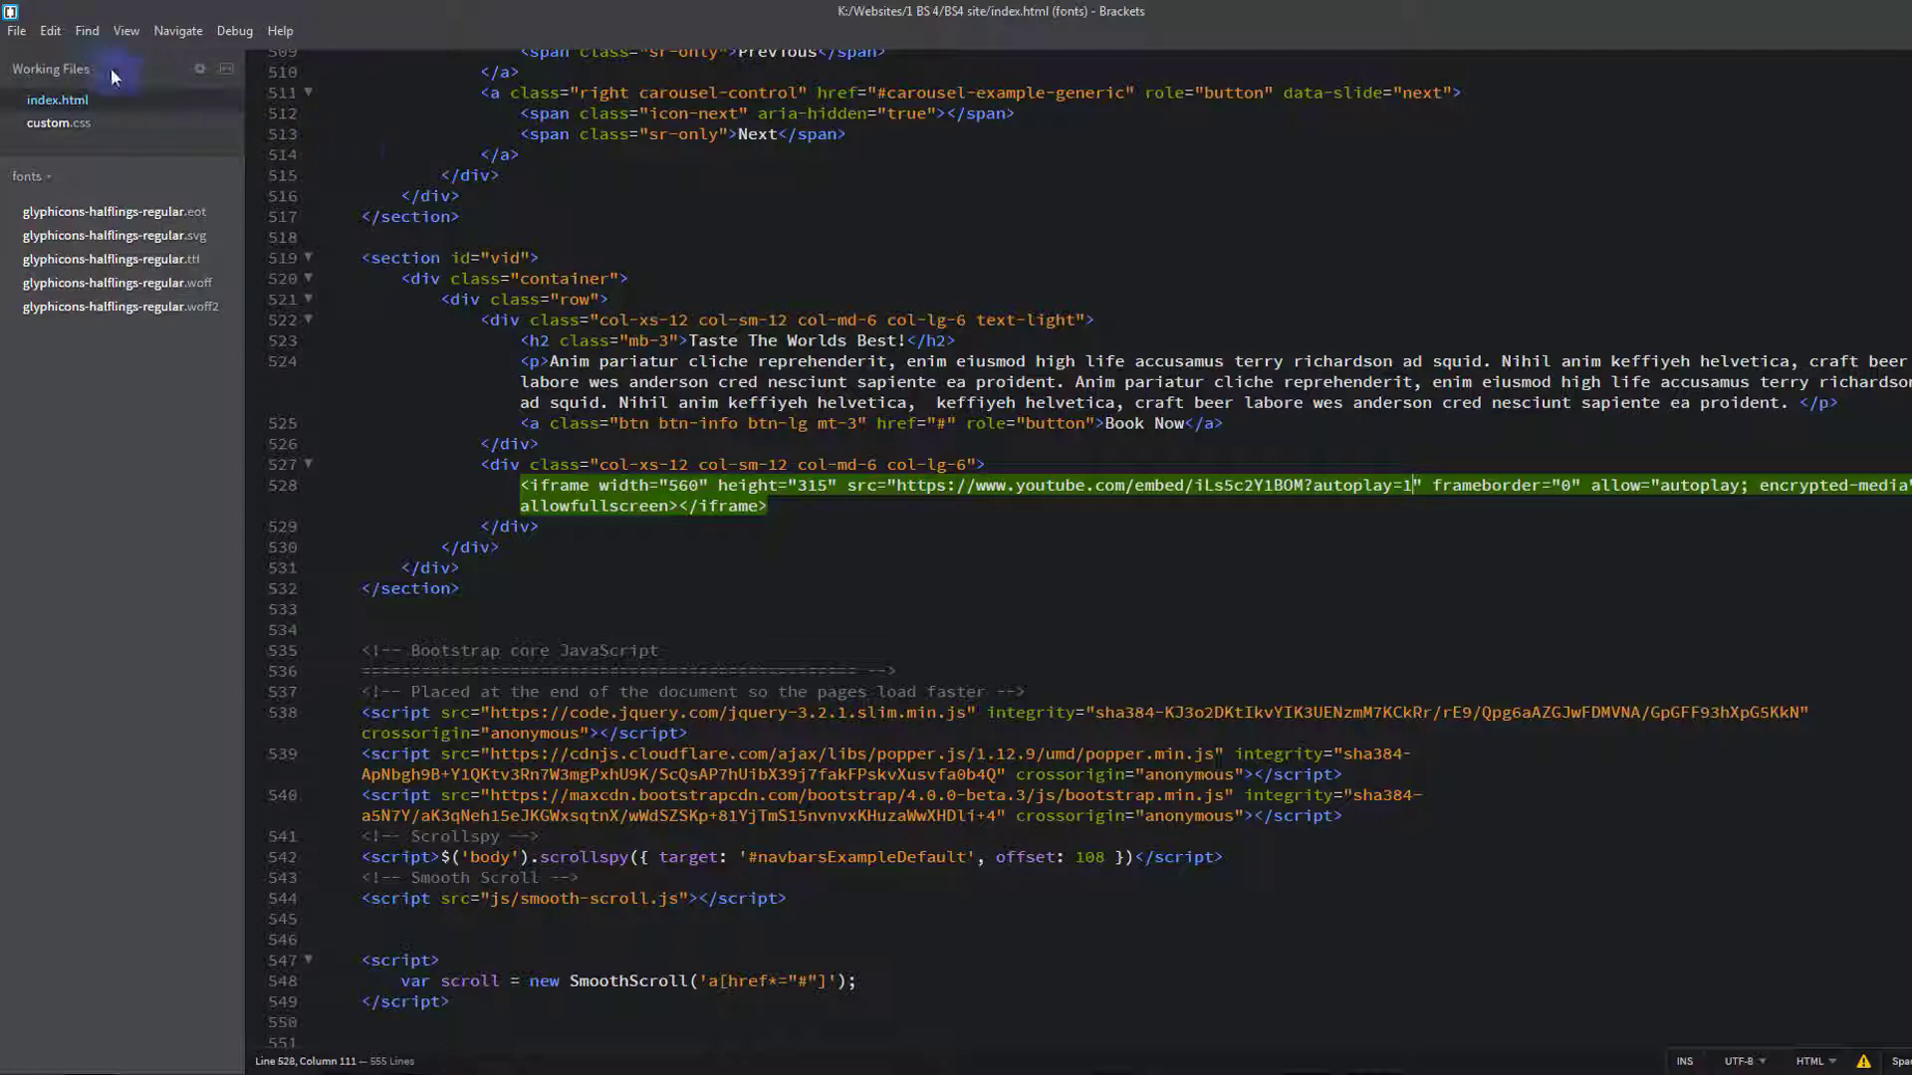
pyautogui.click(18, 30)
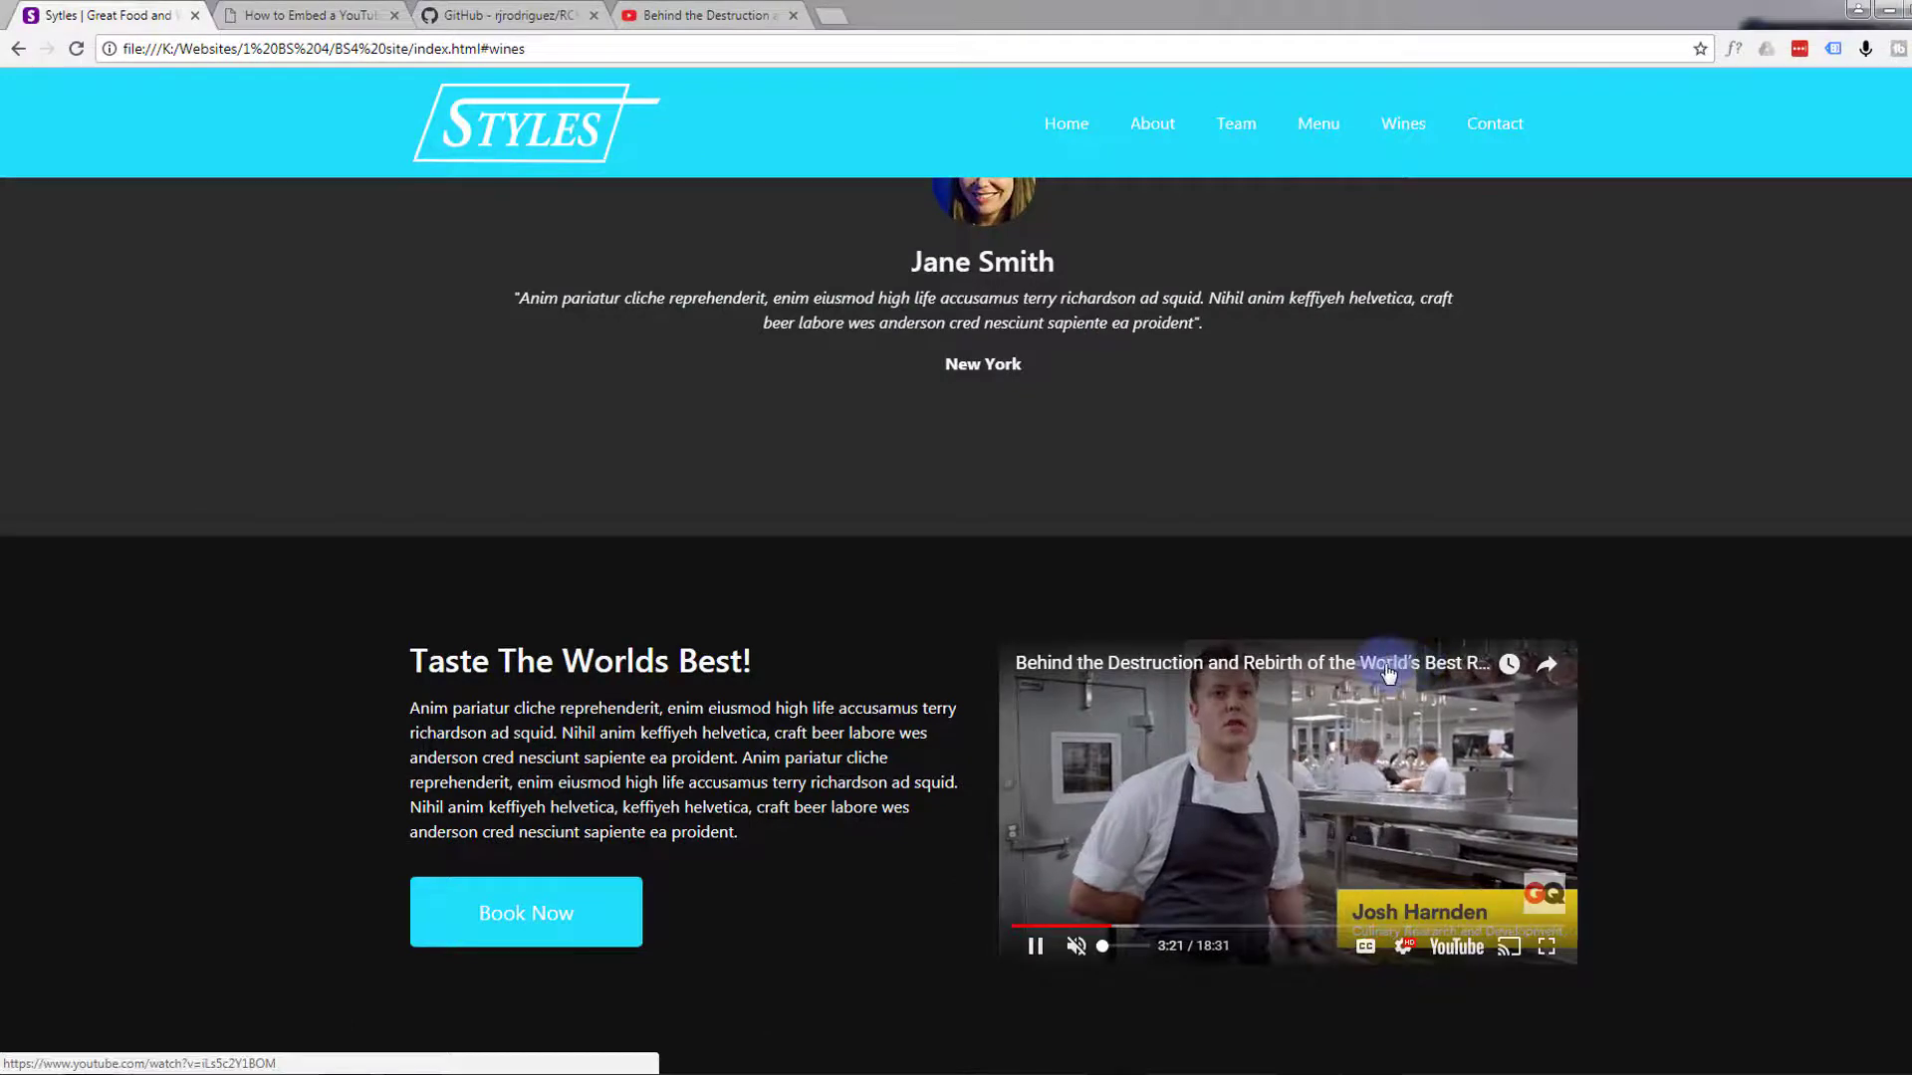
pyautogui.moveTo(1090, 812)
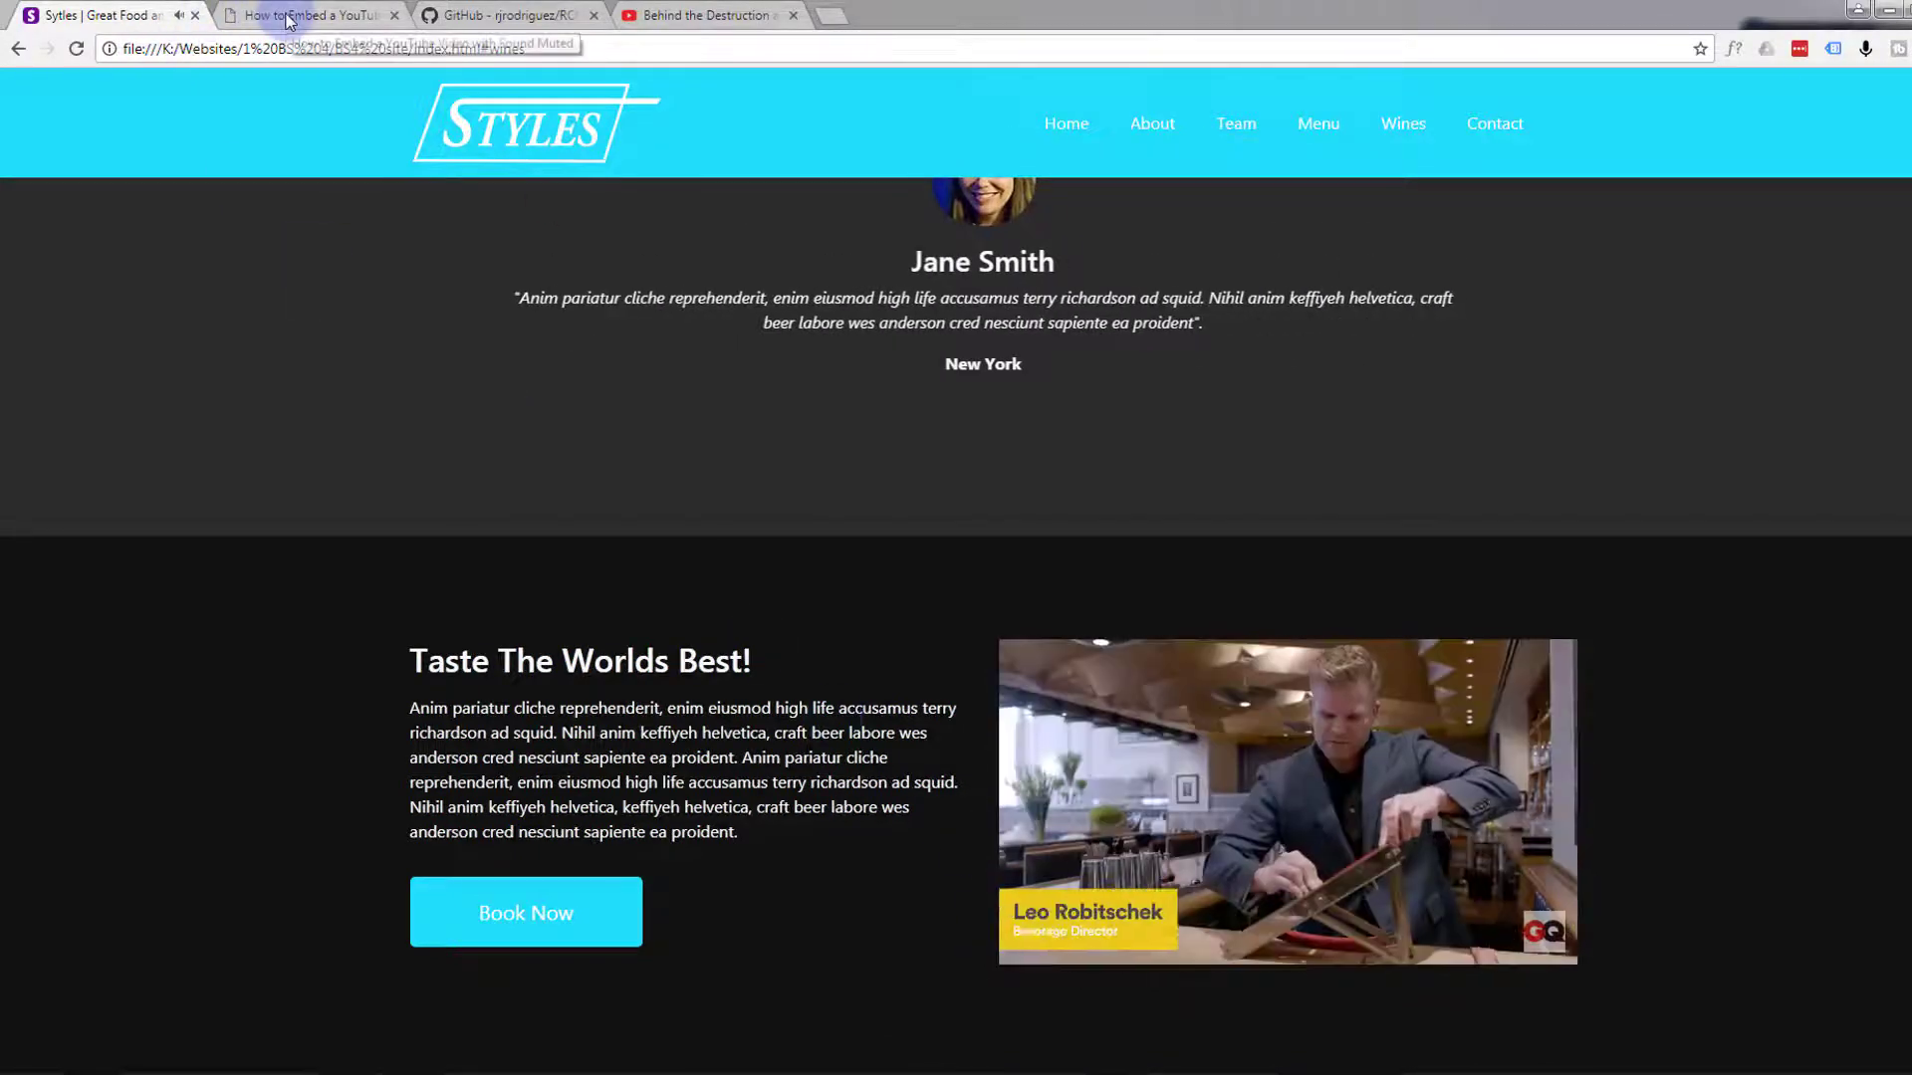
# Switch to the labnol muted-YouTube-embed article to view its code sample
pyautogui.click(310, 14)
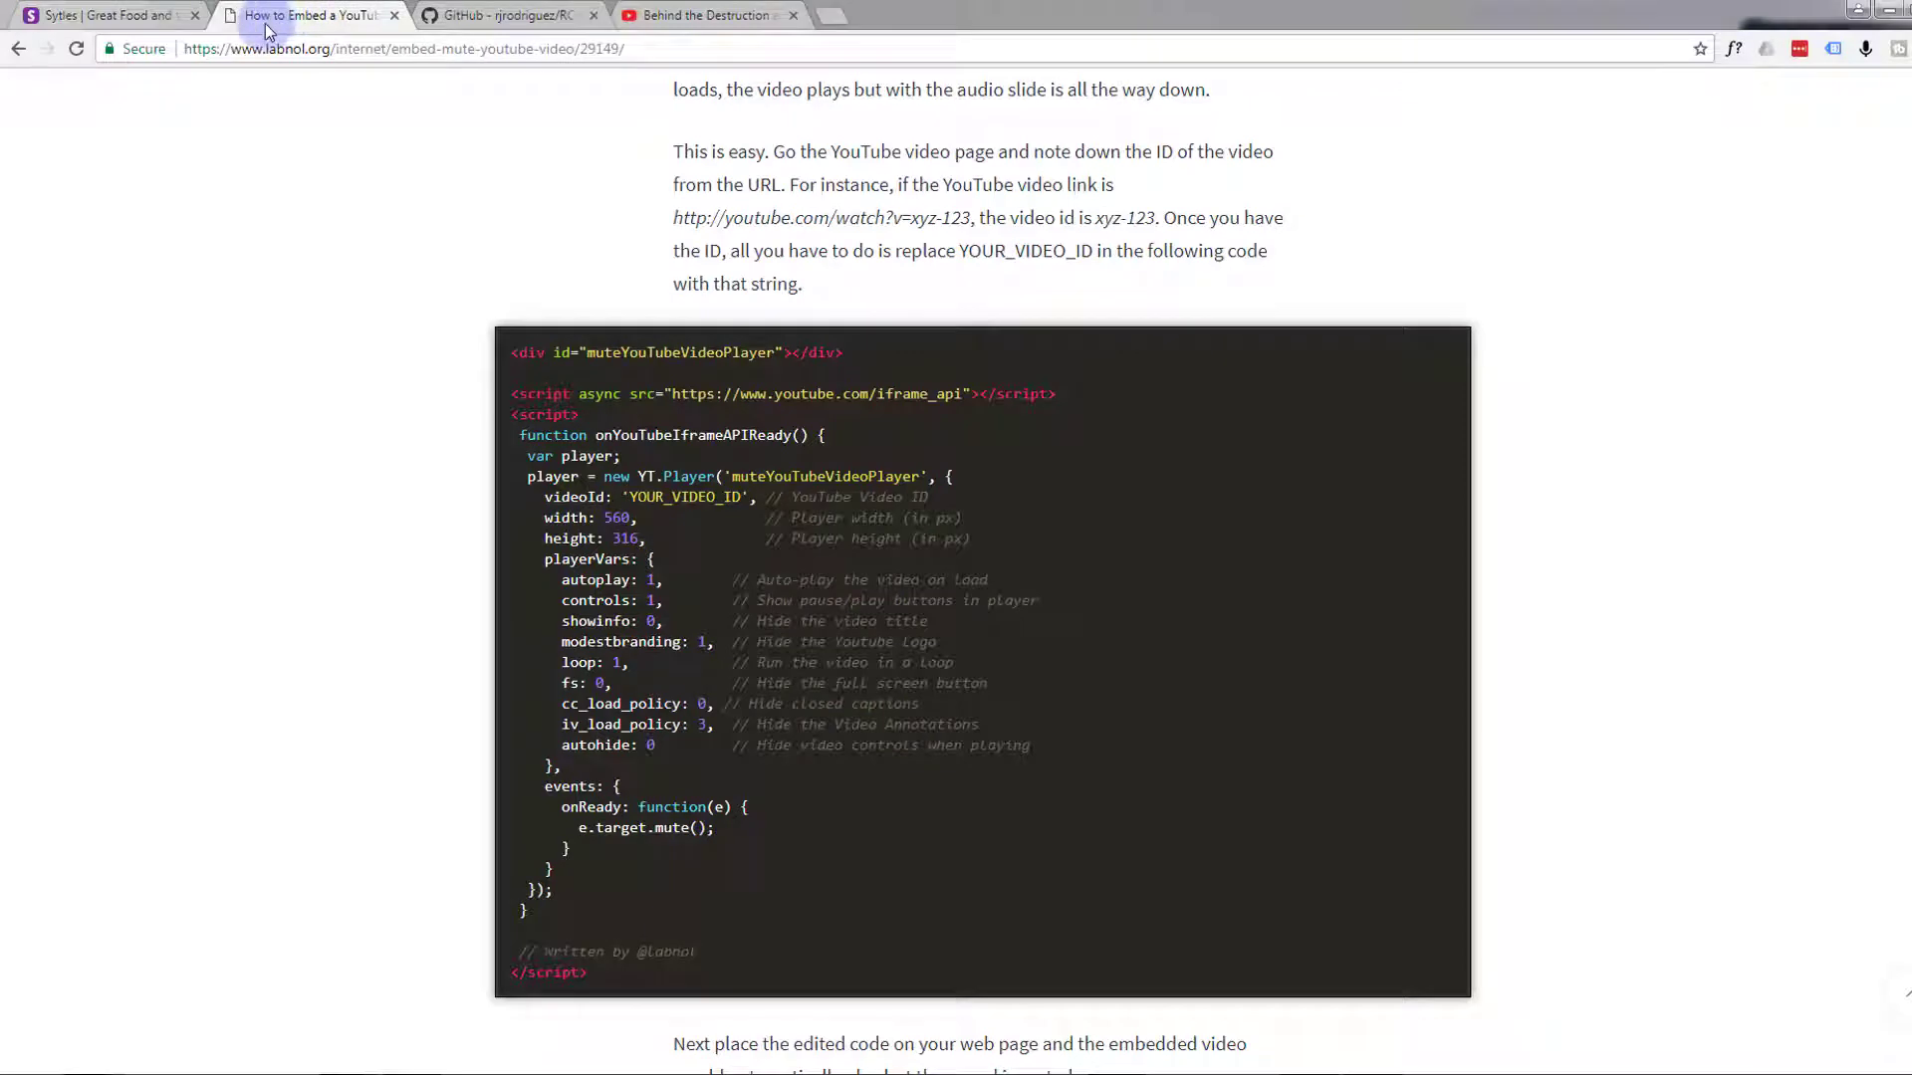
pyautogui.moveTo(307, 88)
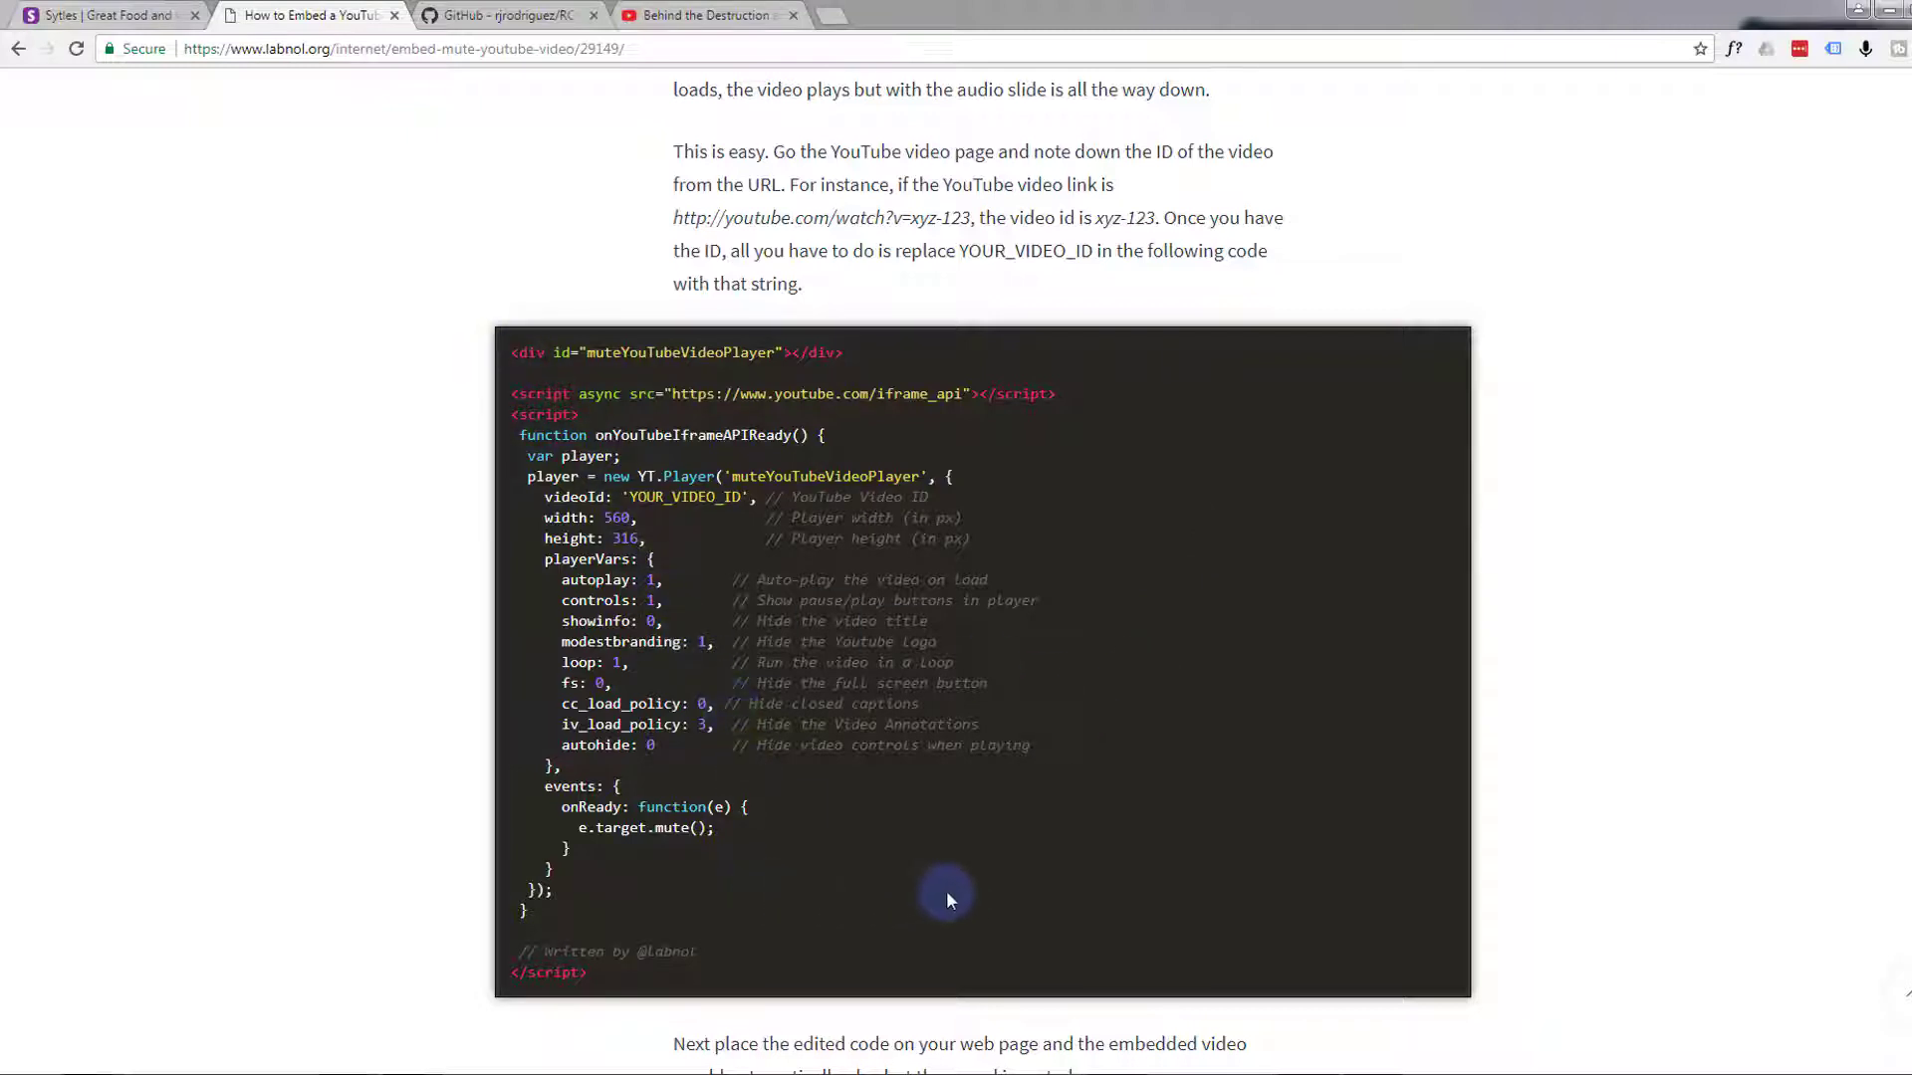
pyautogui.moveTo(1030, 894)
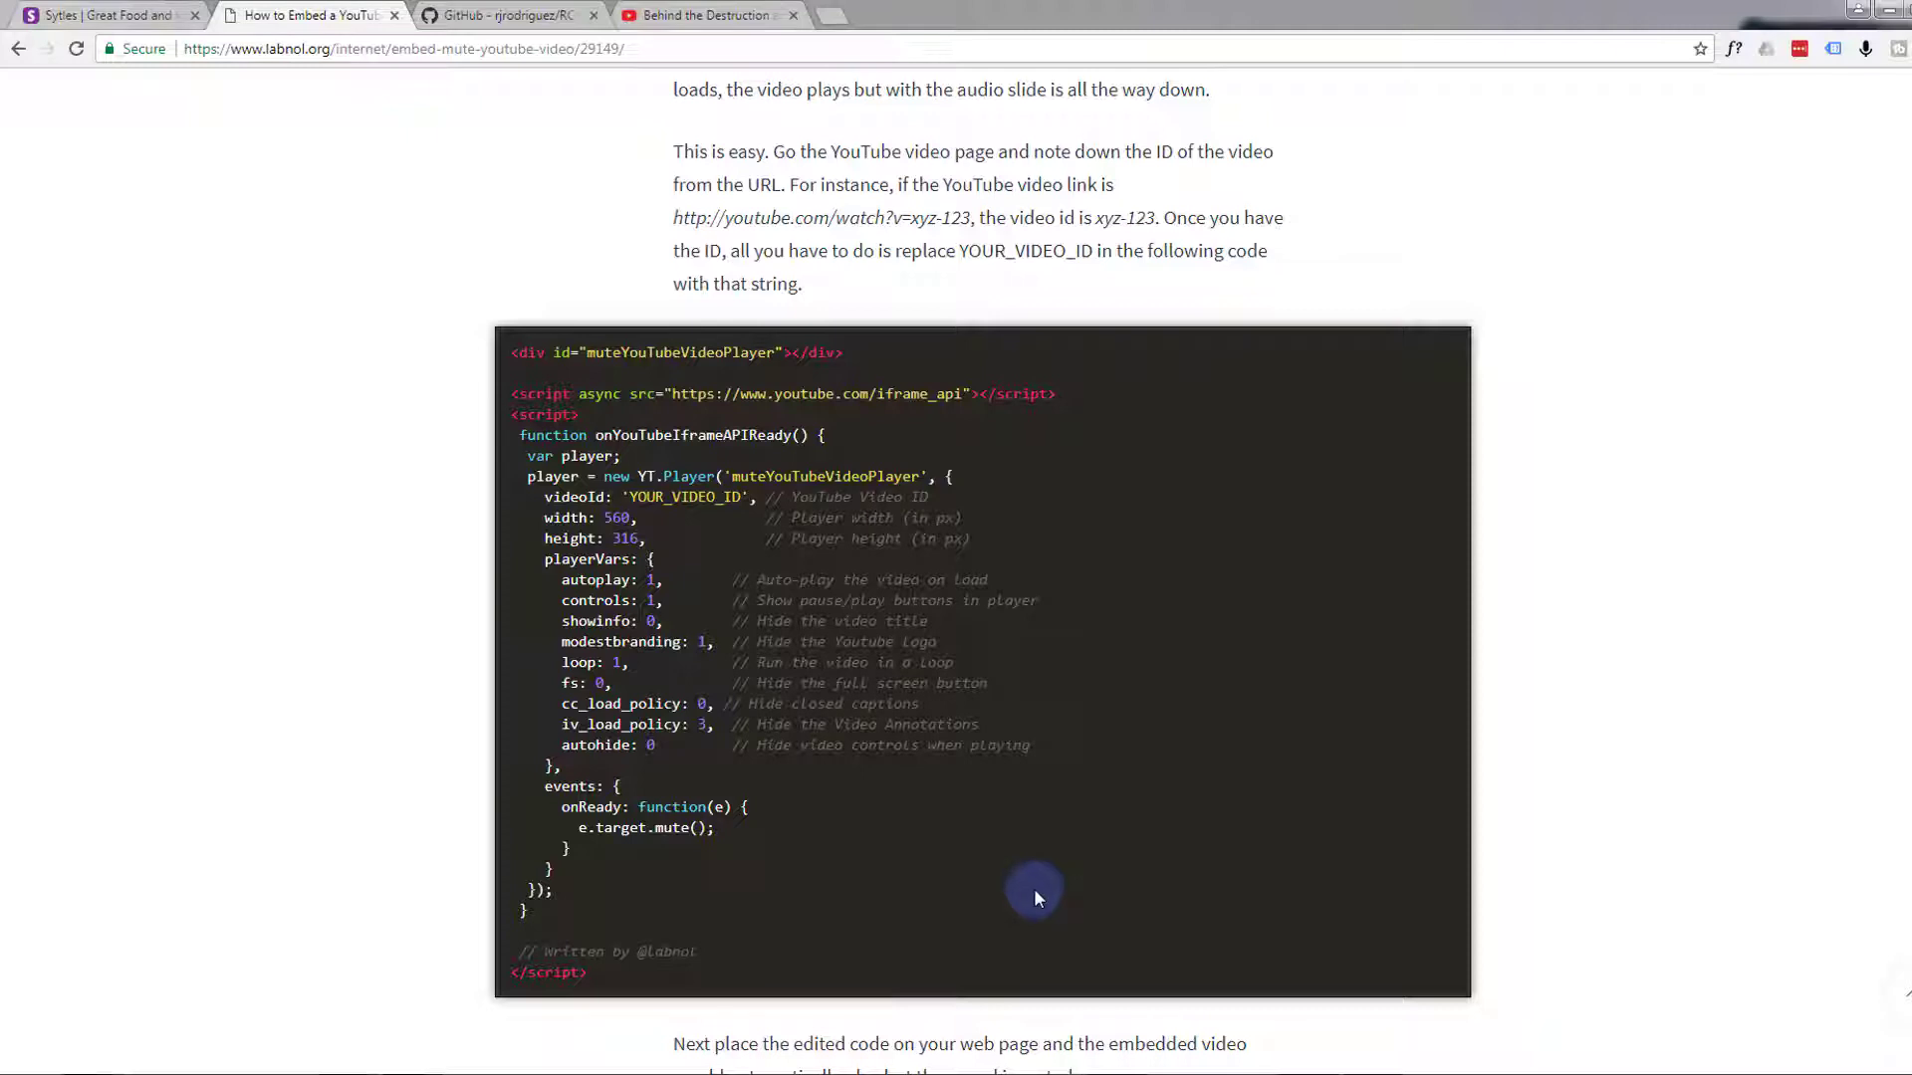
pyautogui.moveTo(900, 824)
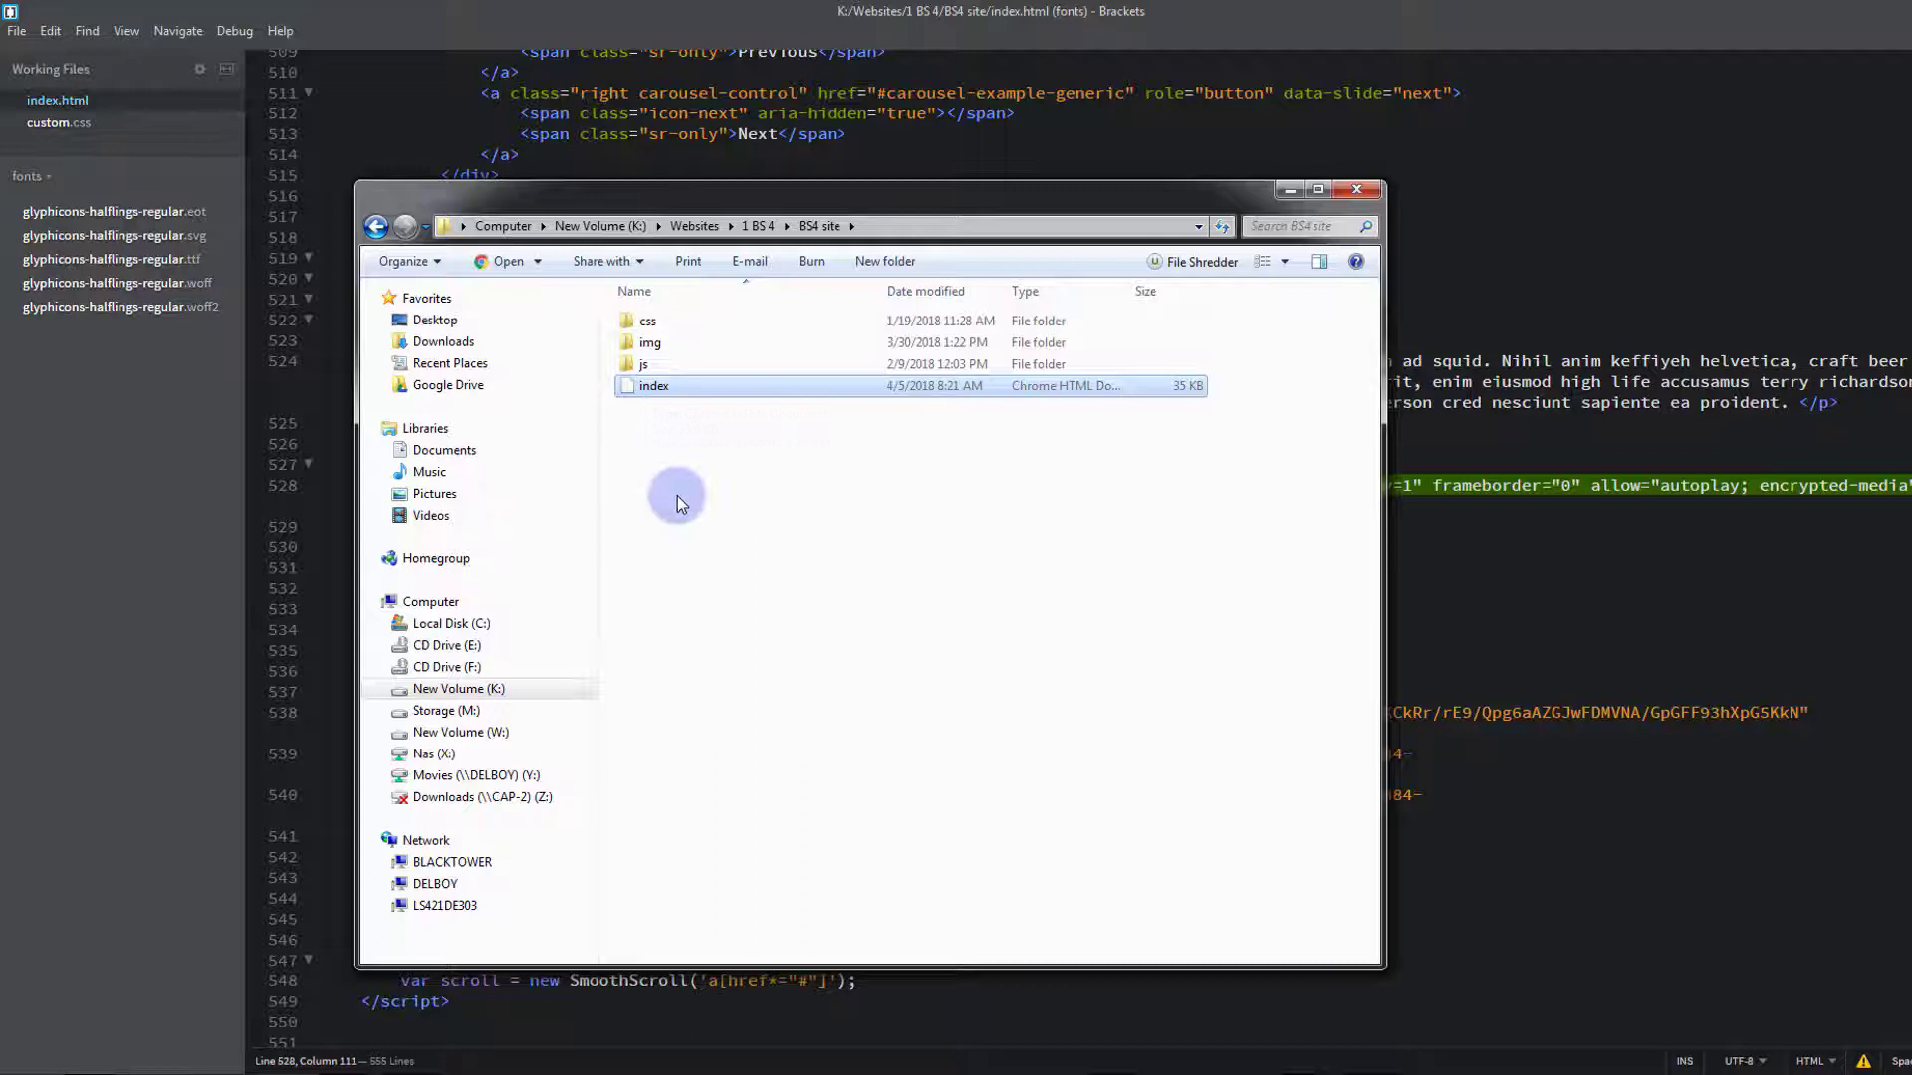
pyautogui.moveTo(646, 320)
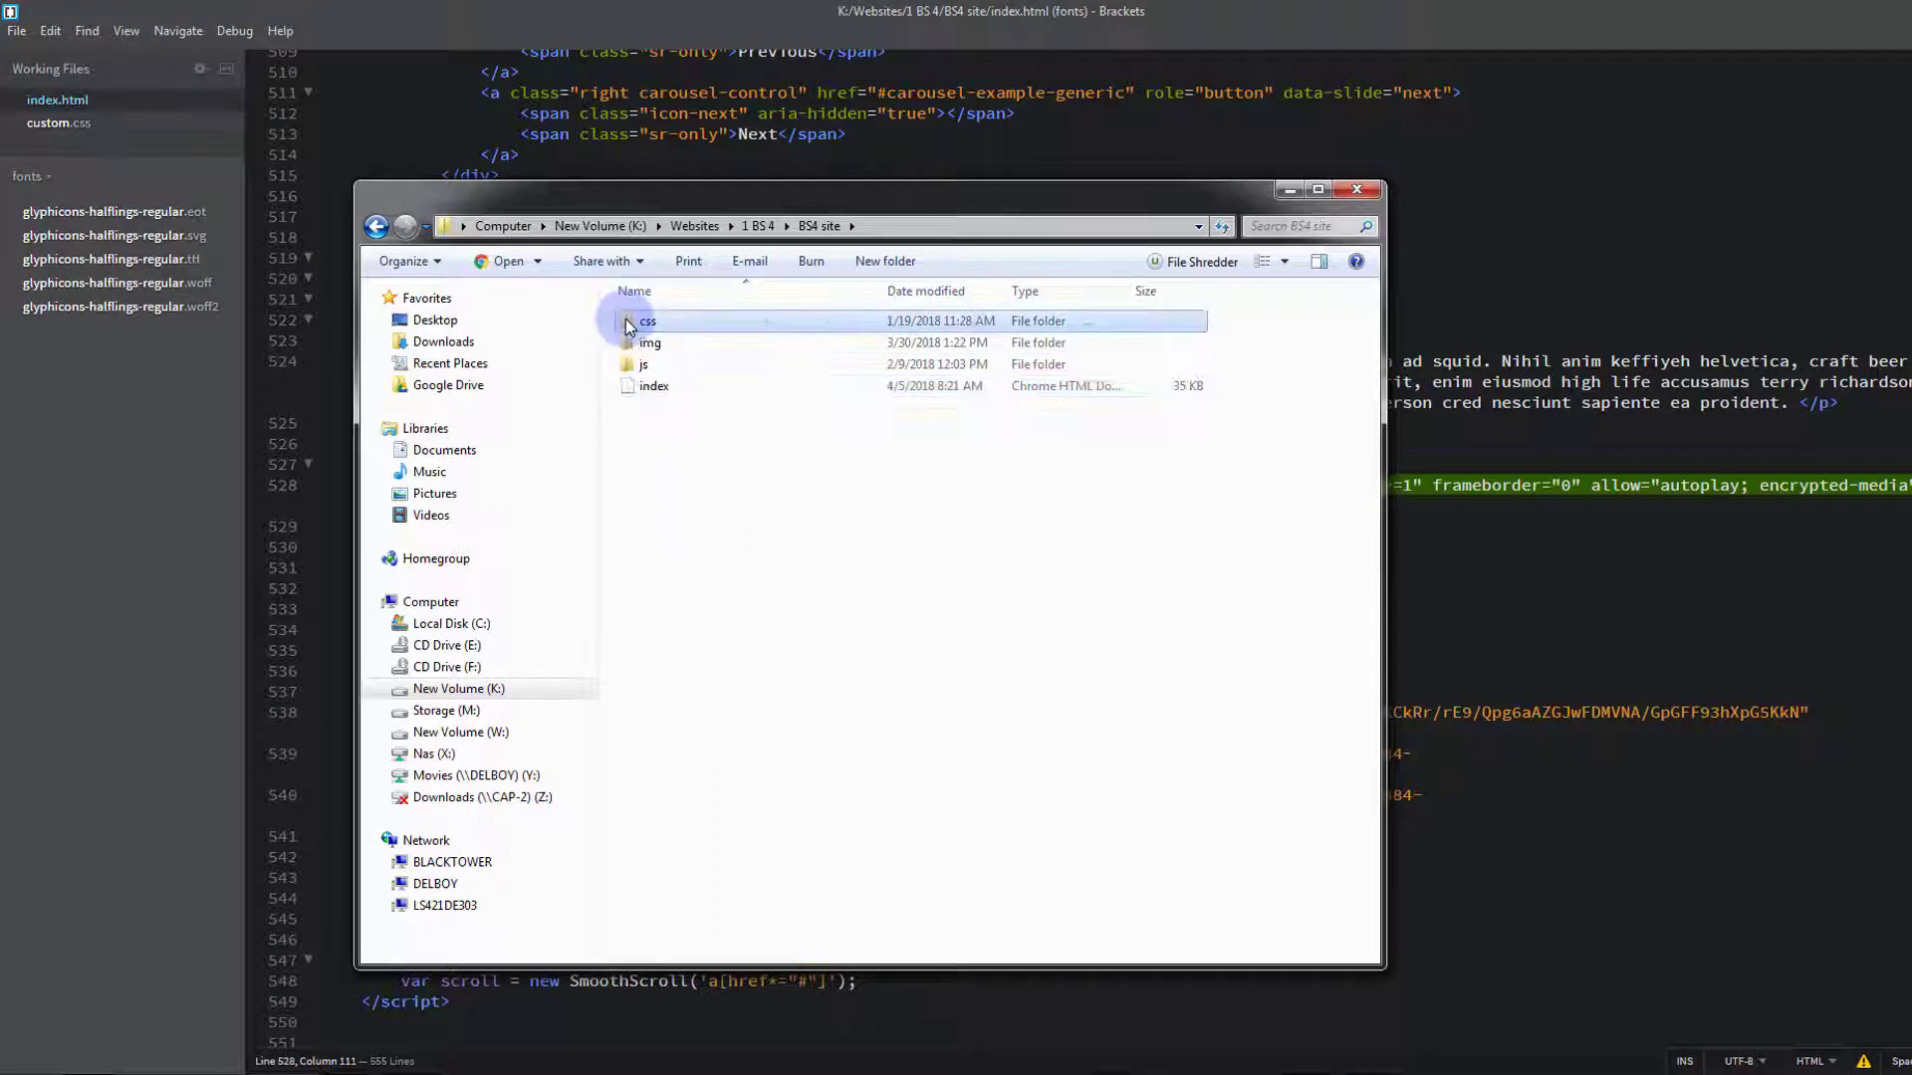
# Browse the BS4 site's css folder, return, and open index with Brackets from its context menu
pyautogui.doubleClick(645, 321)
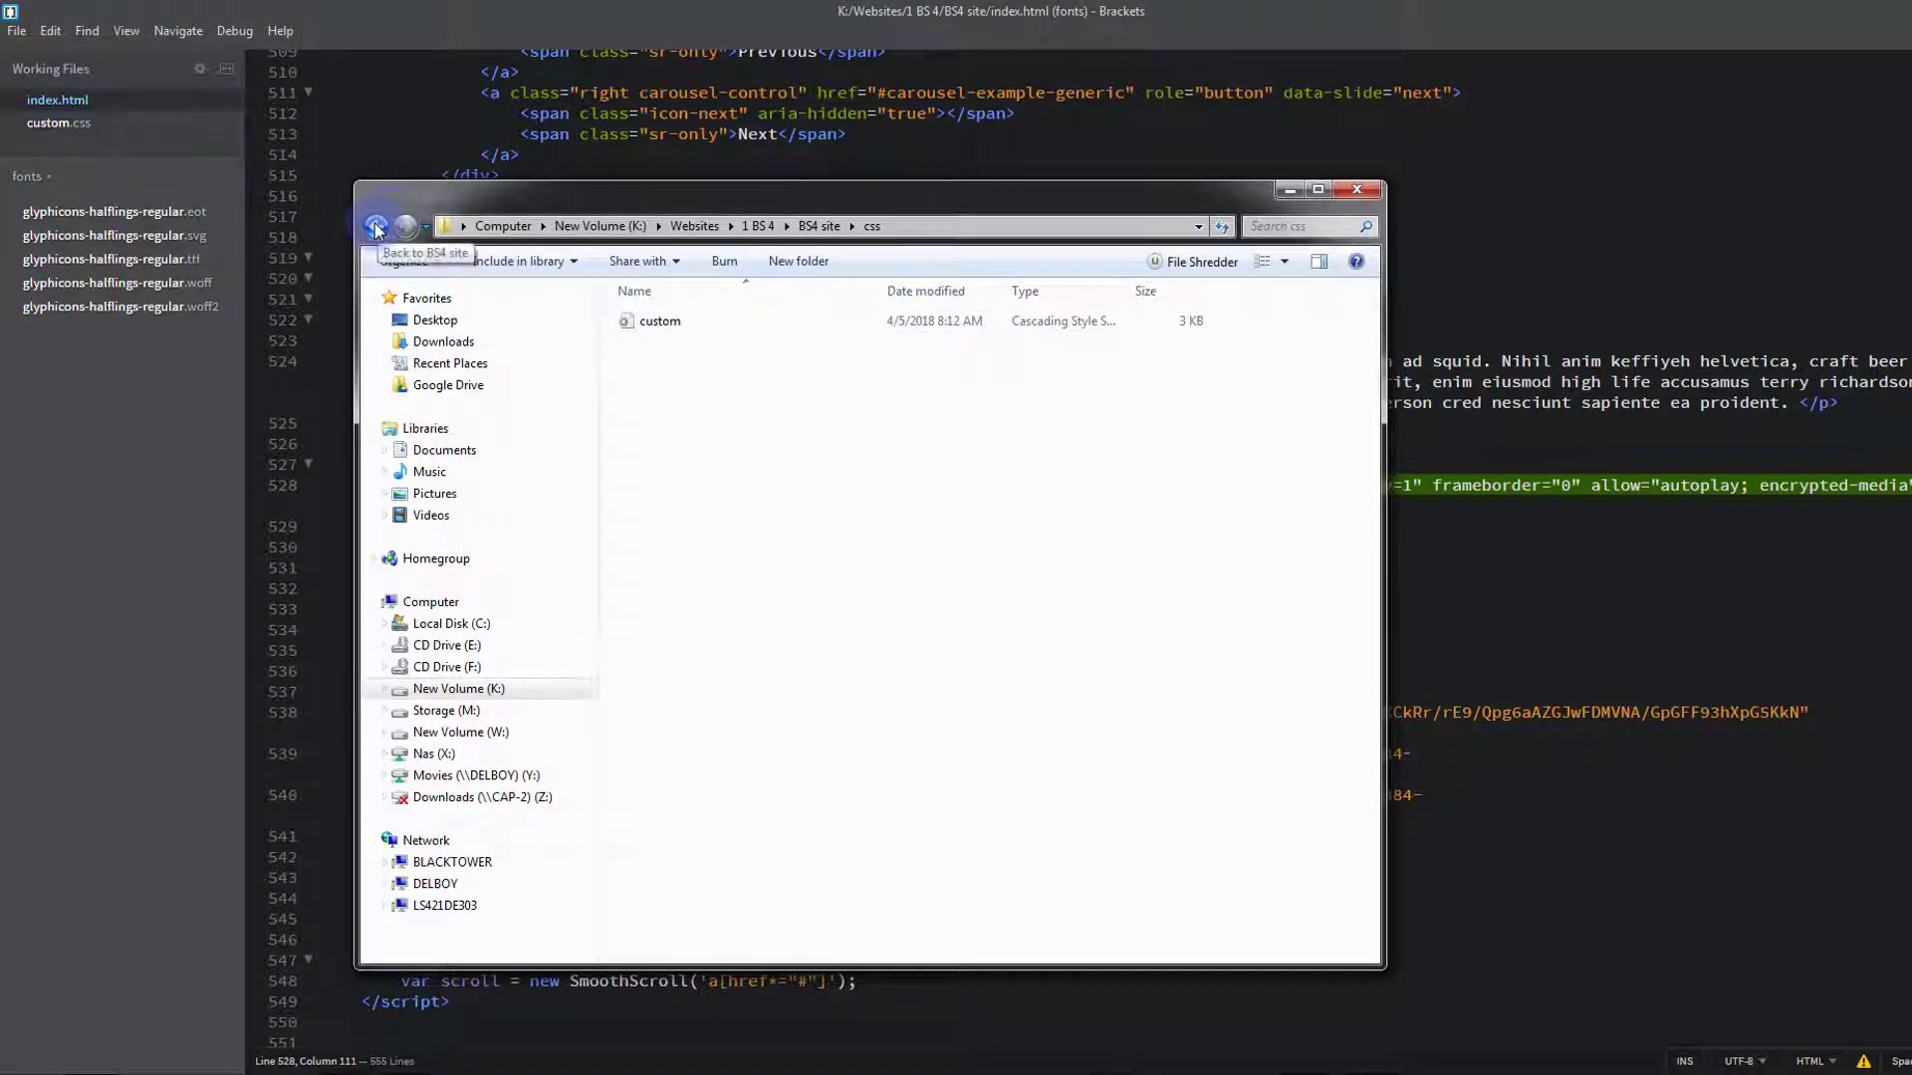
pyautogui.click(377, 227)
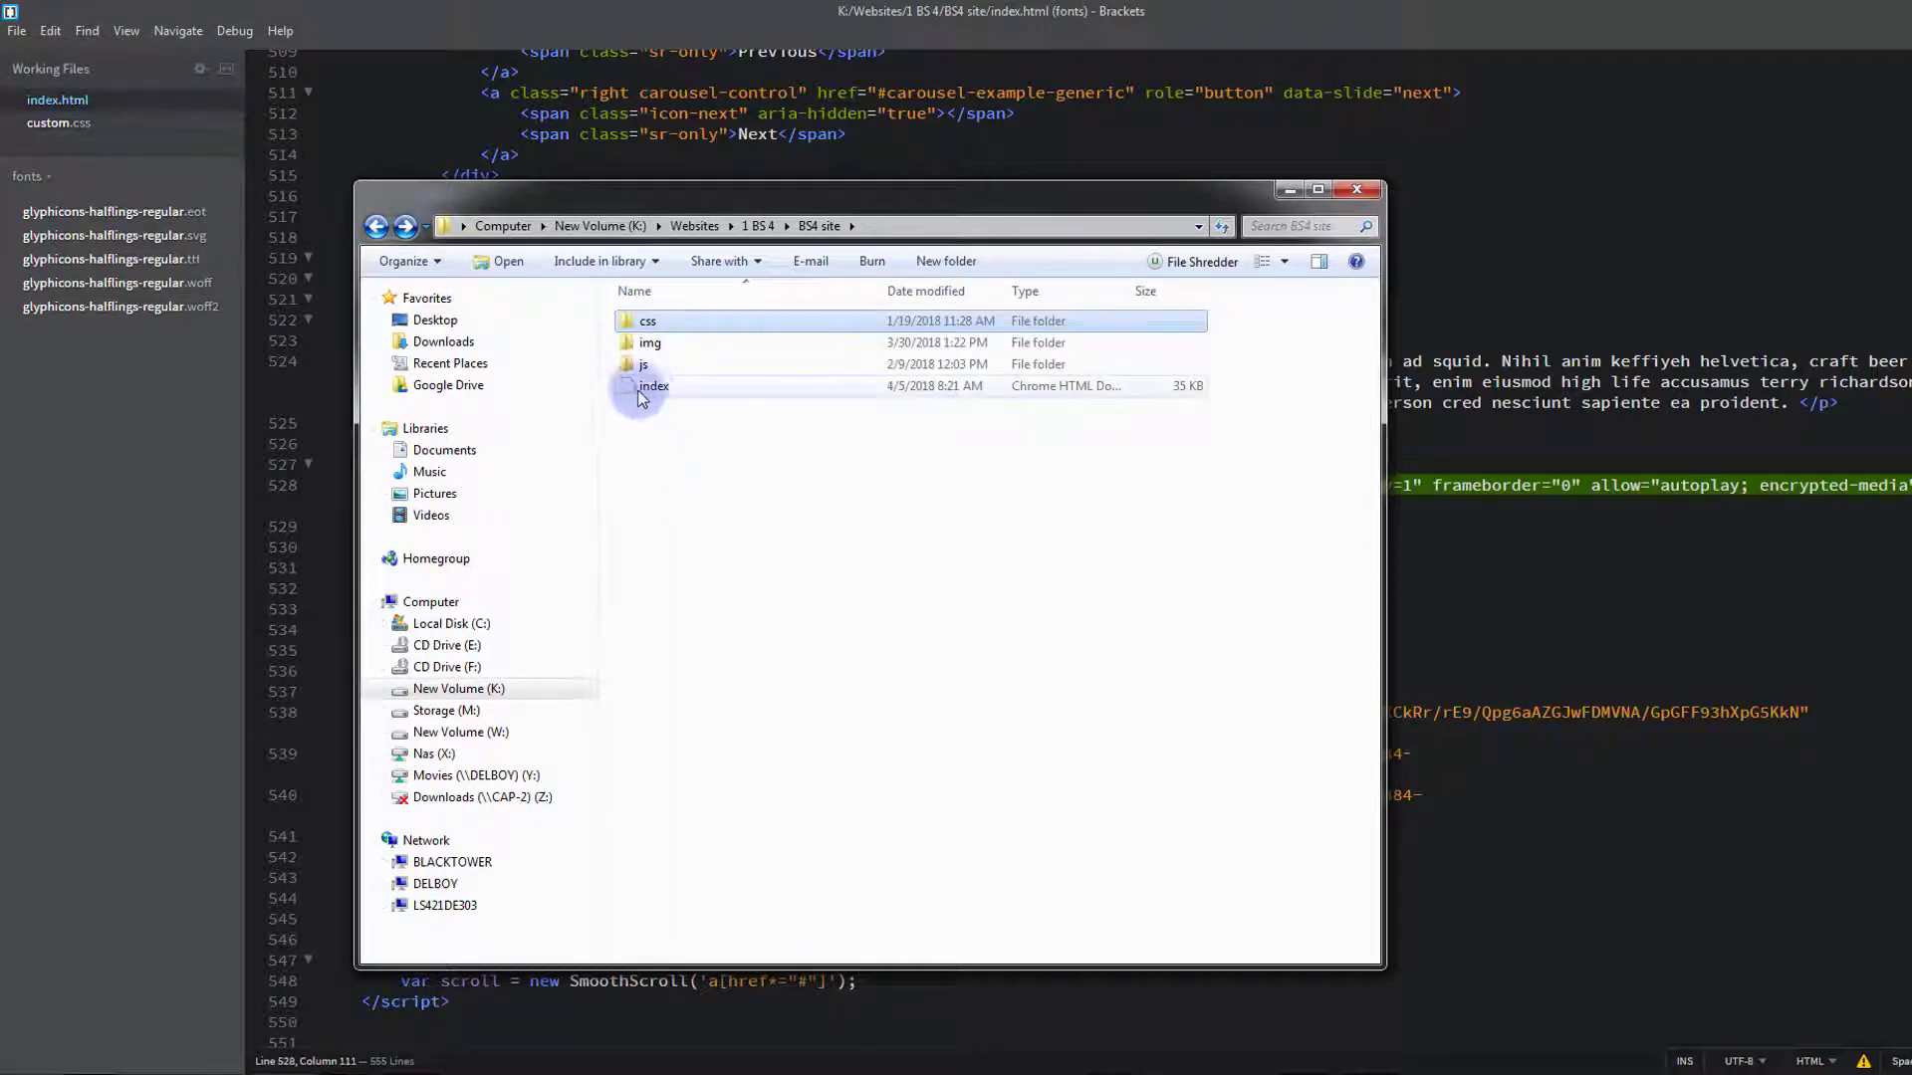
pyautogui.rightClick(654, 385)
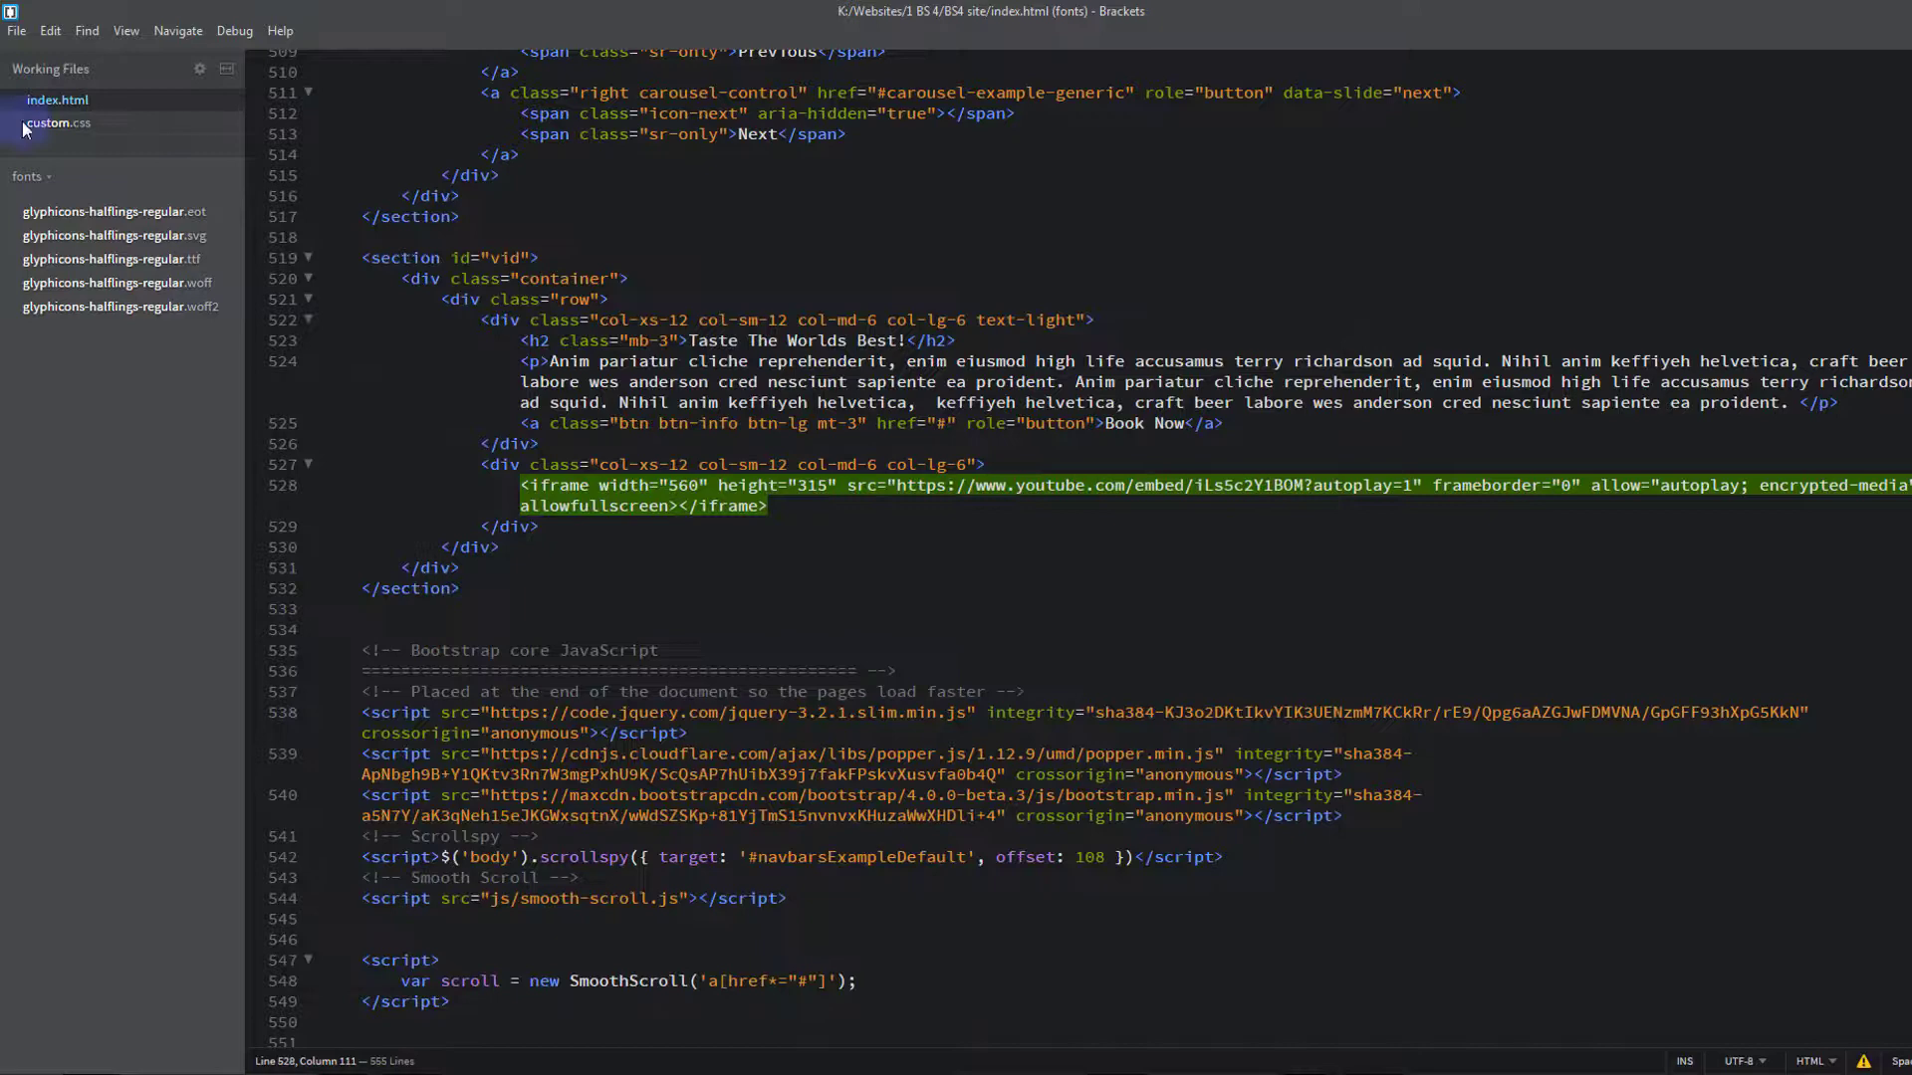
# Delete the old YouTube iframe from the video column and select the blank lines before the scroll script
pyautogui.click(15, 30)
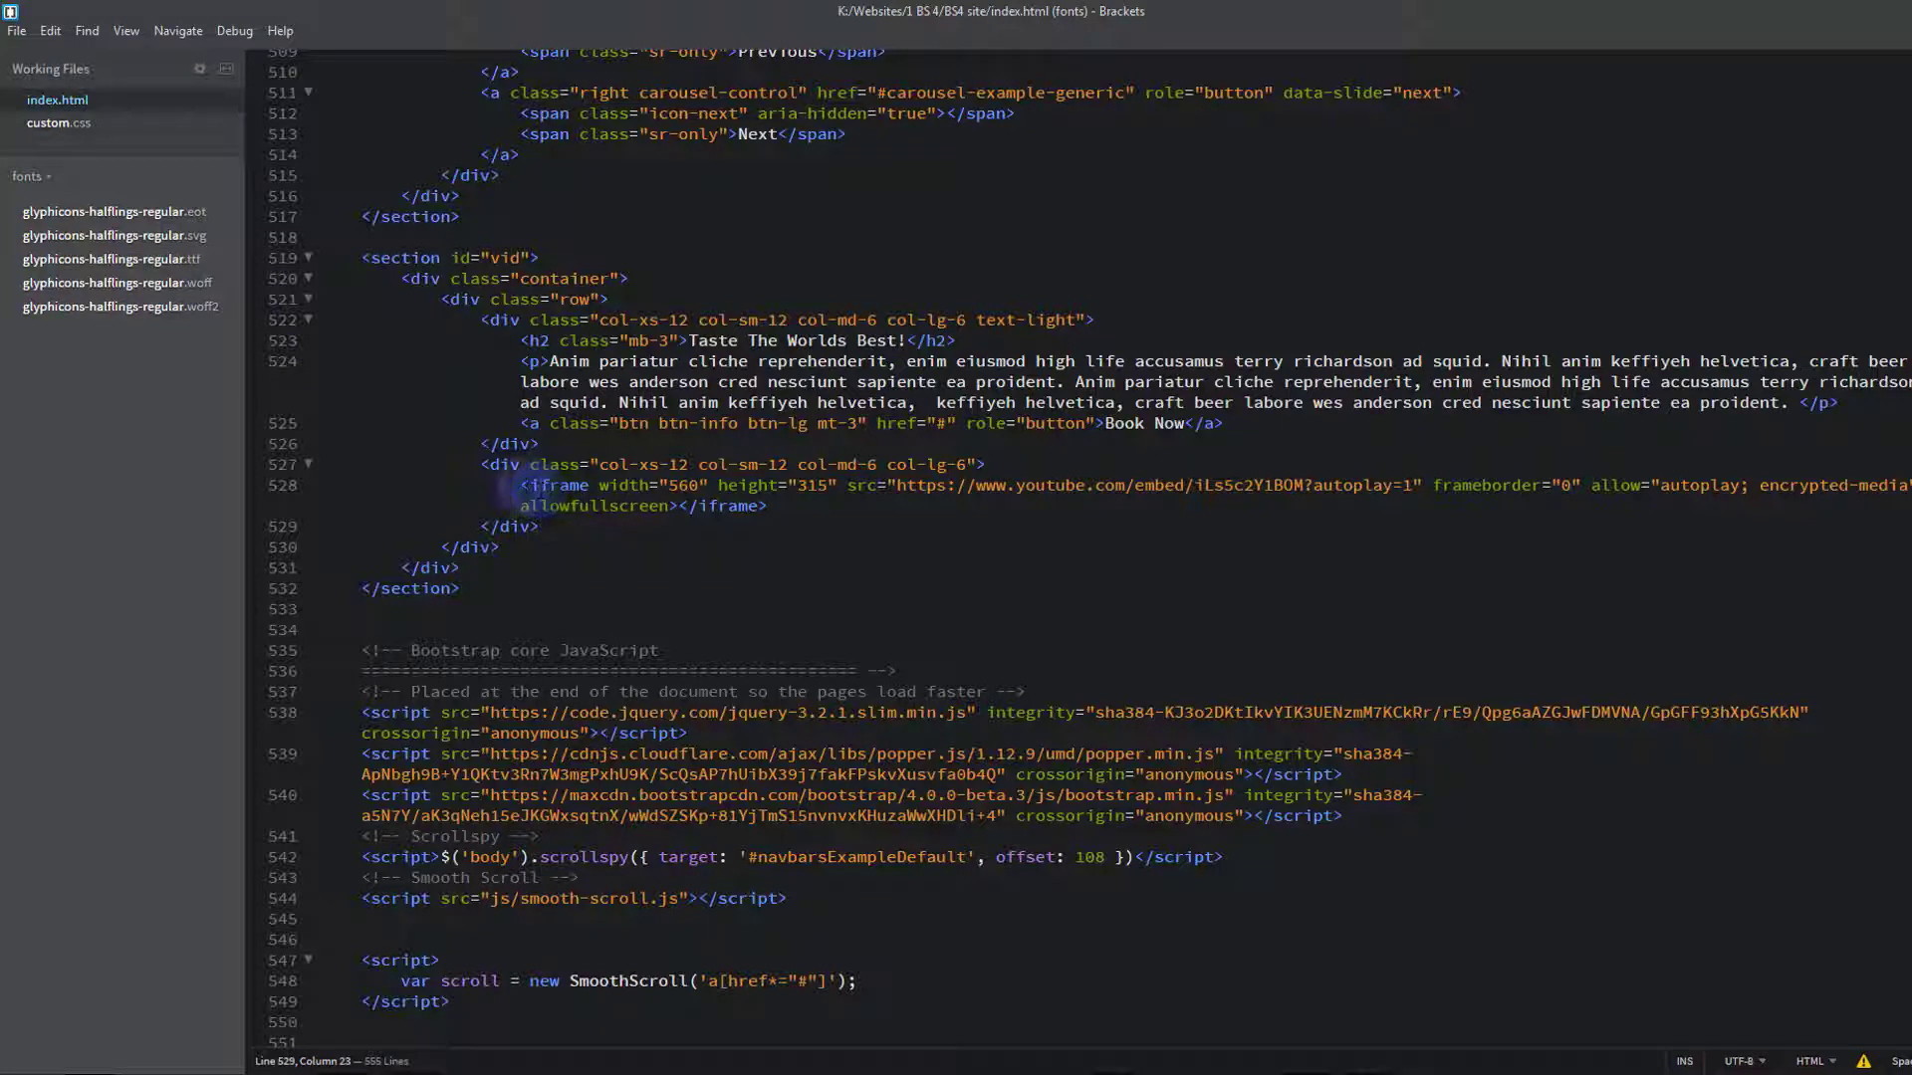
pyautogui.moveTo(526, 486); pyautogui.dragTo(765, 505)
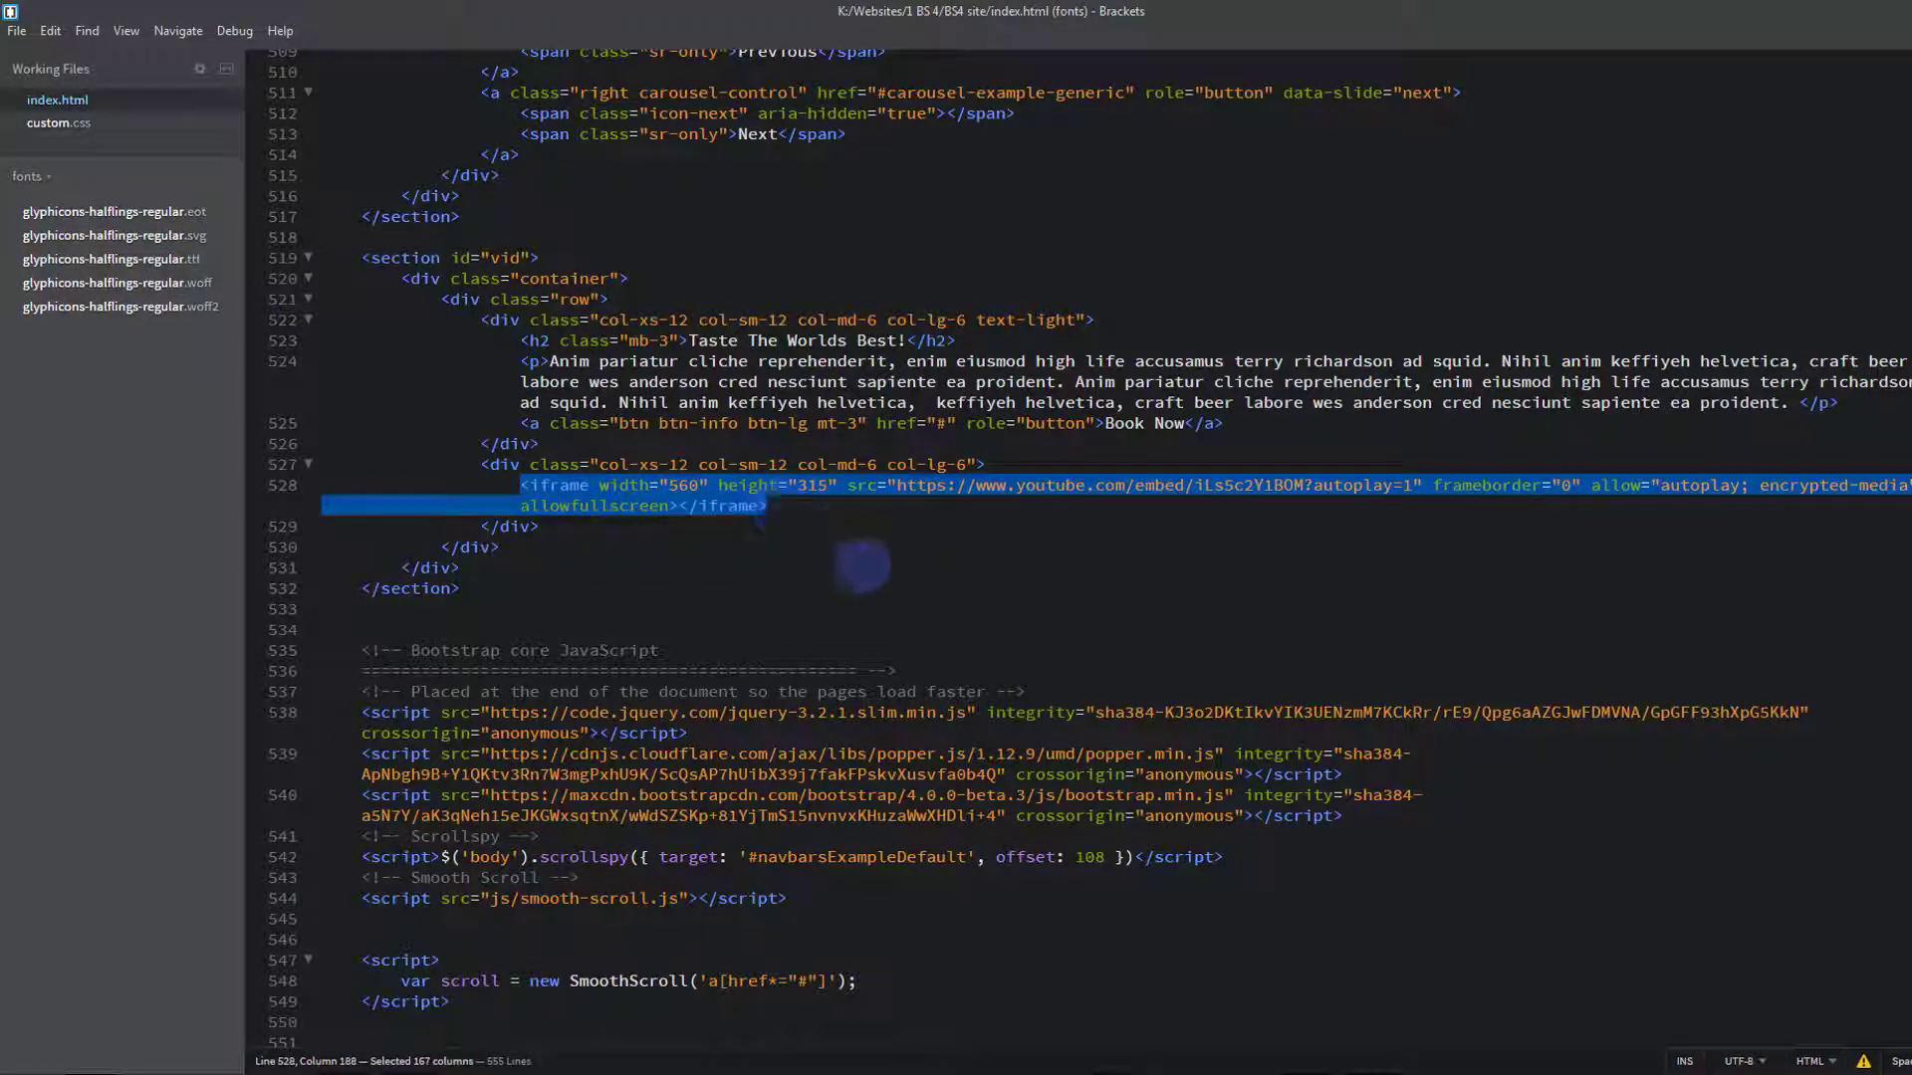
pyautogui.moveTo(944, 550)
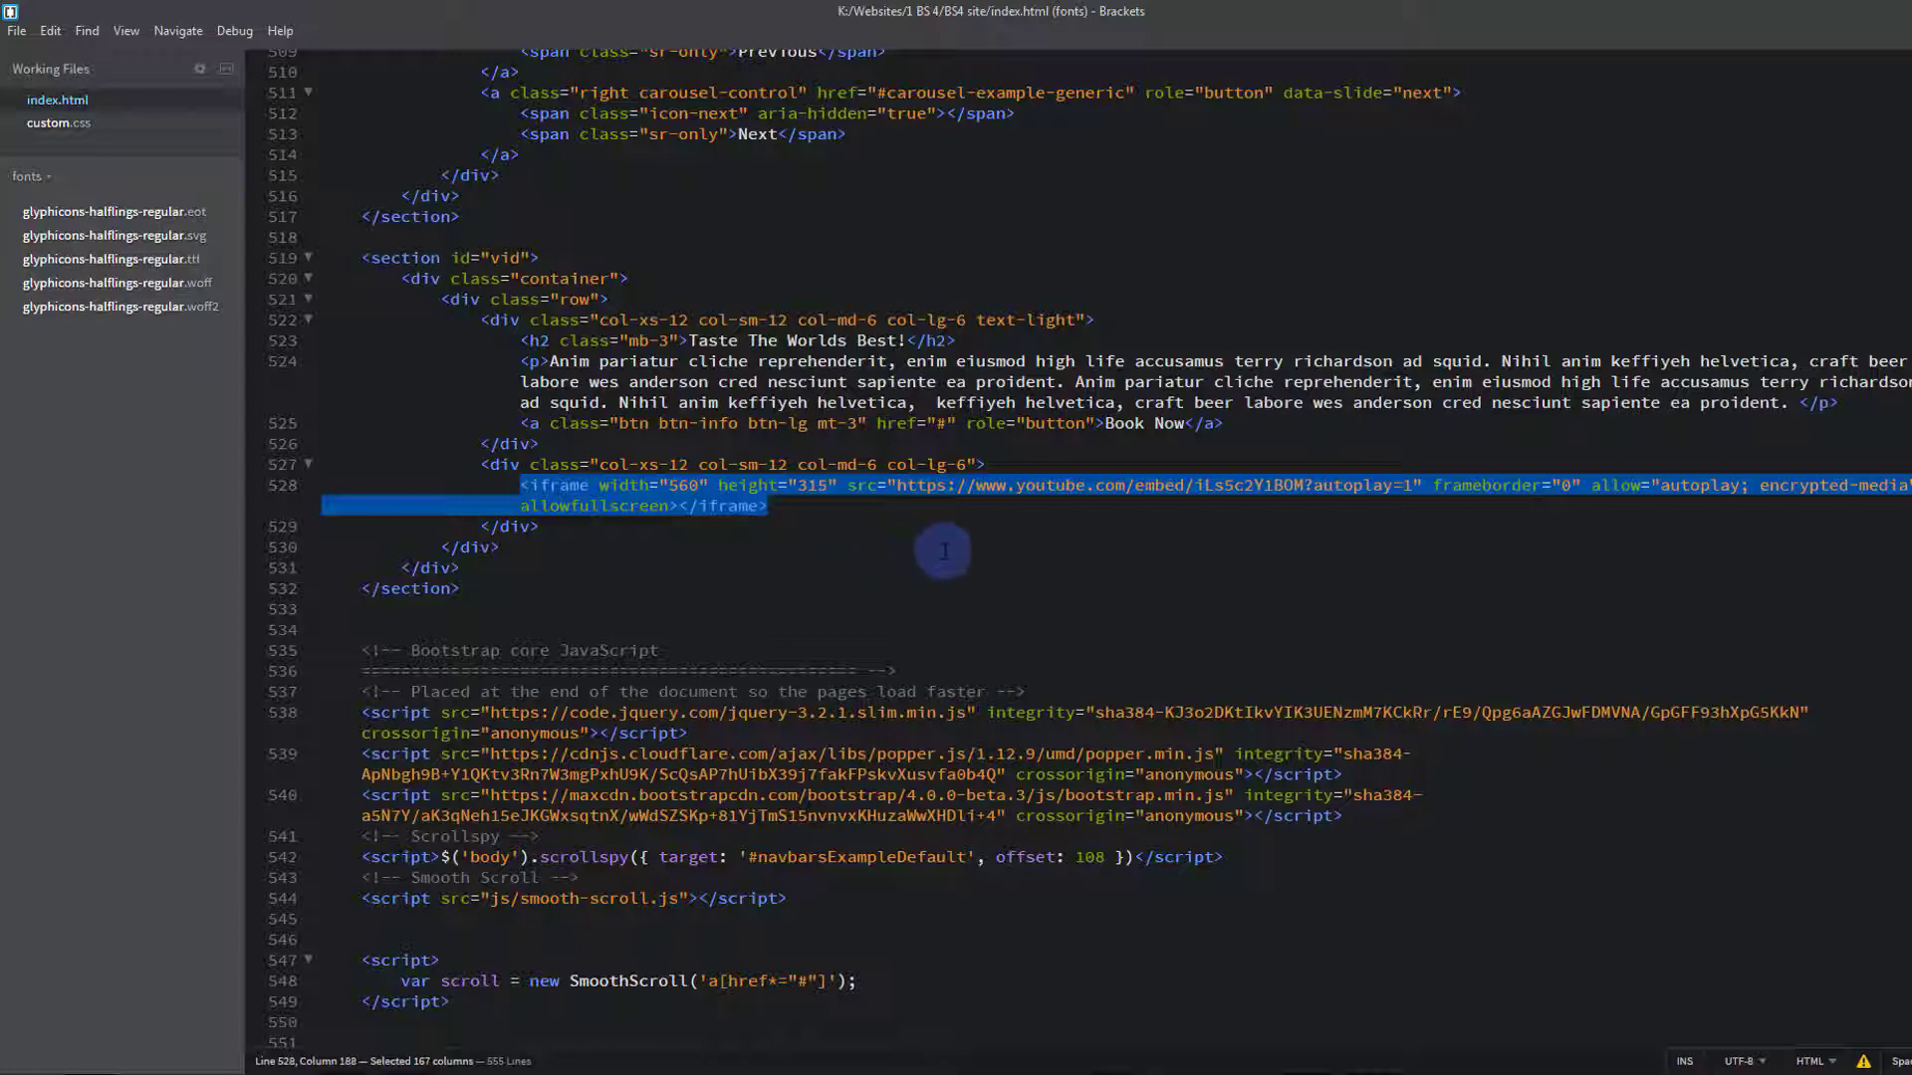
pyautogui.press('Delete')
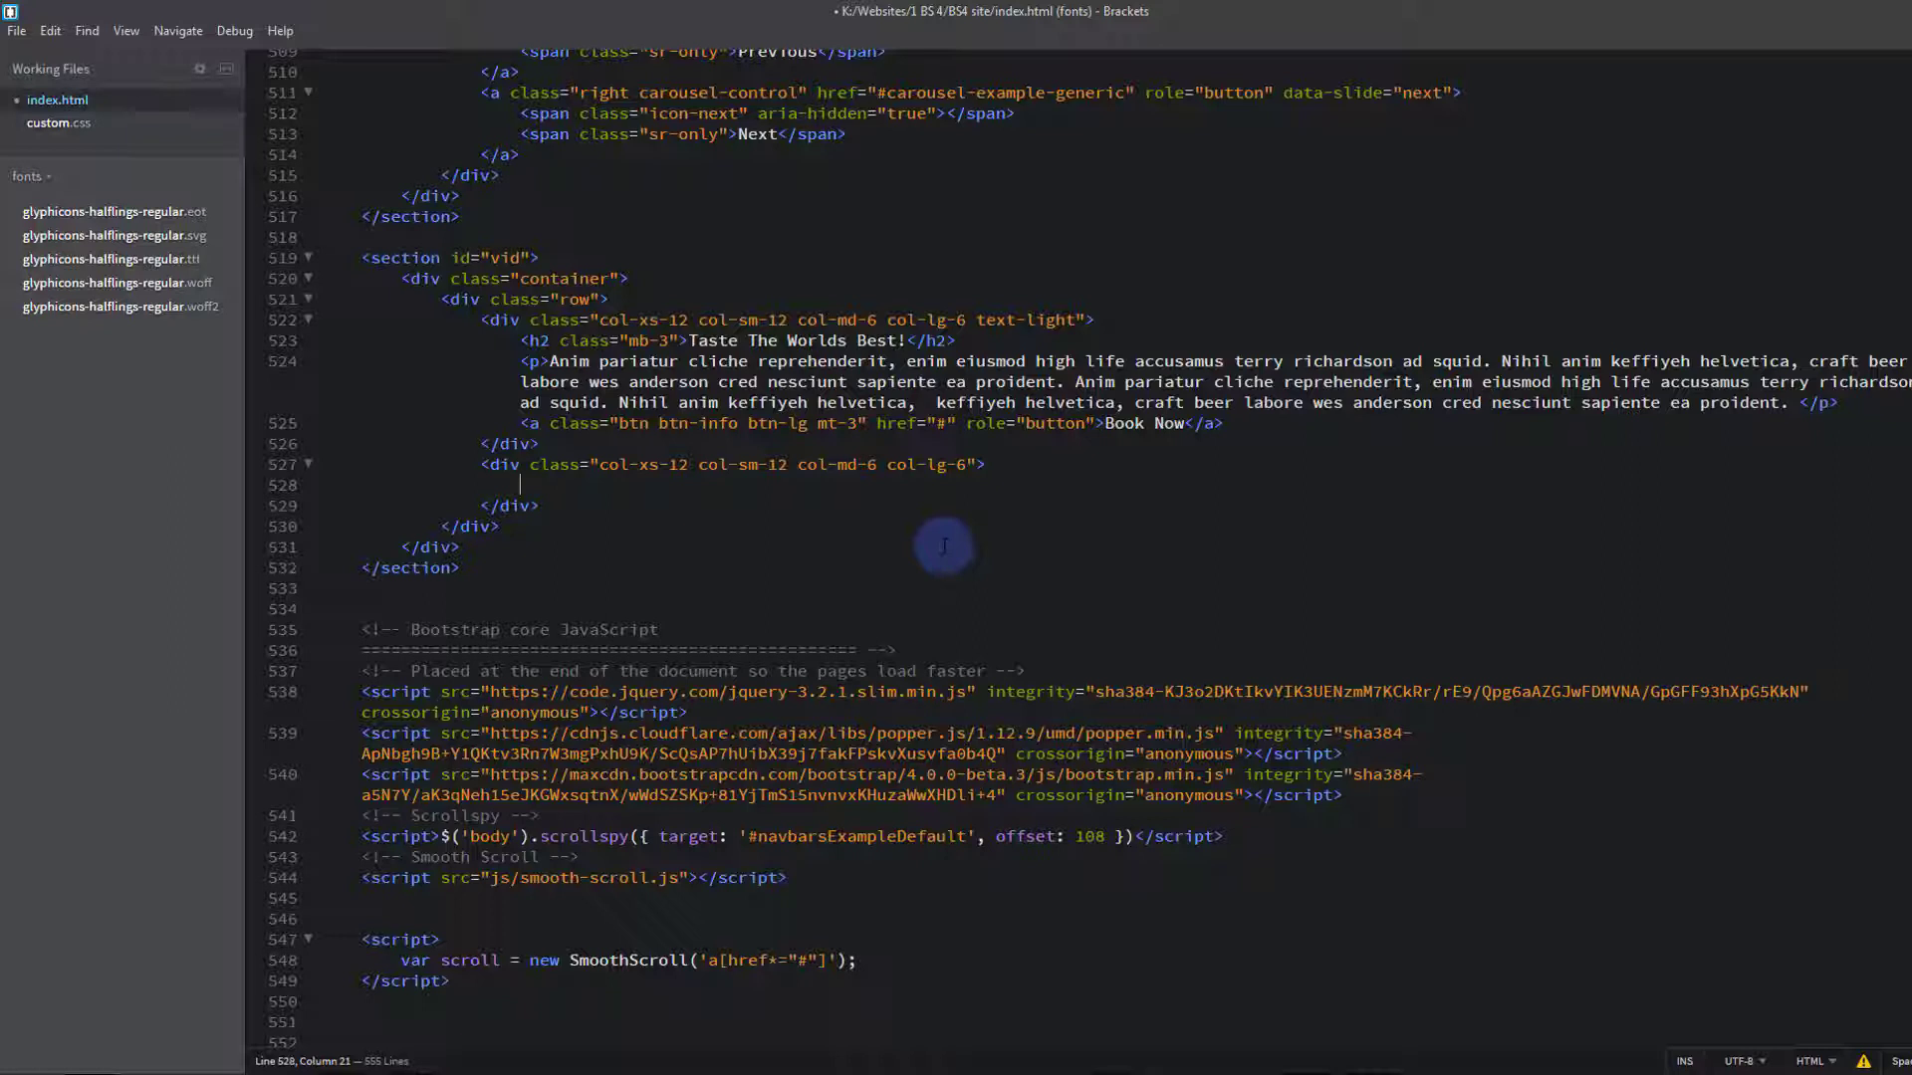
pyautogui.scroll(-3)
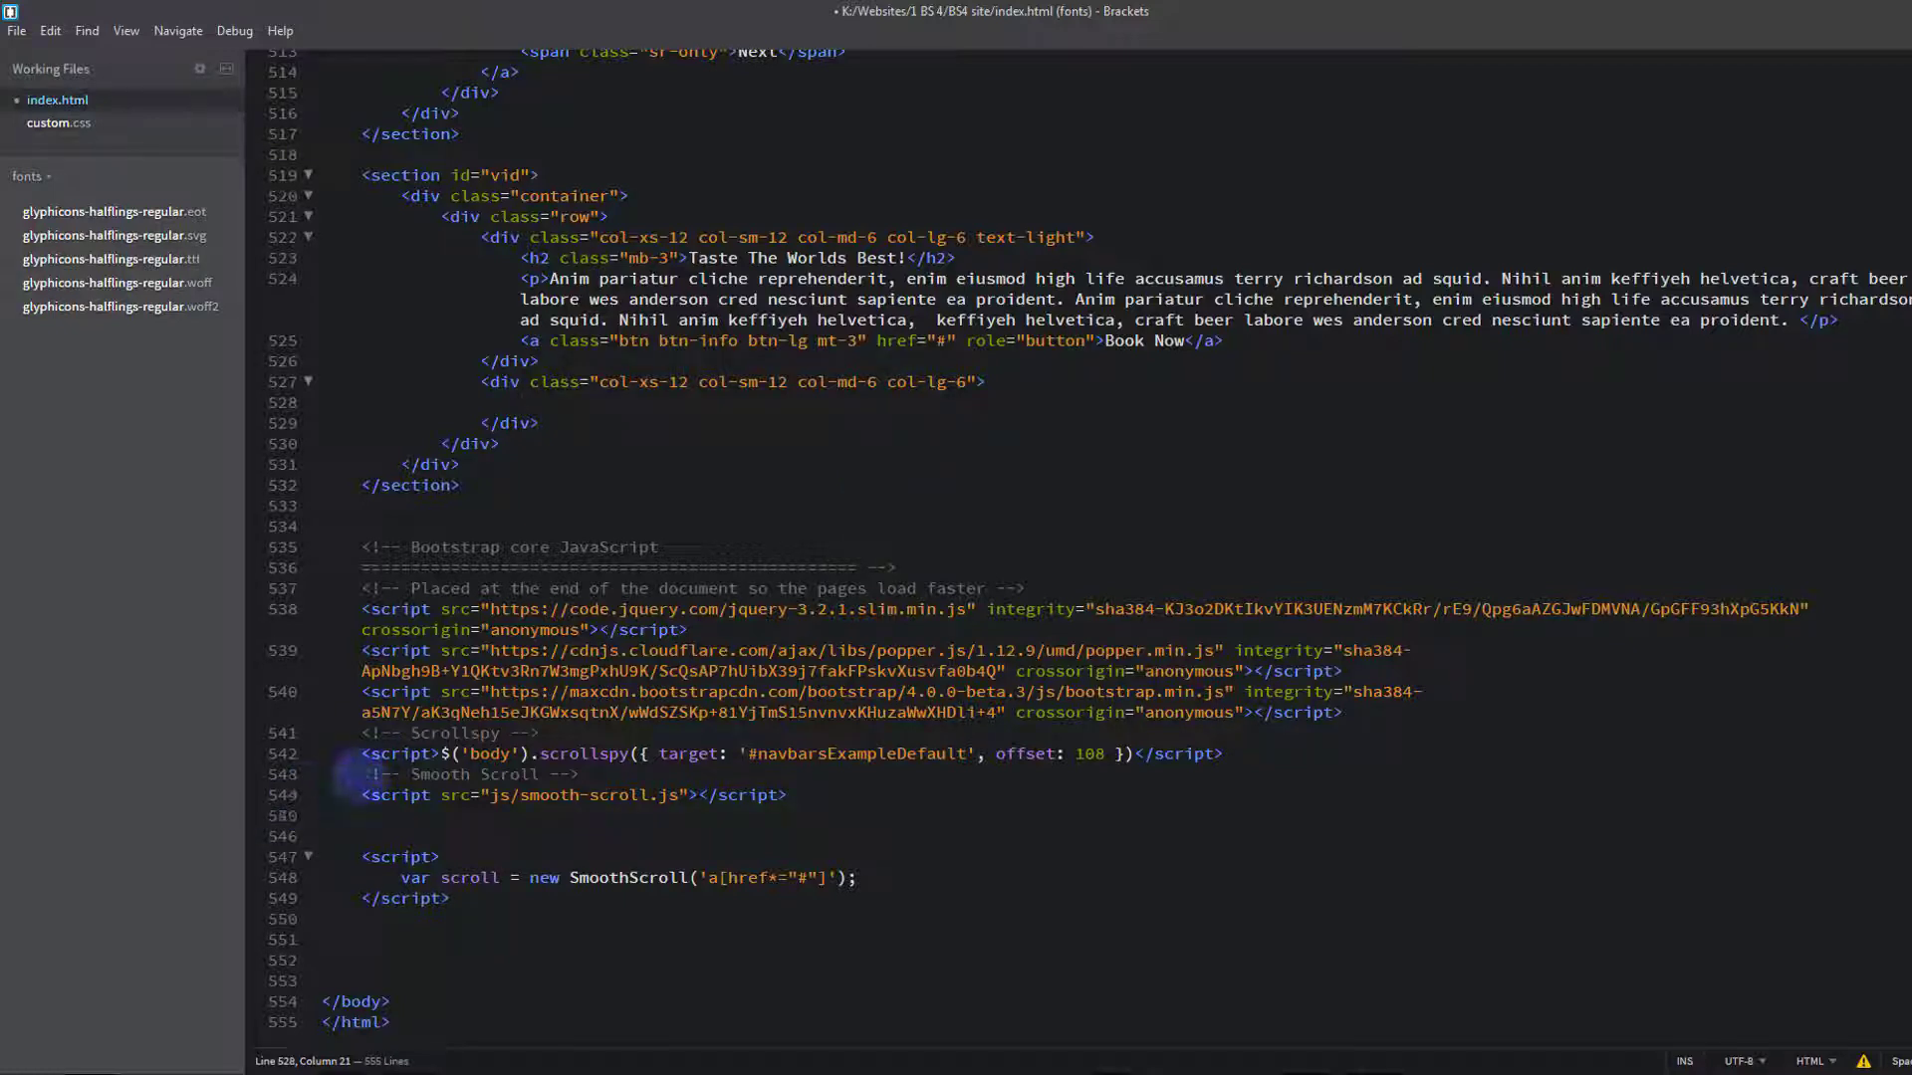
pyautogui.moveTo(361, 772); pyautogui.dragTo(578, 773)
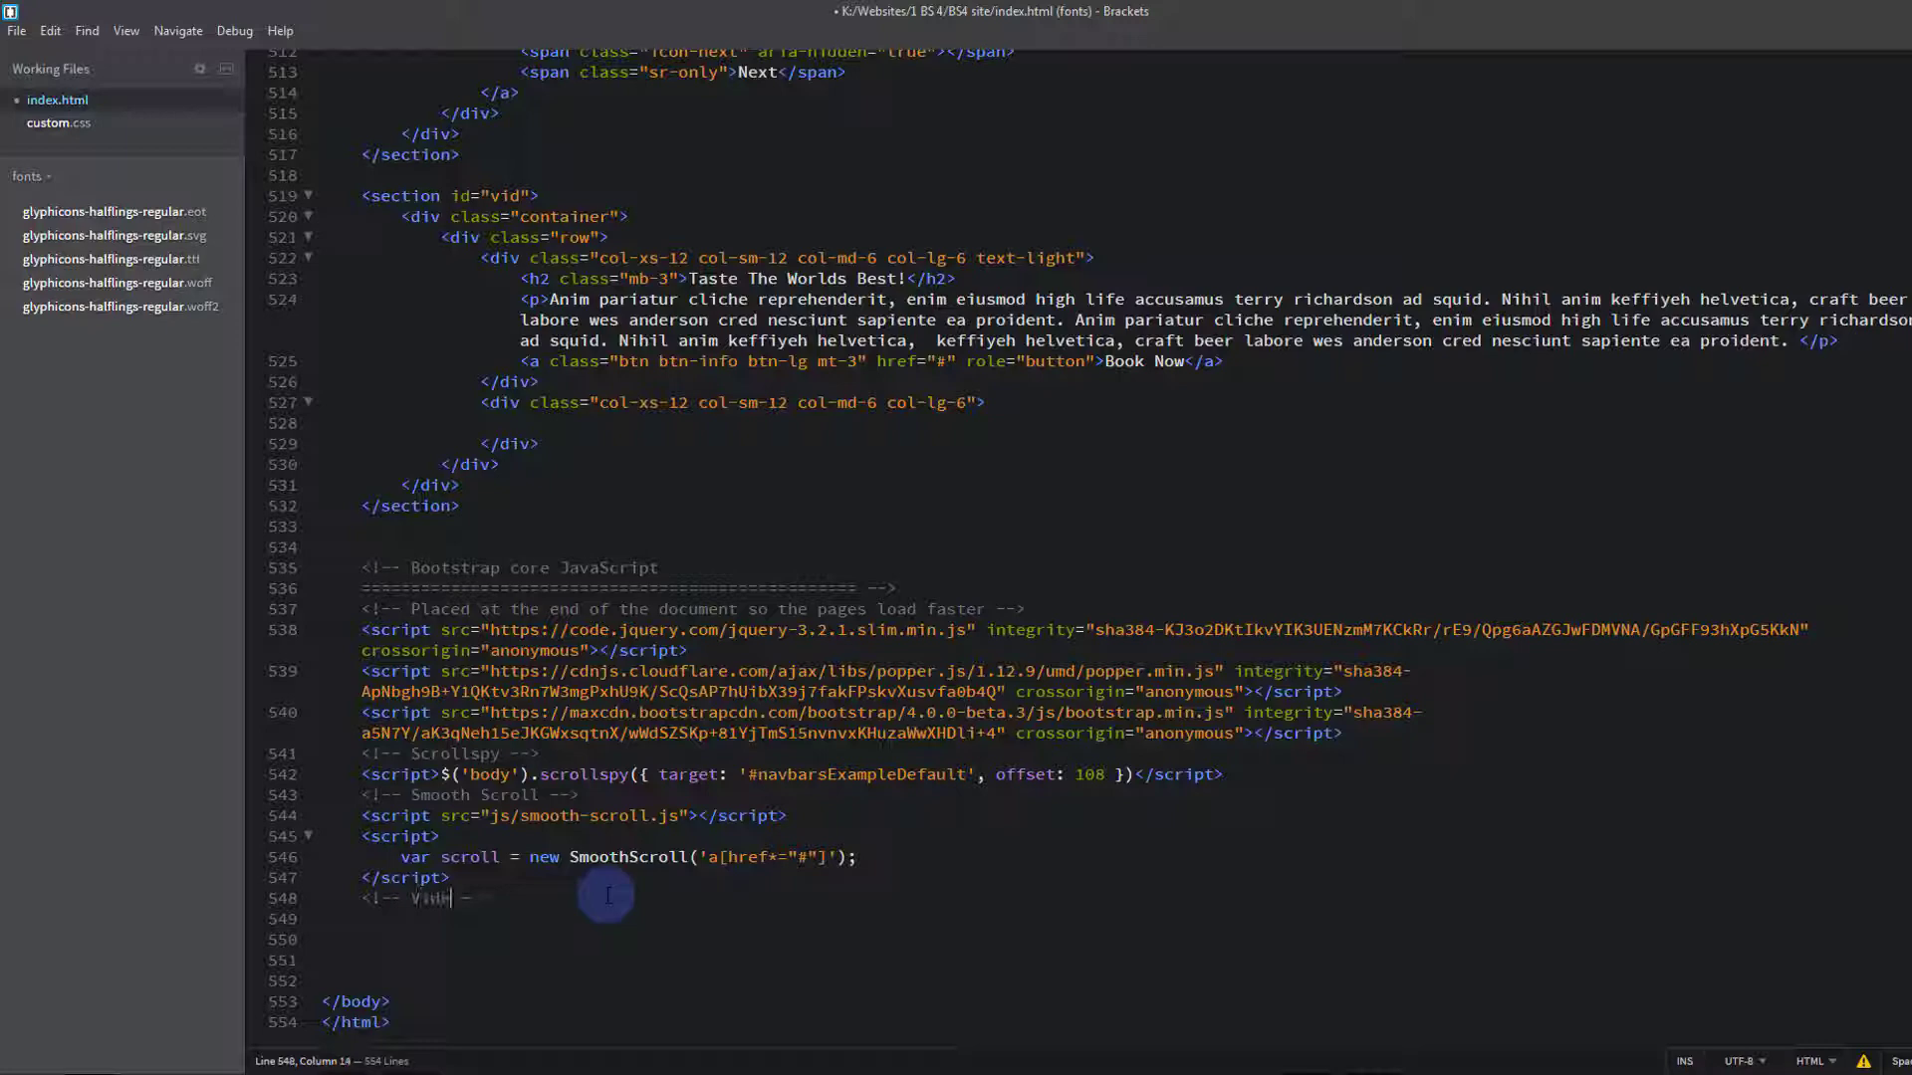
# Finish the Video comment, then select labnol's IFrame API script in the article for copying
pyautogui.write('Video')
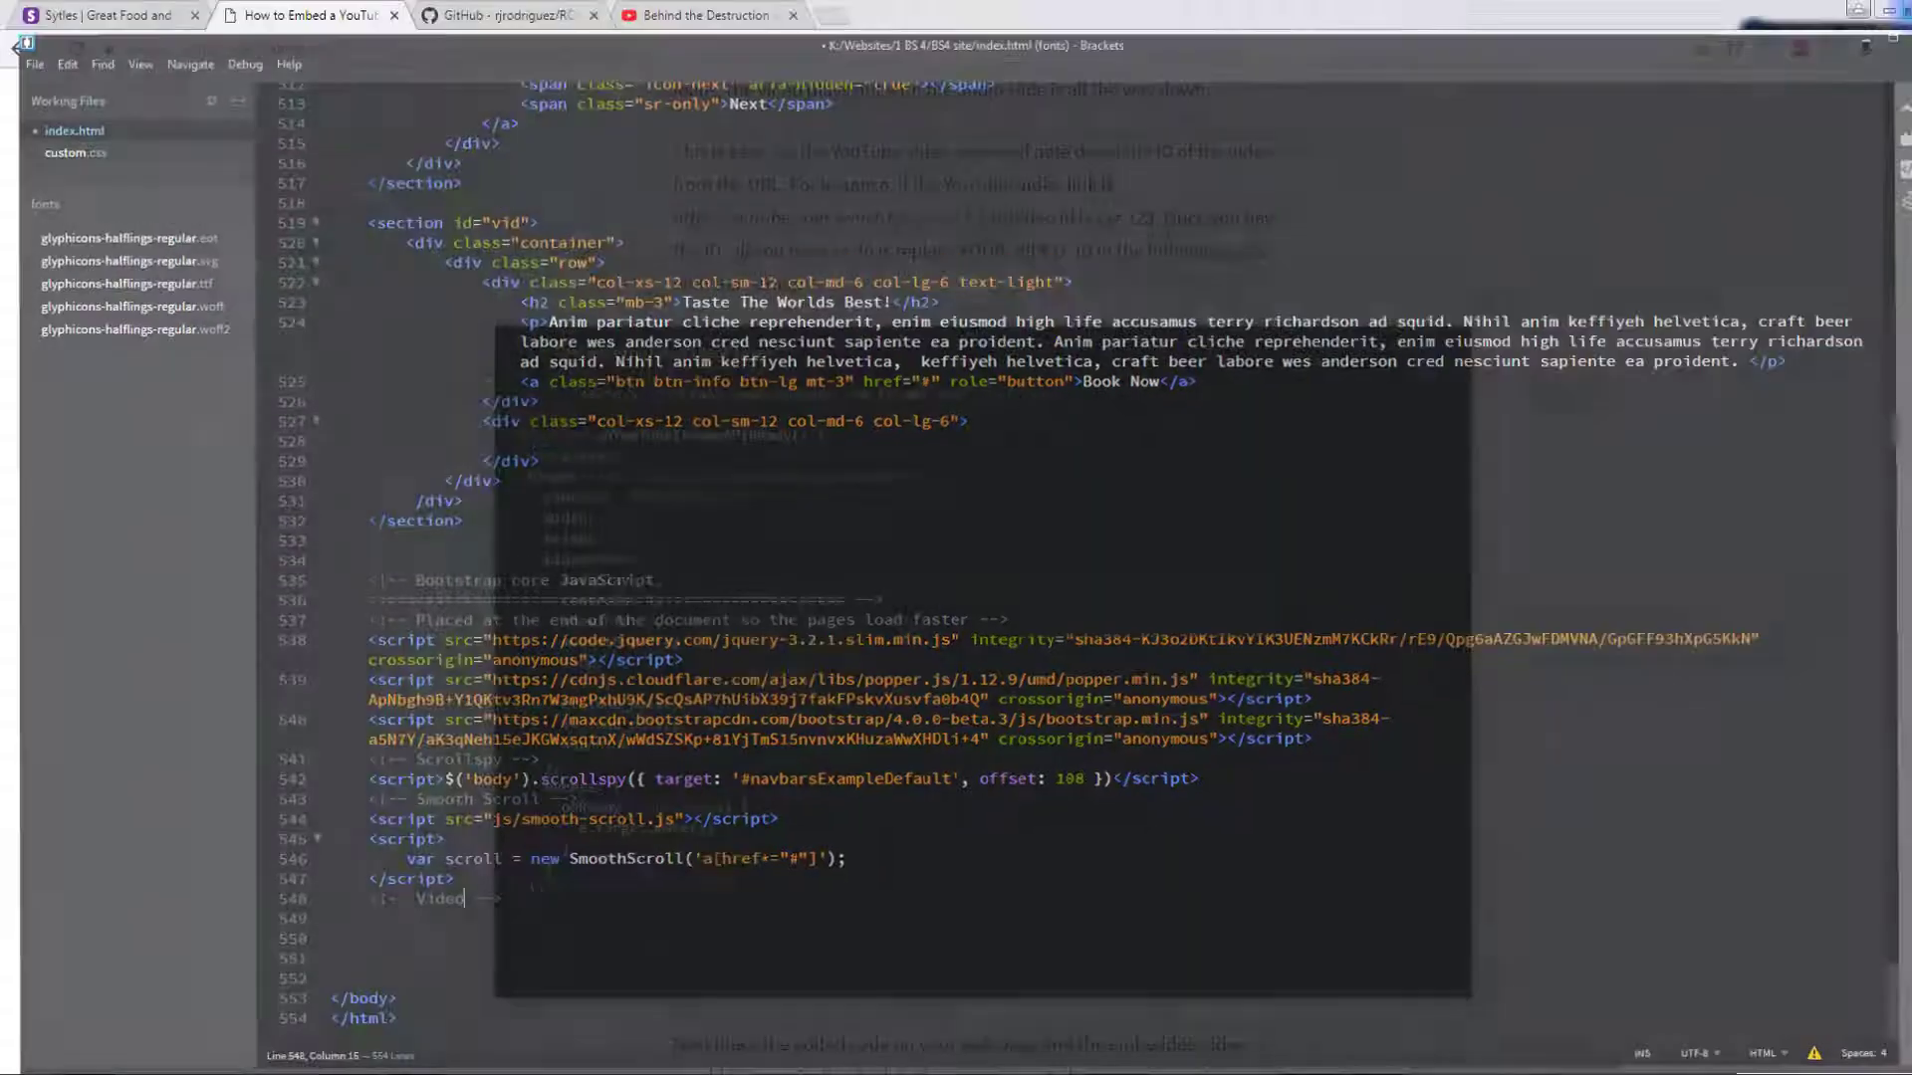
pyautogui.click(307, 14)
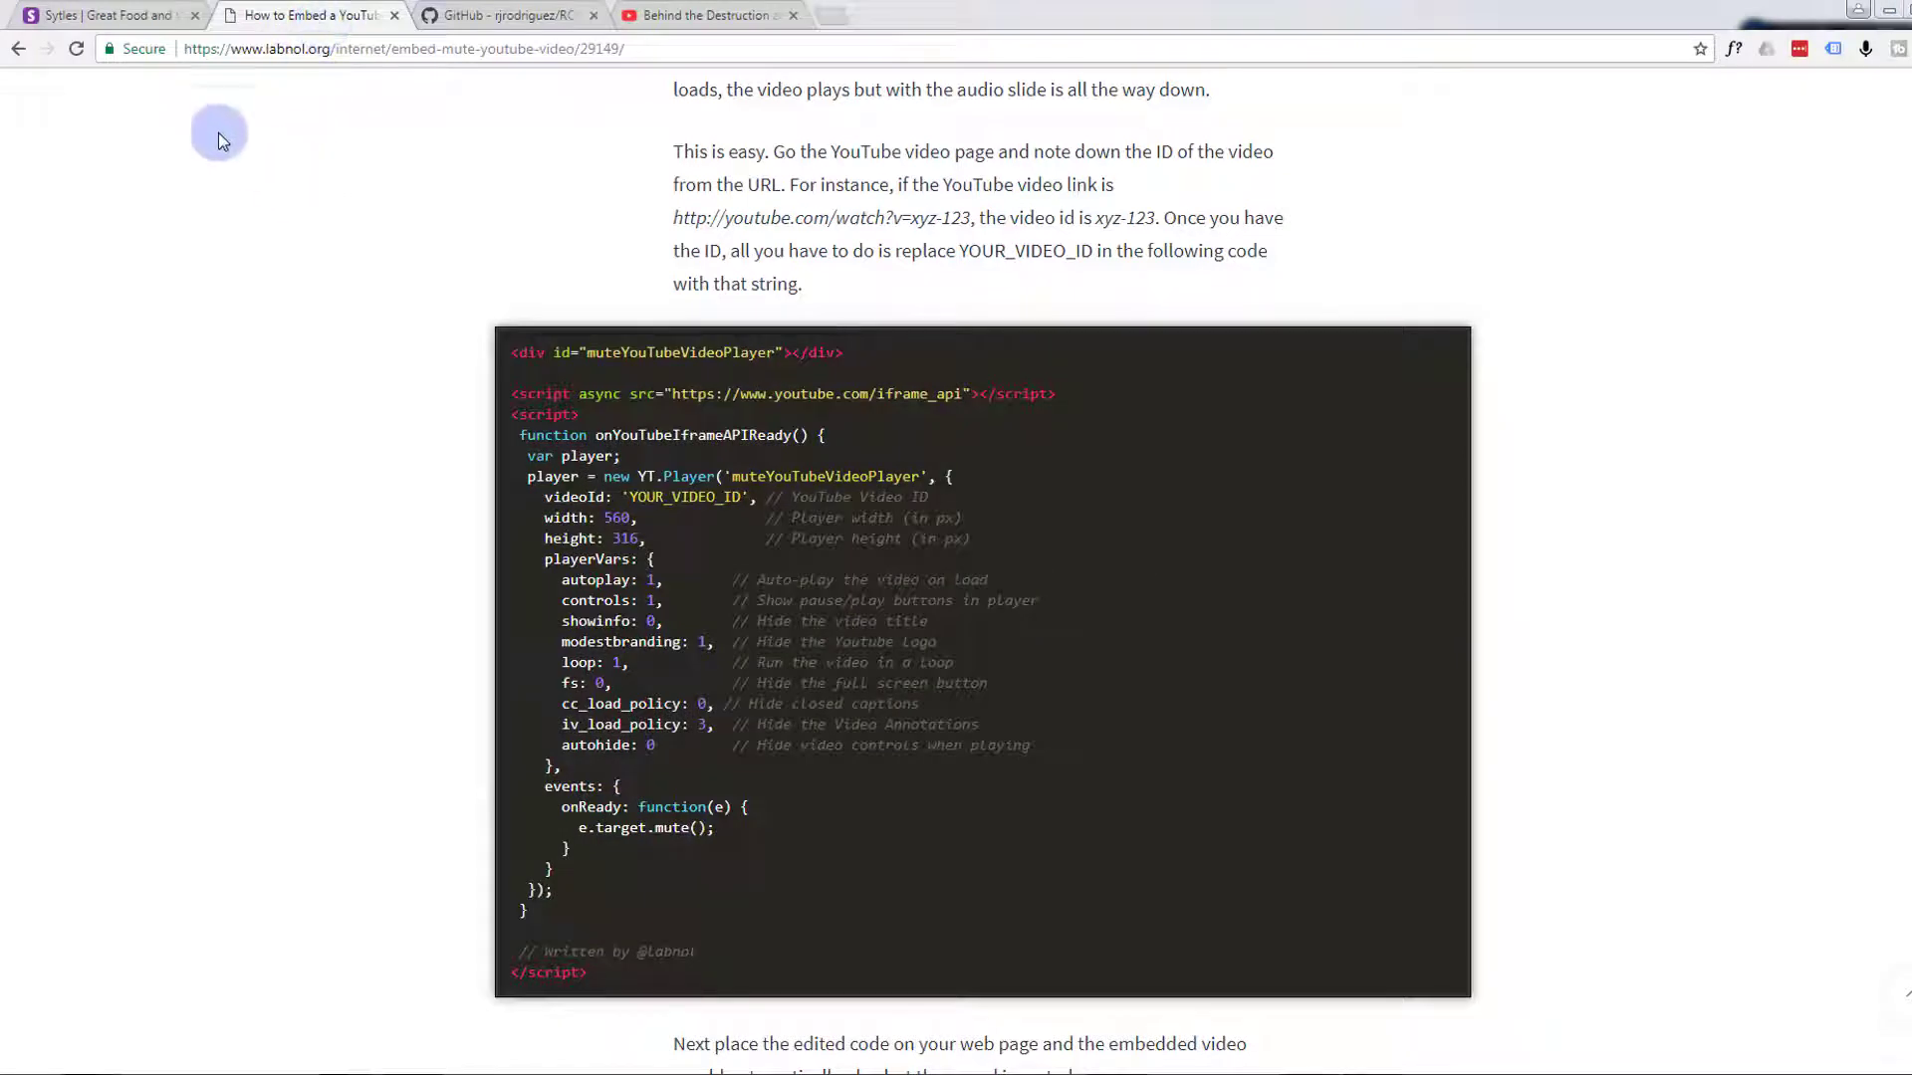
pyautogui.moveTo(263, 92)
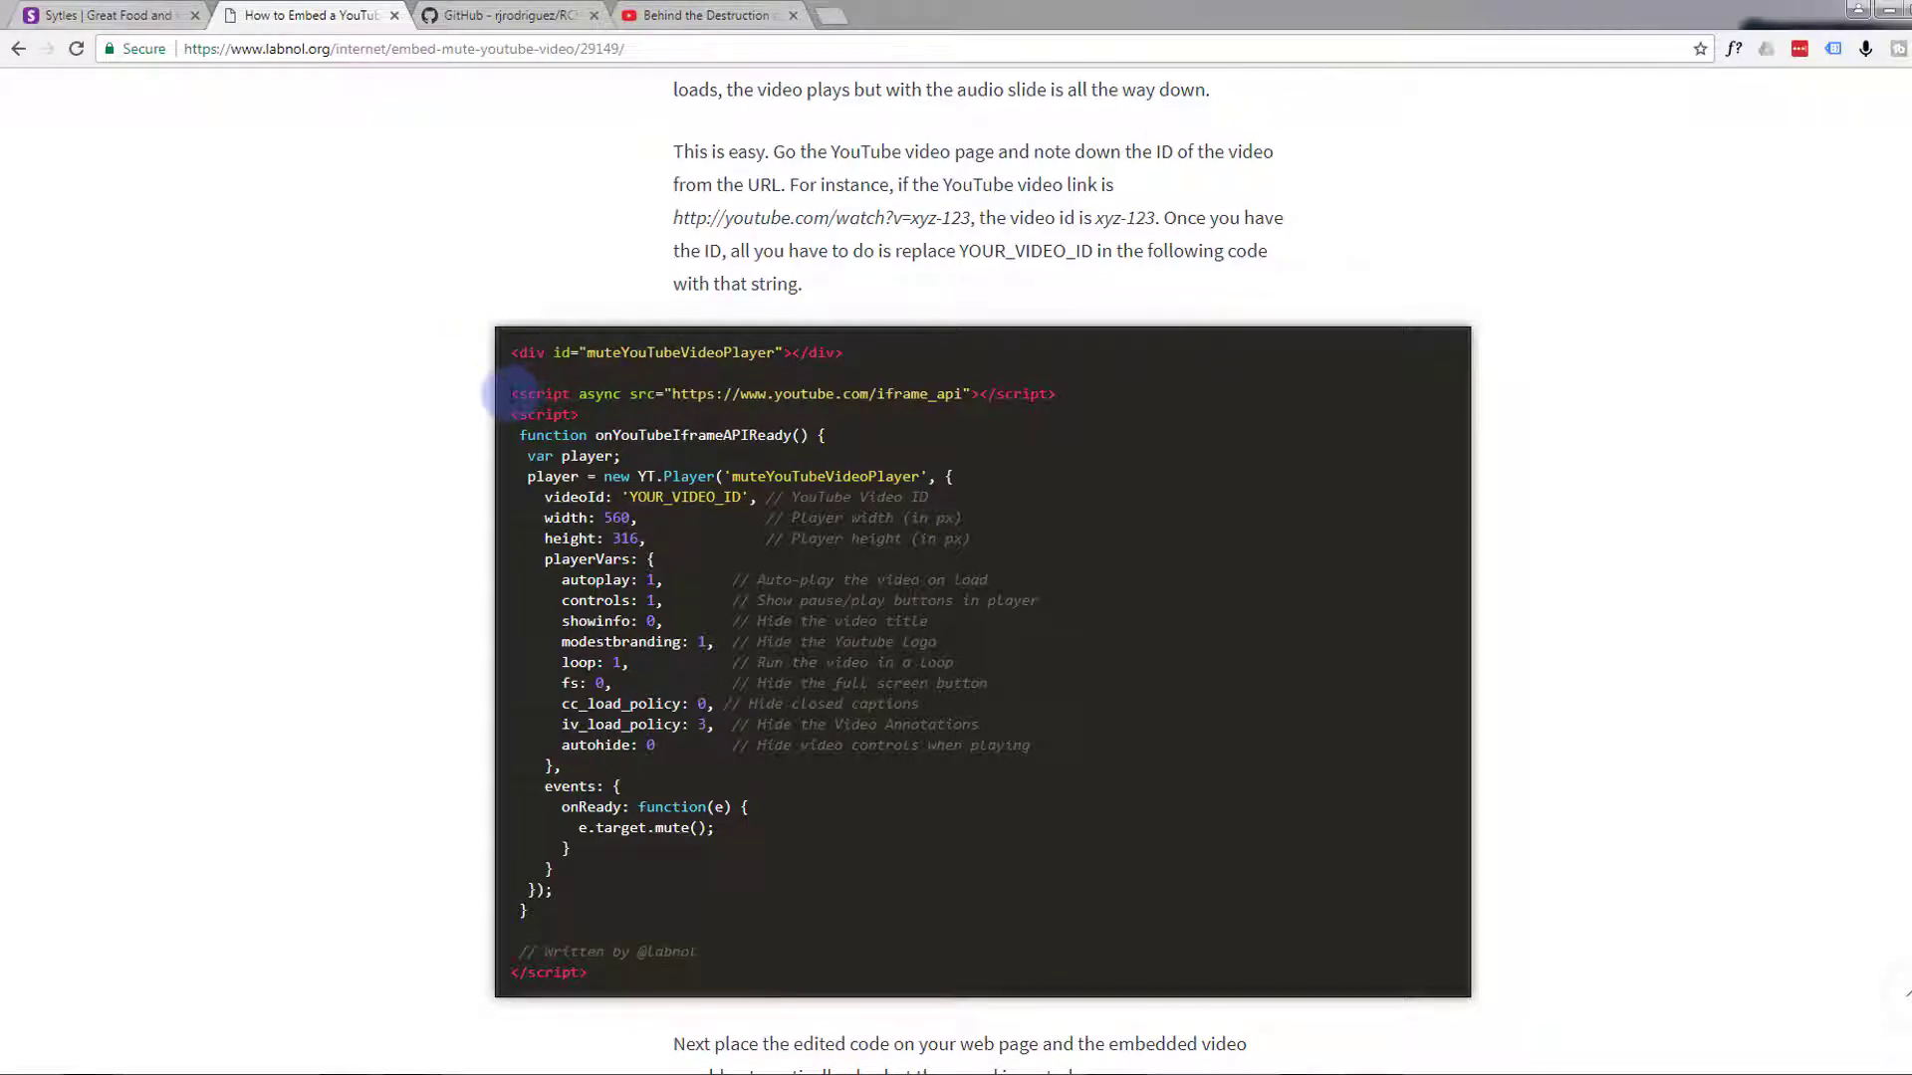
pyautogui.moveTo(512, 392); pyautogui.dragTo(622, 454)
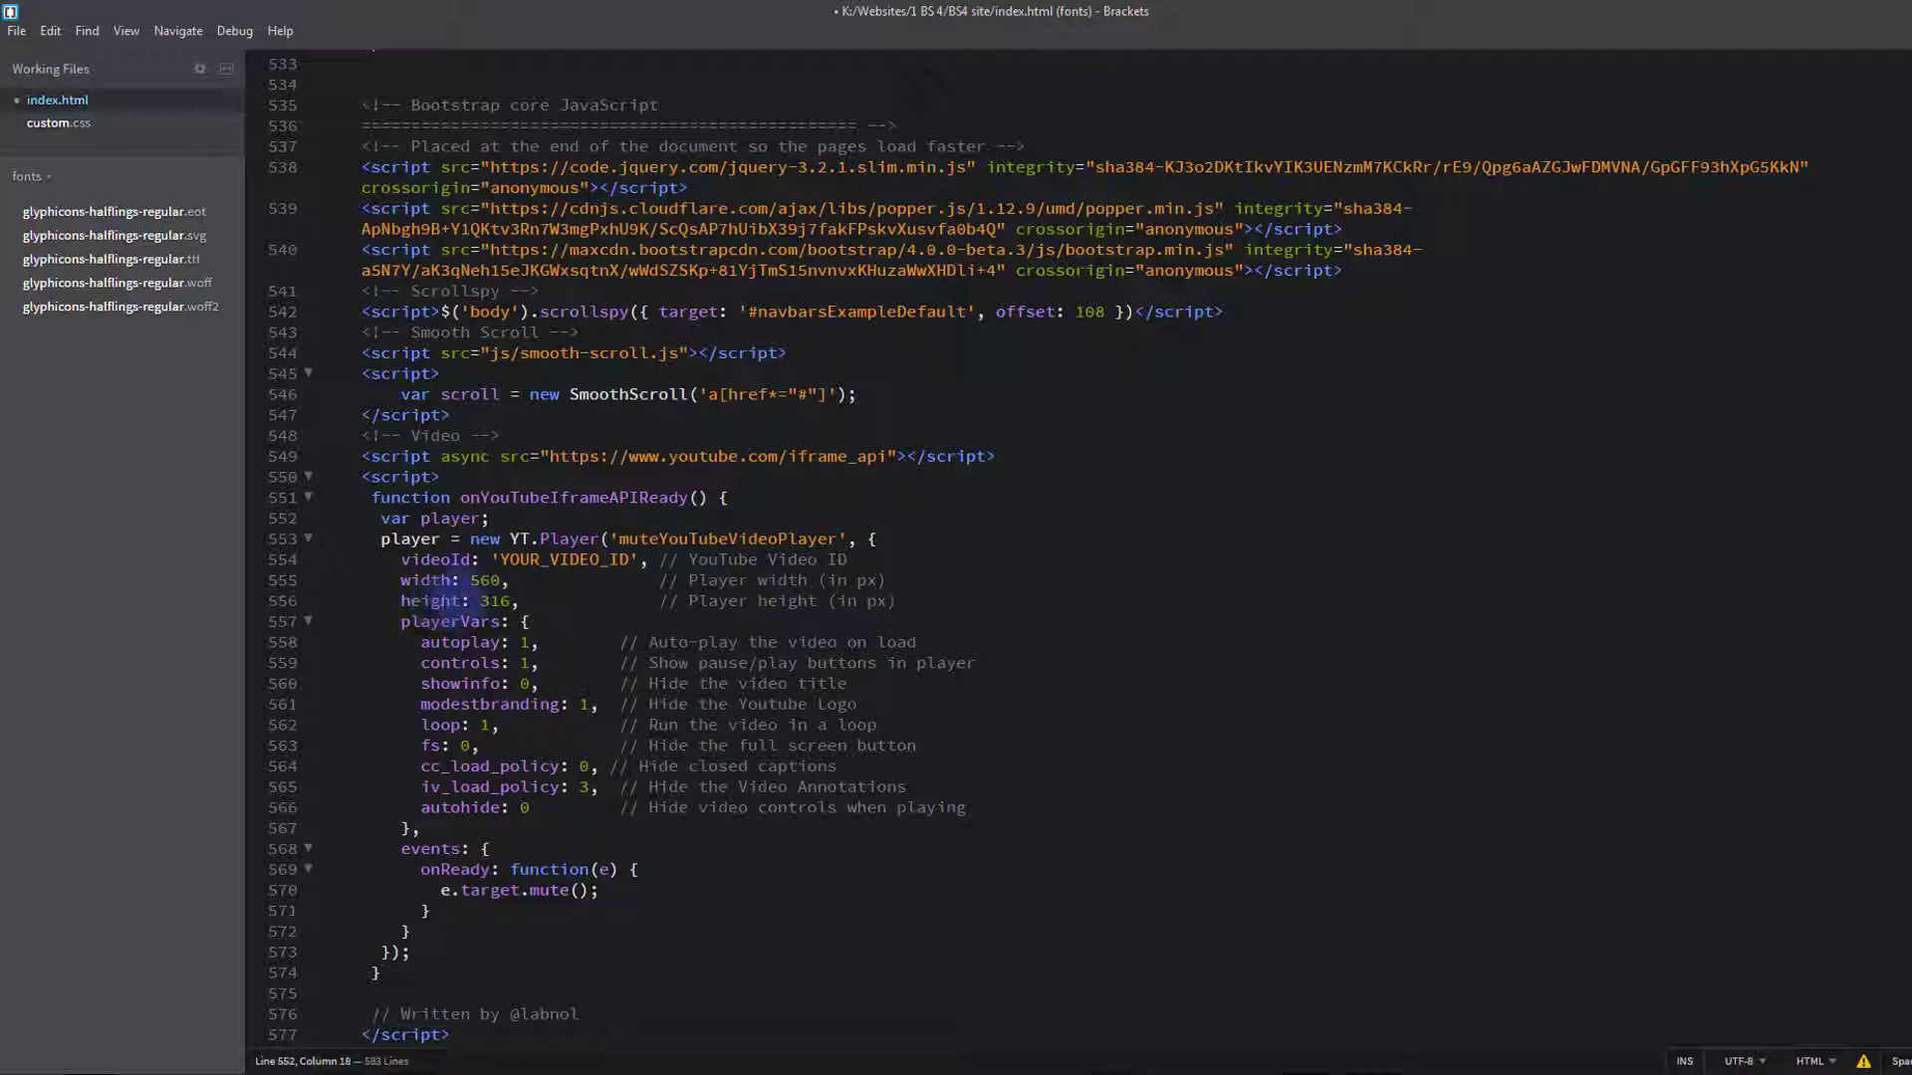
# Paste labnol's muted-autoplay player script under the Video comment near the end of index.html
pyautogui.doubleClick(494, 602)
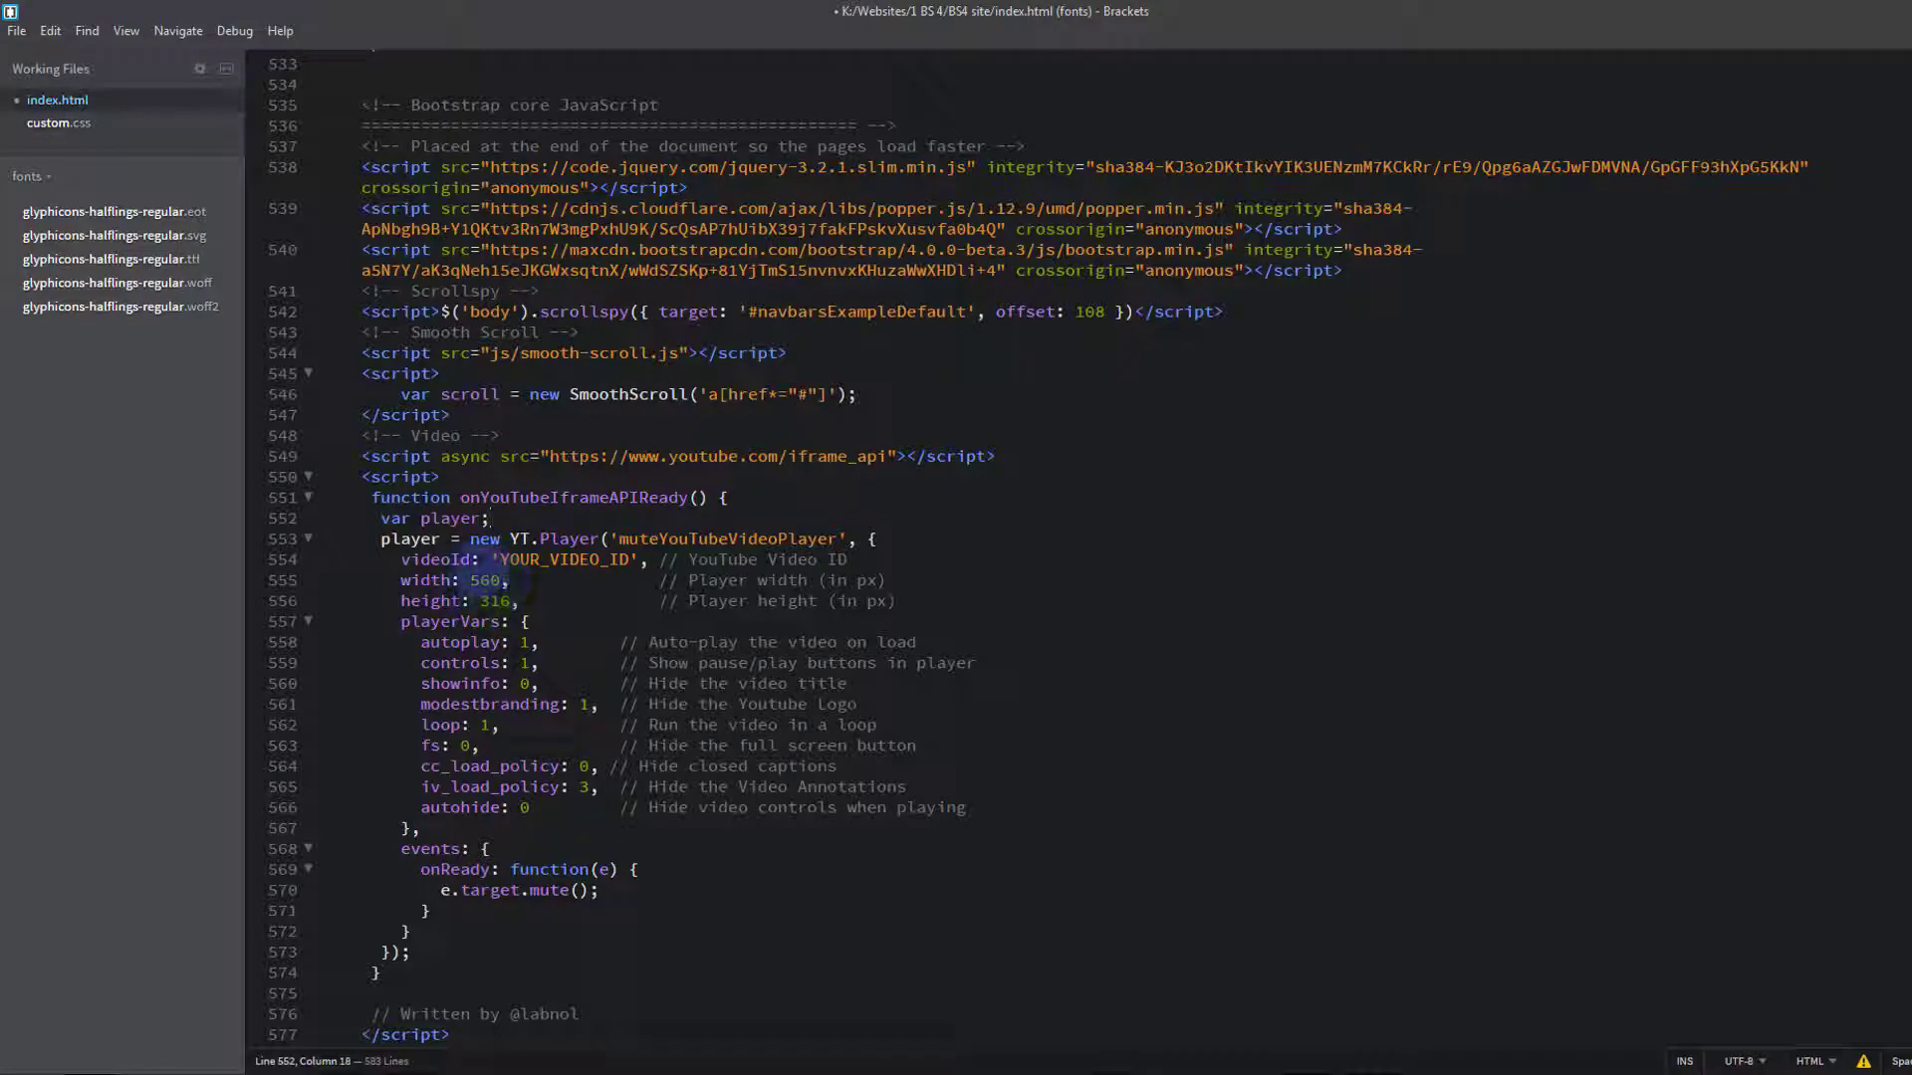
pyautogui.moveTo(568, 600)
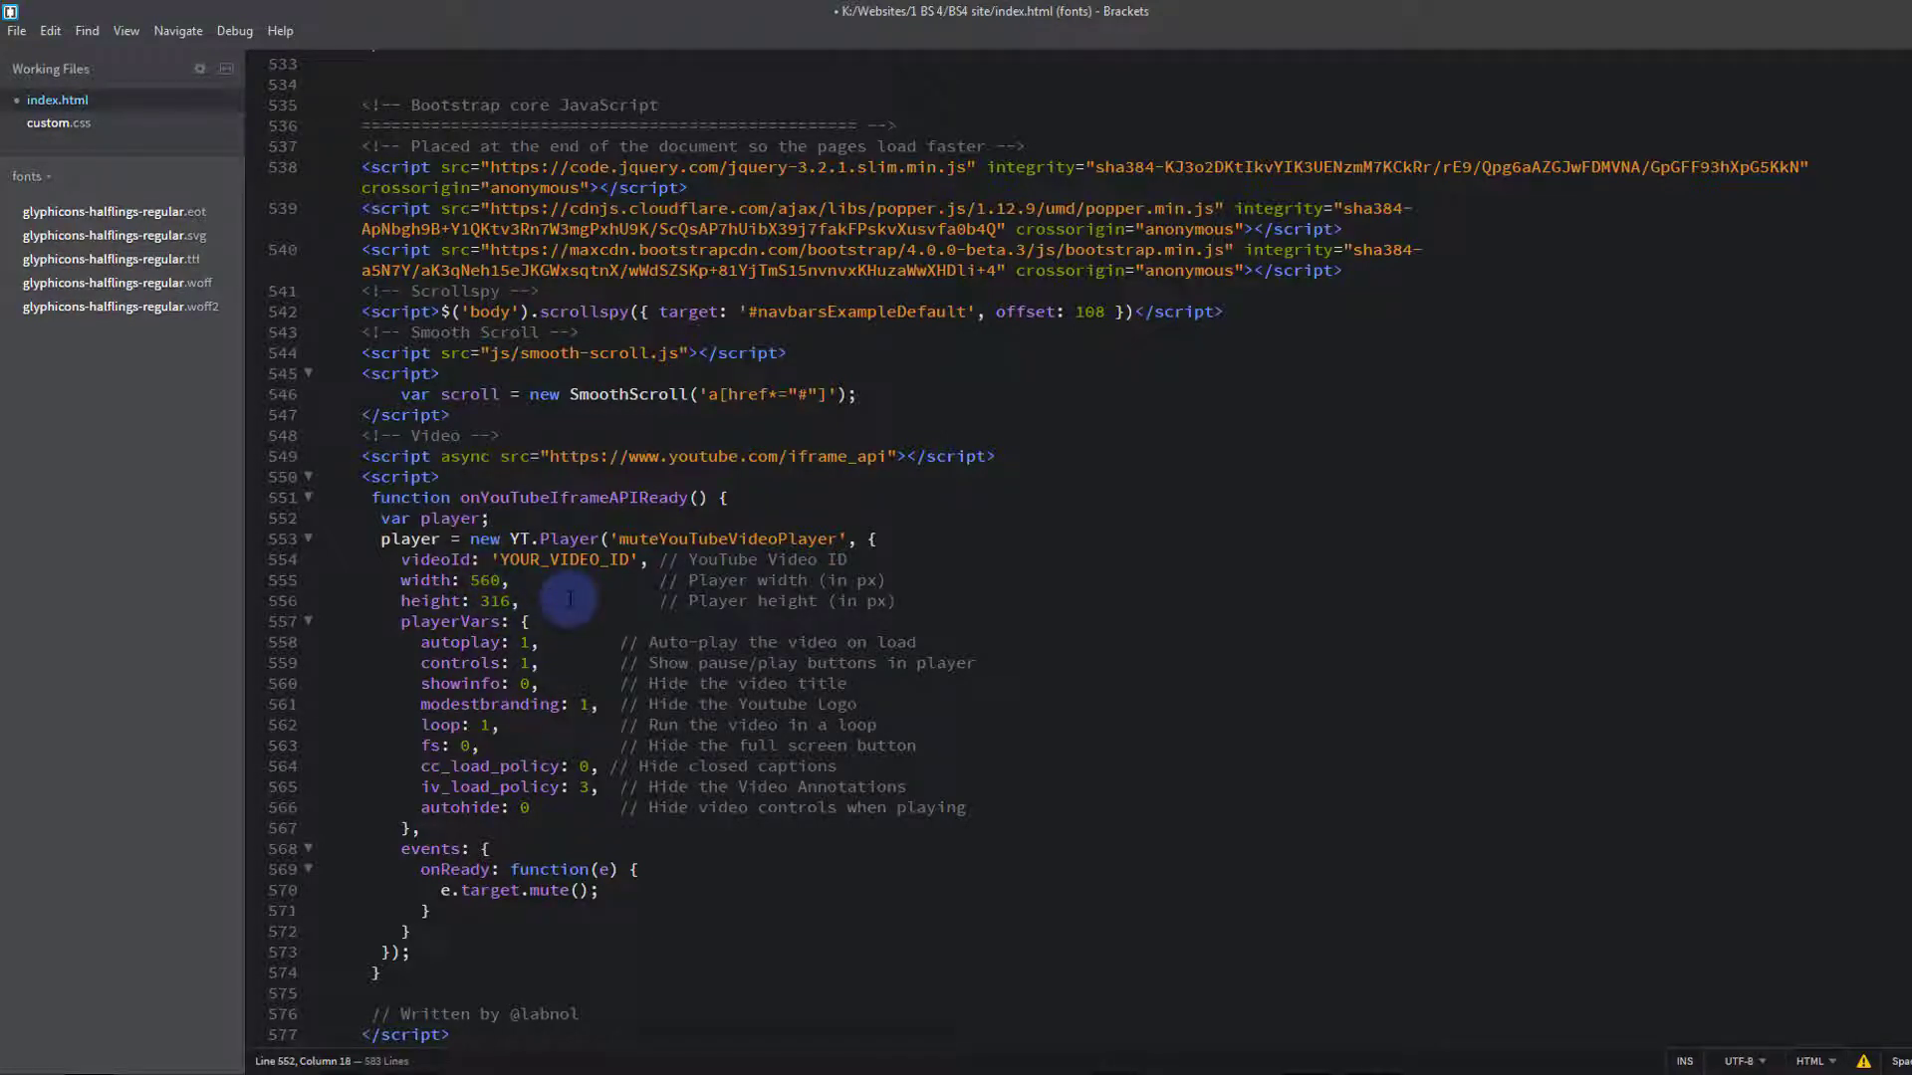
pyautogui.click(486, 518)
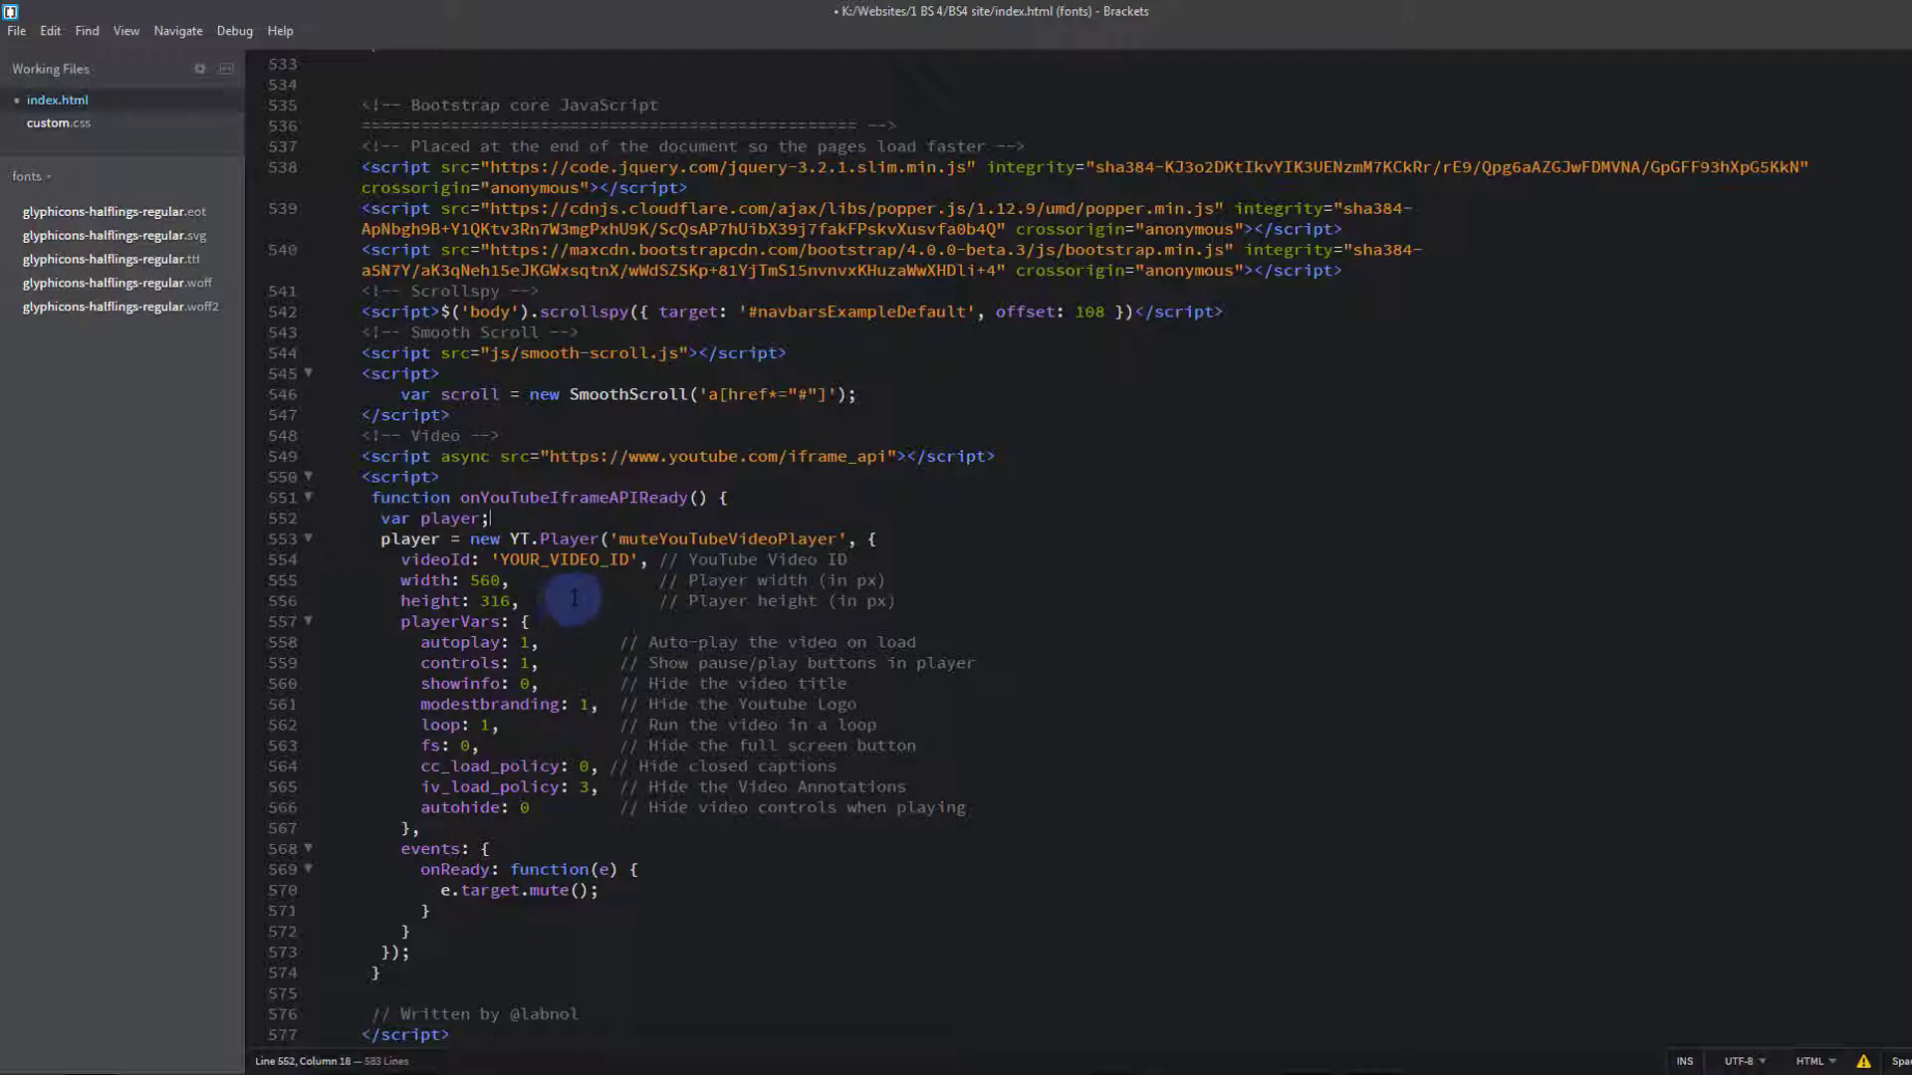
pyautogui.moveTo(577, 610)
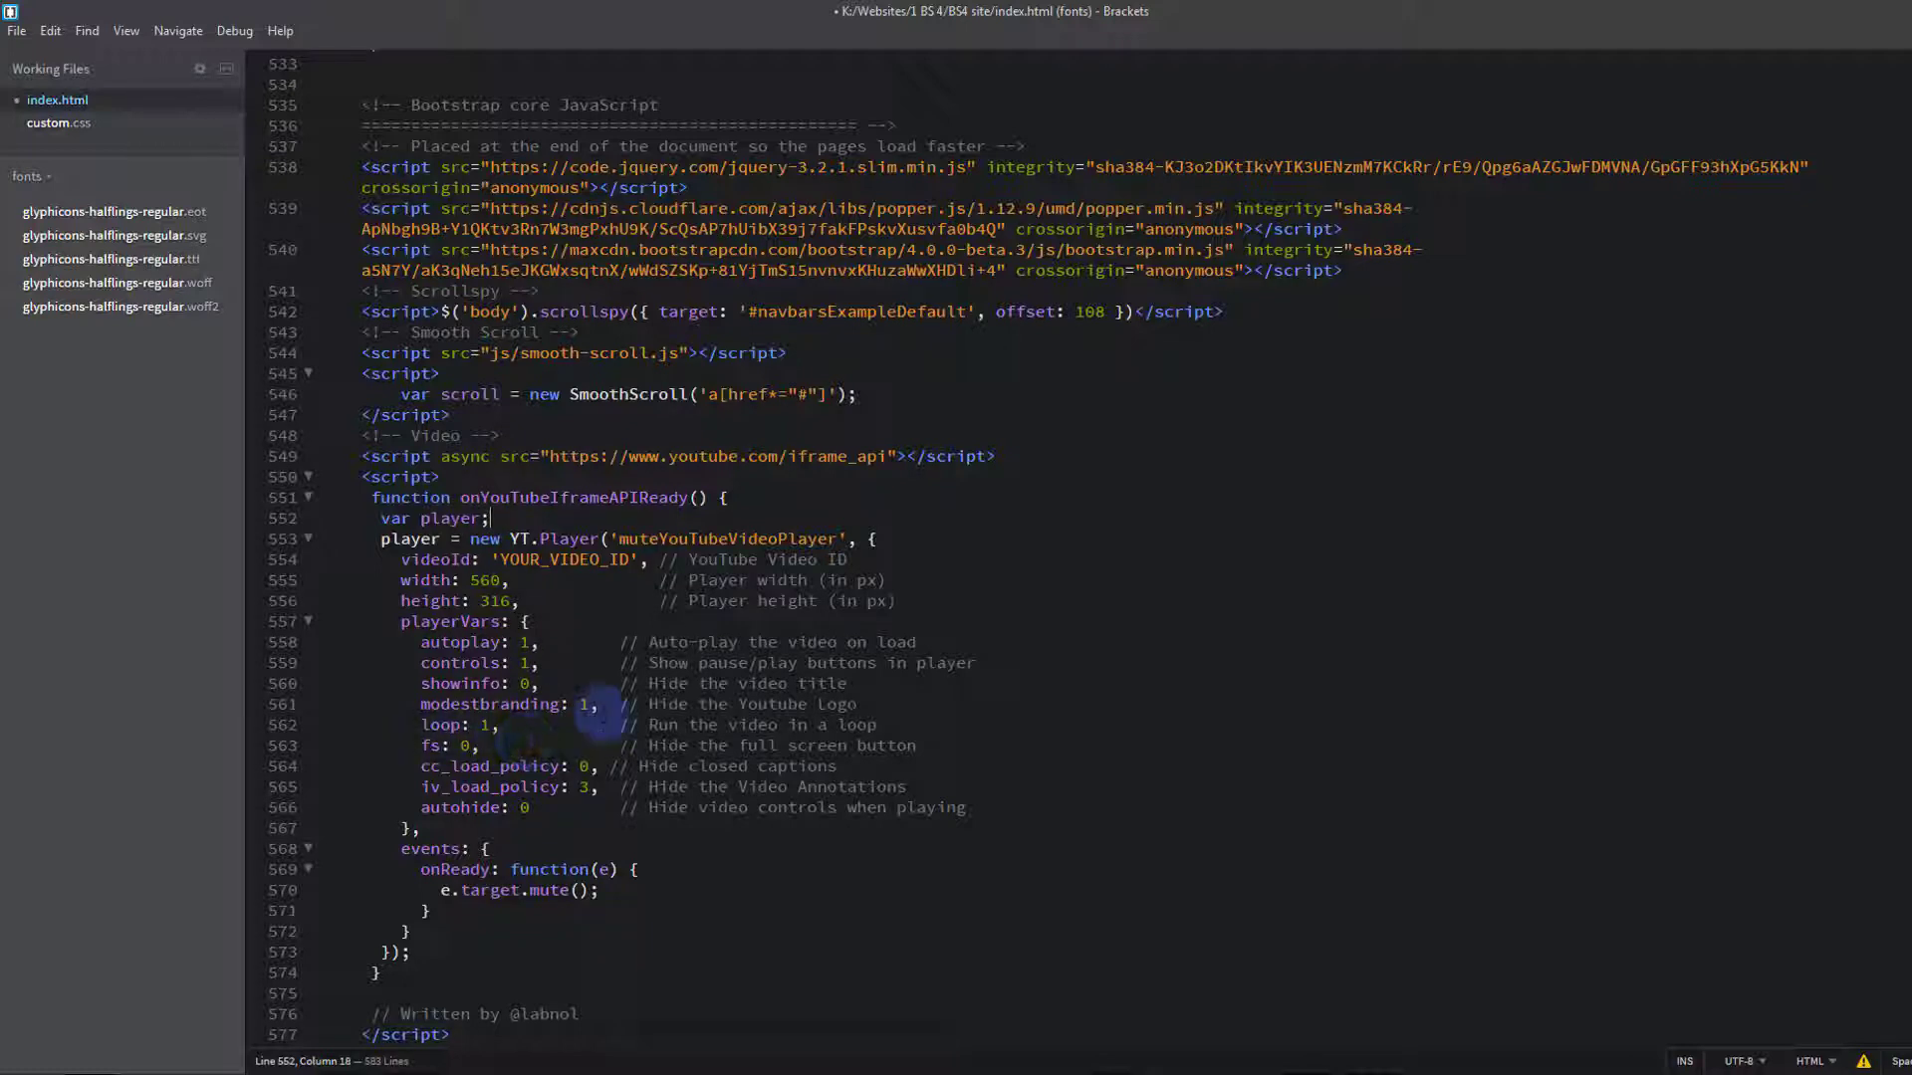
pyautogui.moveTo(1367, 725)
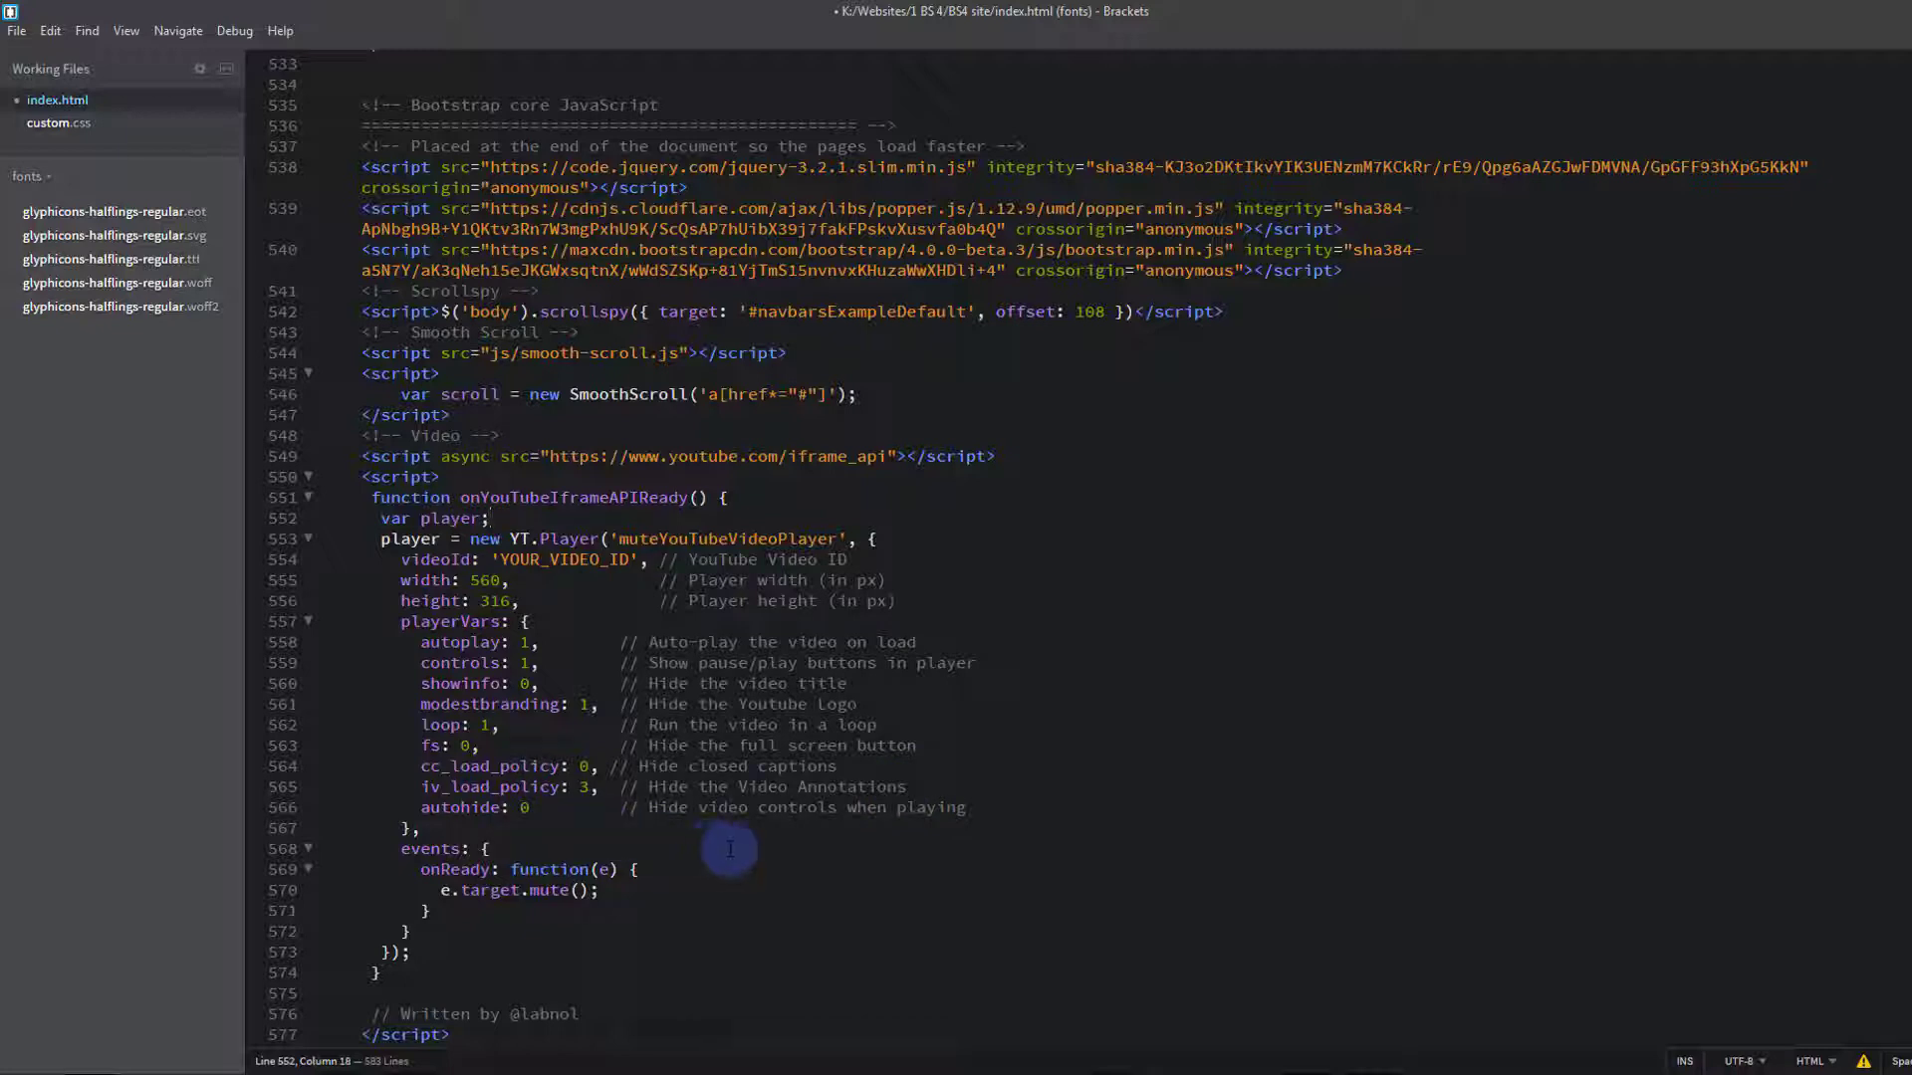
pyautogui.moveTo(785, 854)
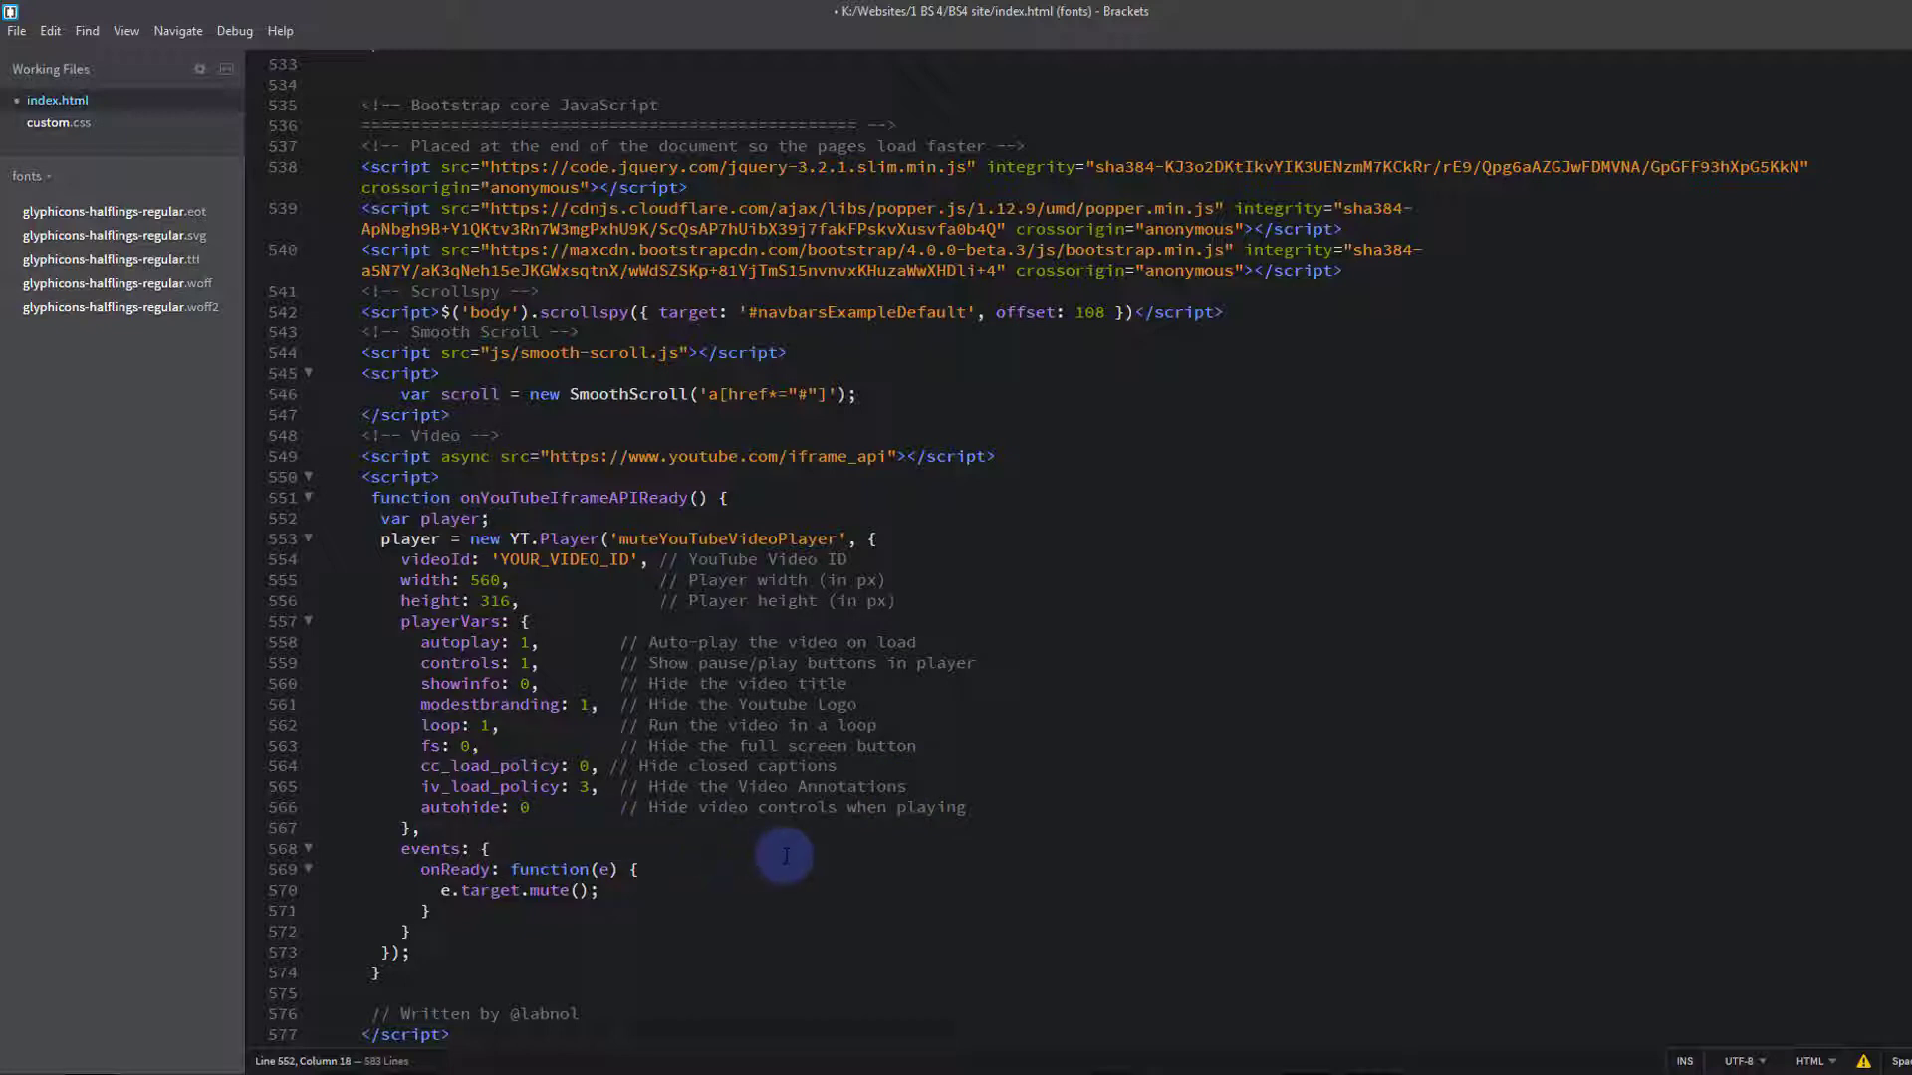
pyautogui.click(490, 517)
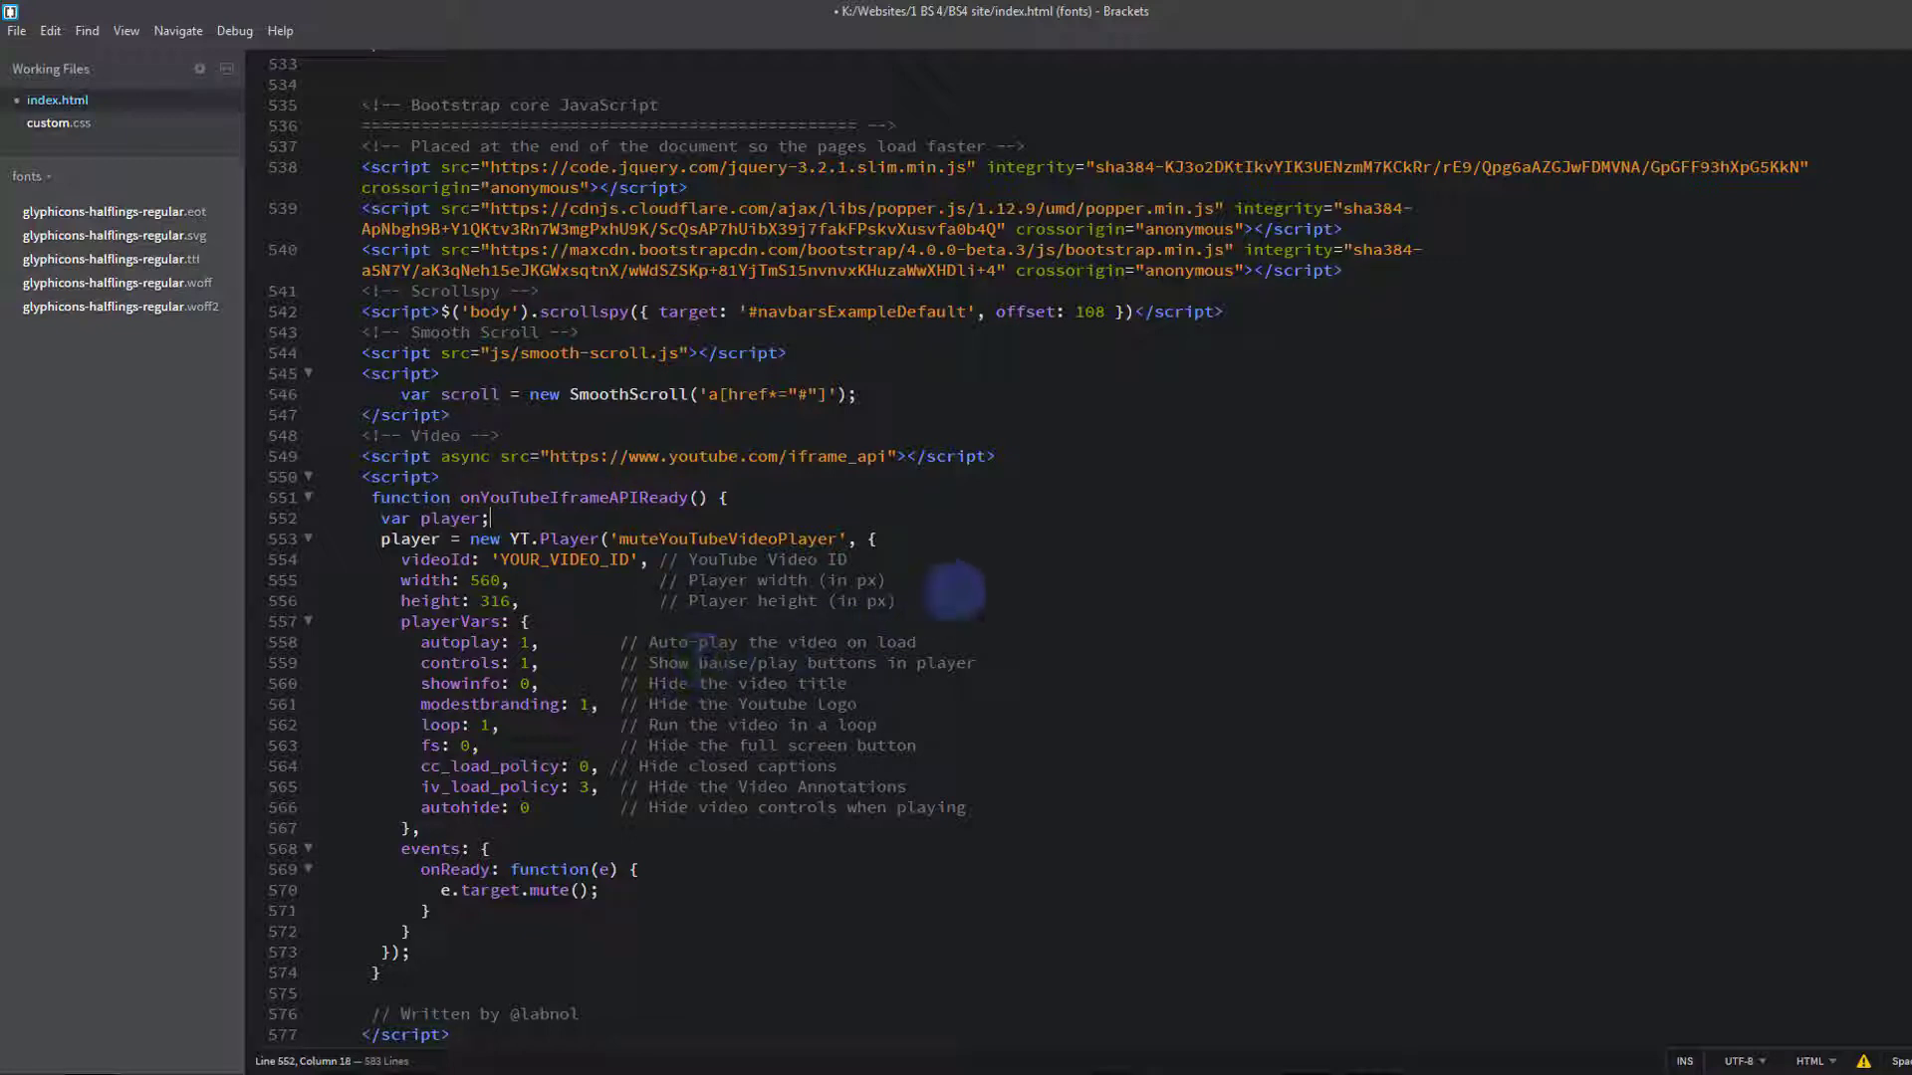
pyautogui.moveTo(958, 593)
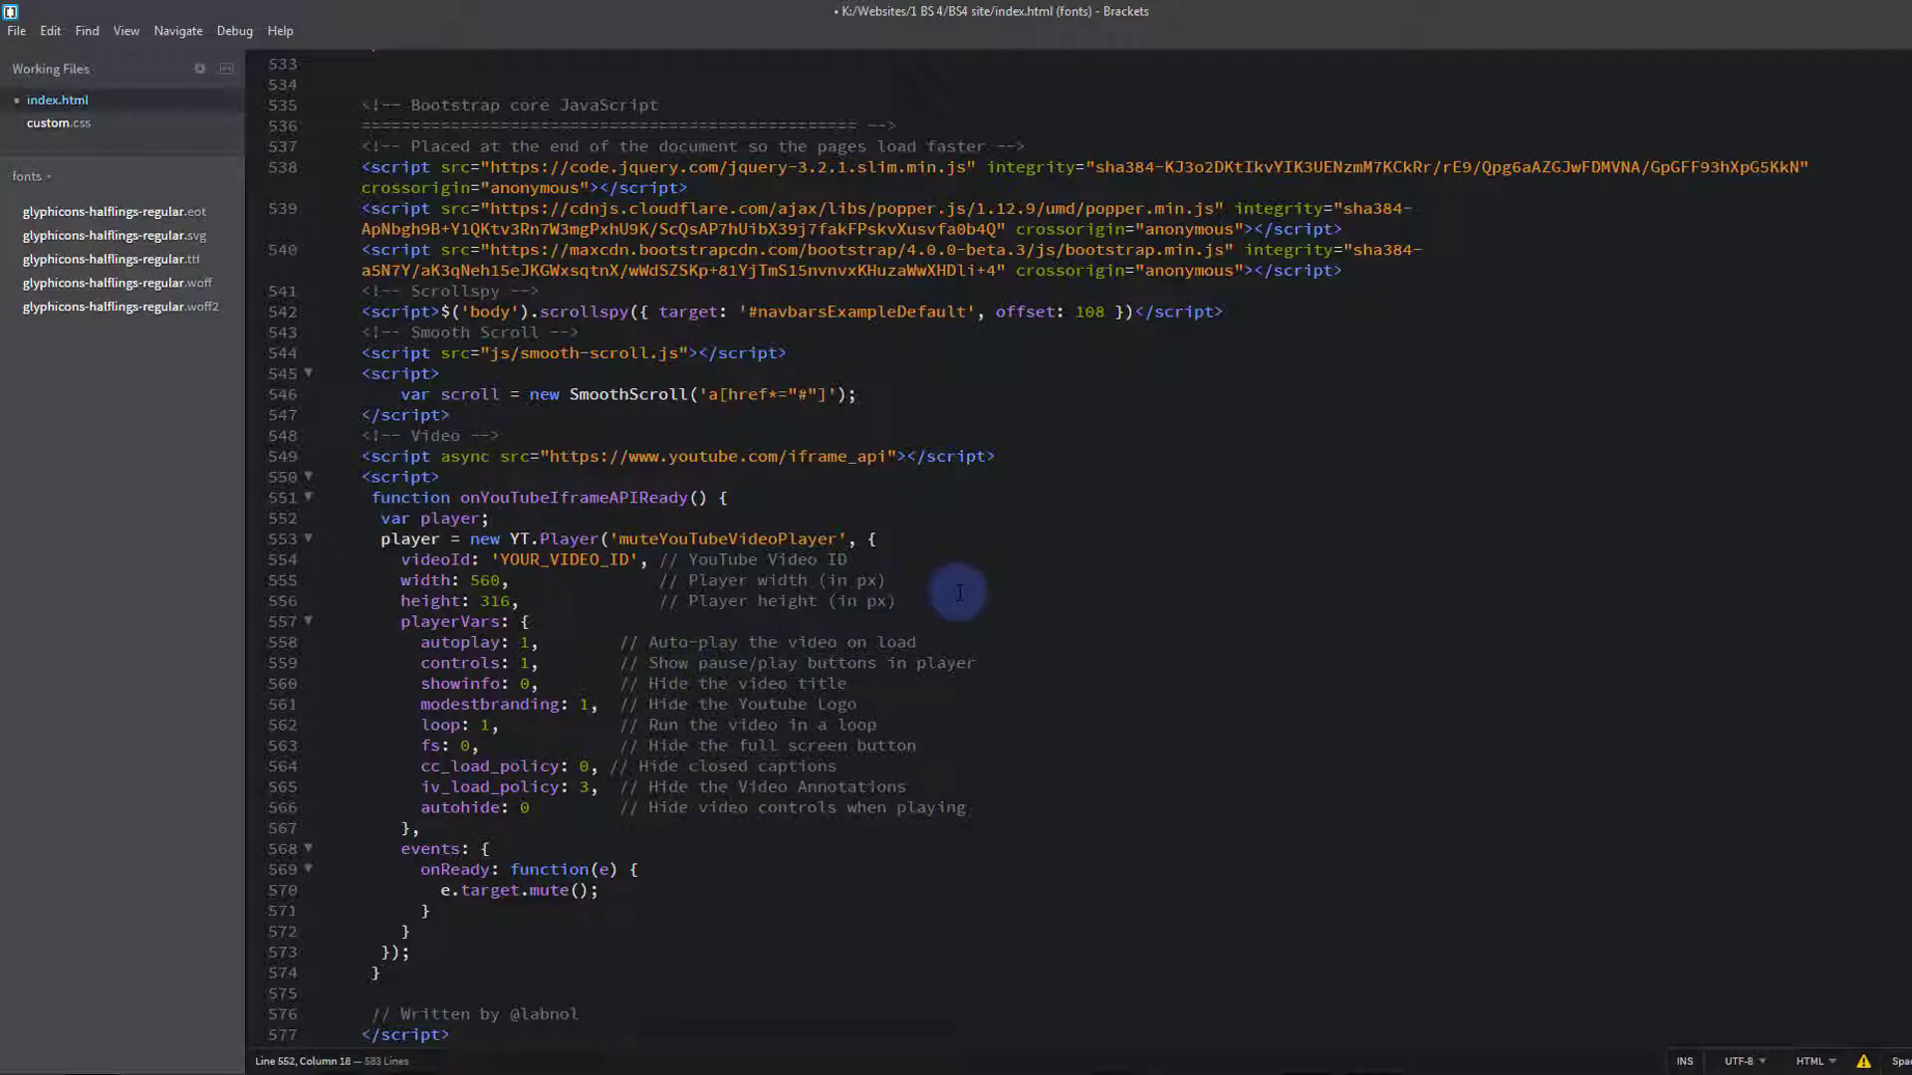
pyautogui.moveTo(918, 505)
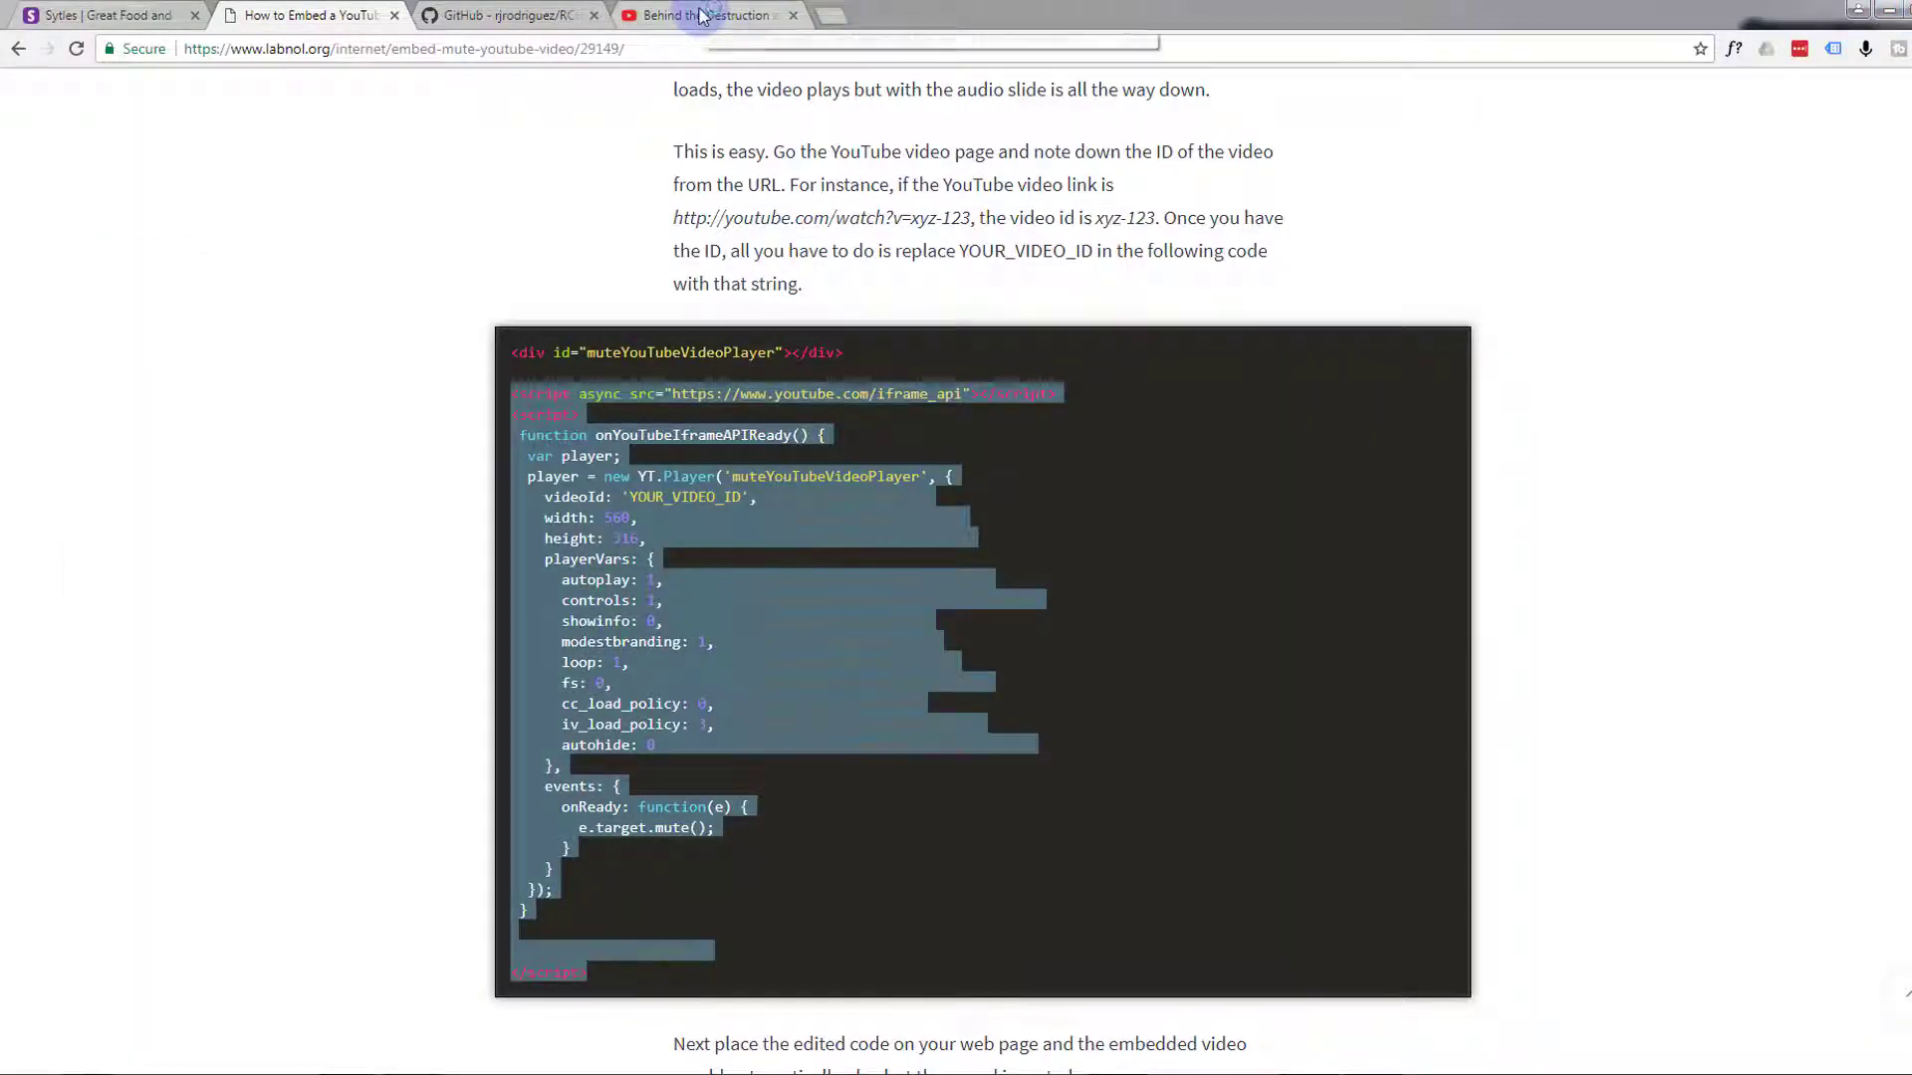
# Copy the restaurant video's ID iLs5c2Y1BOM from its YouTube share link and return to Brackets
pyautogui.click(707, 14)
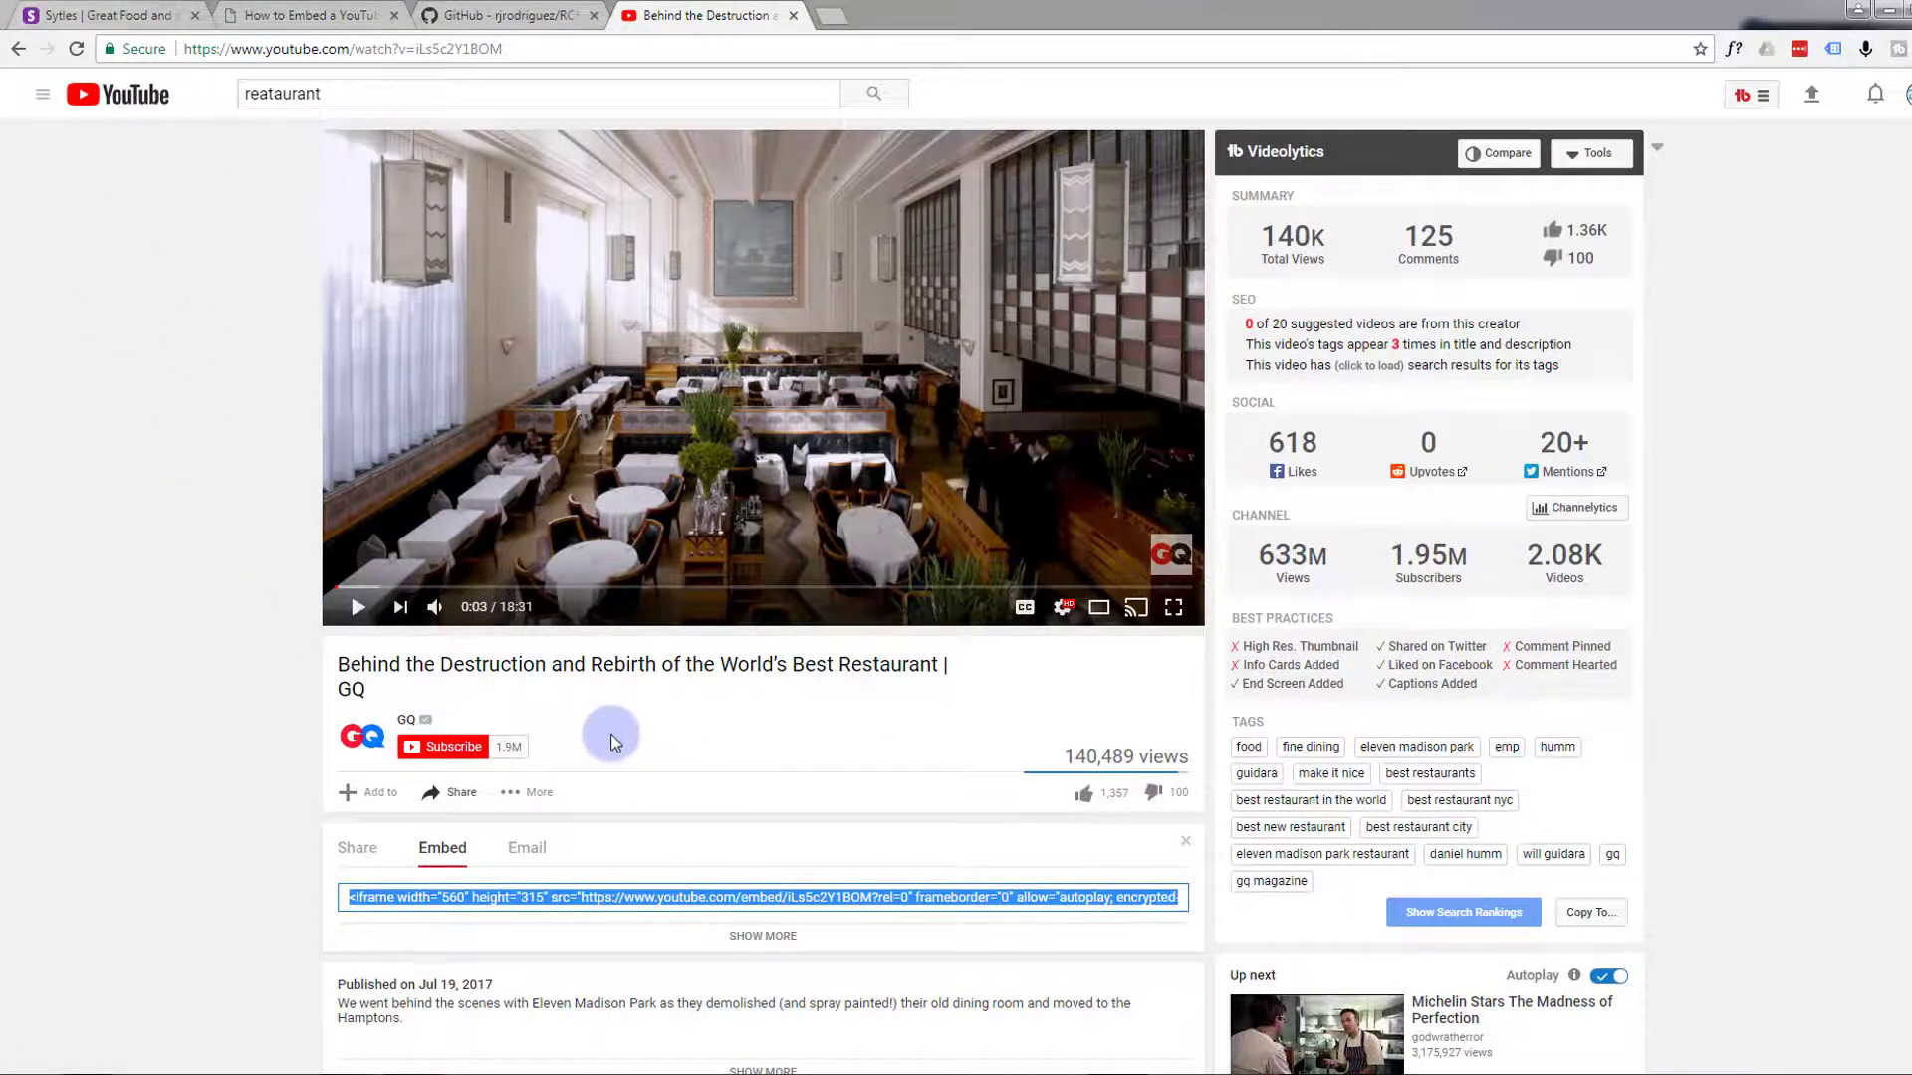
pyautogui.moveTo(460, 795)
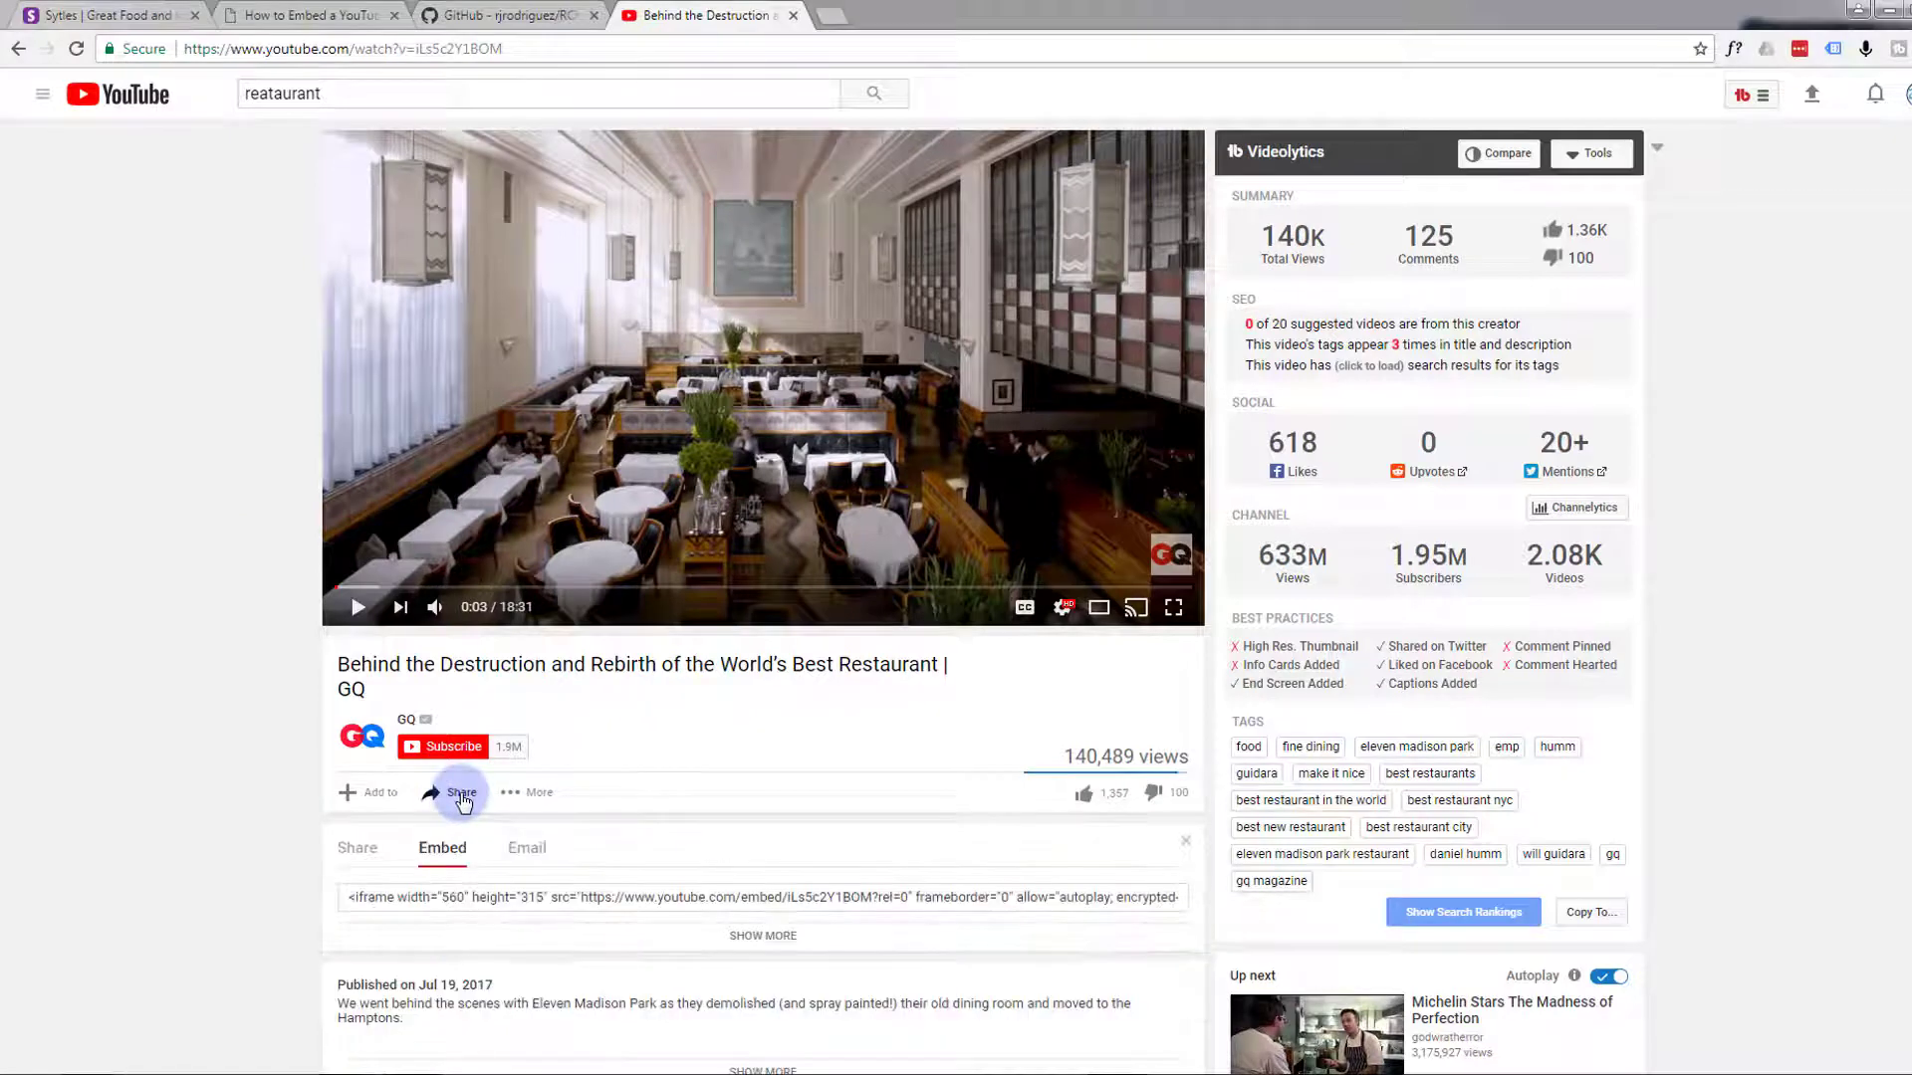
pyautogui.click(357, 849)
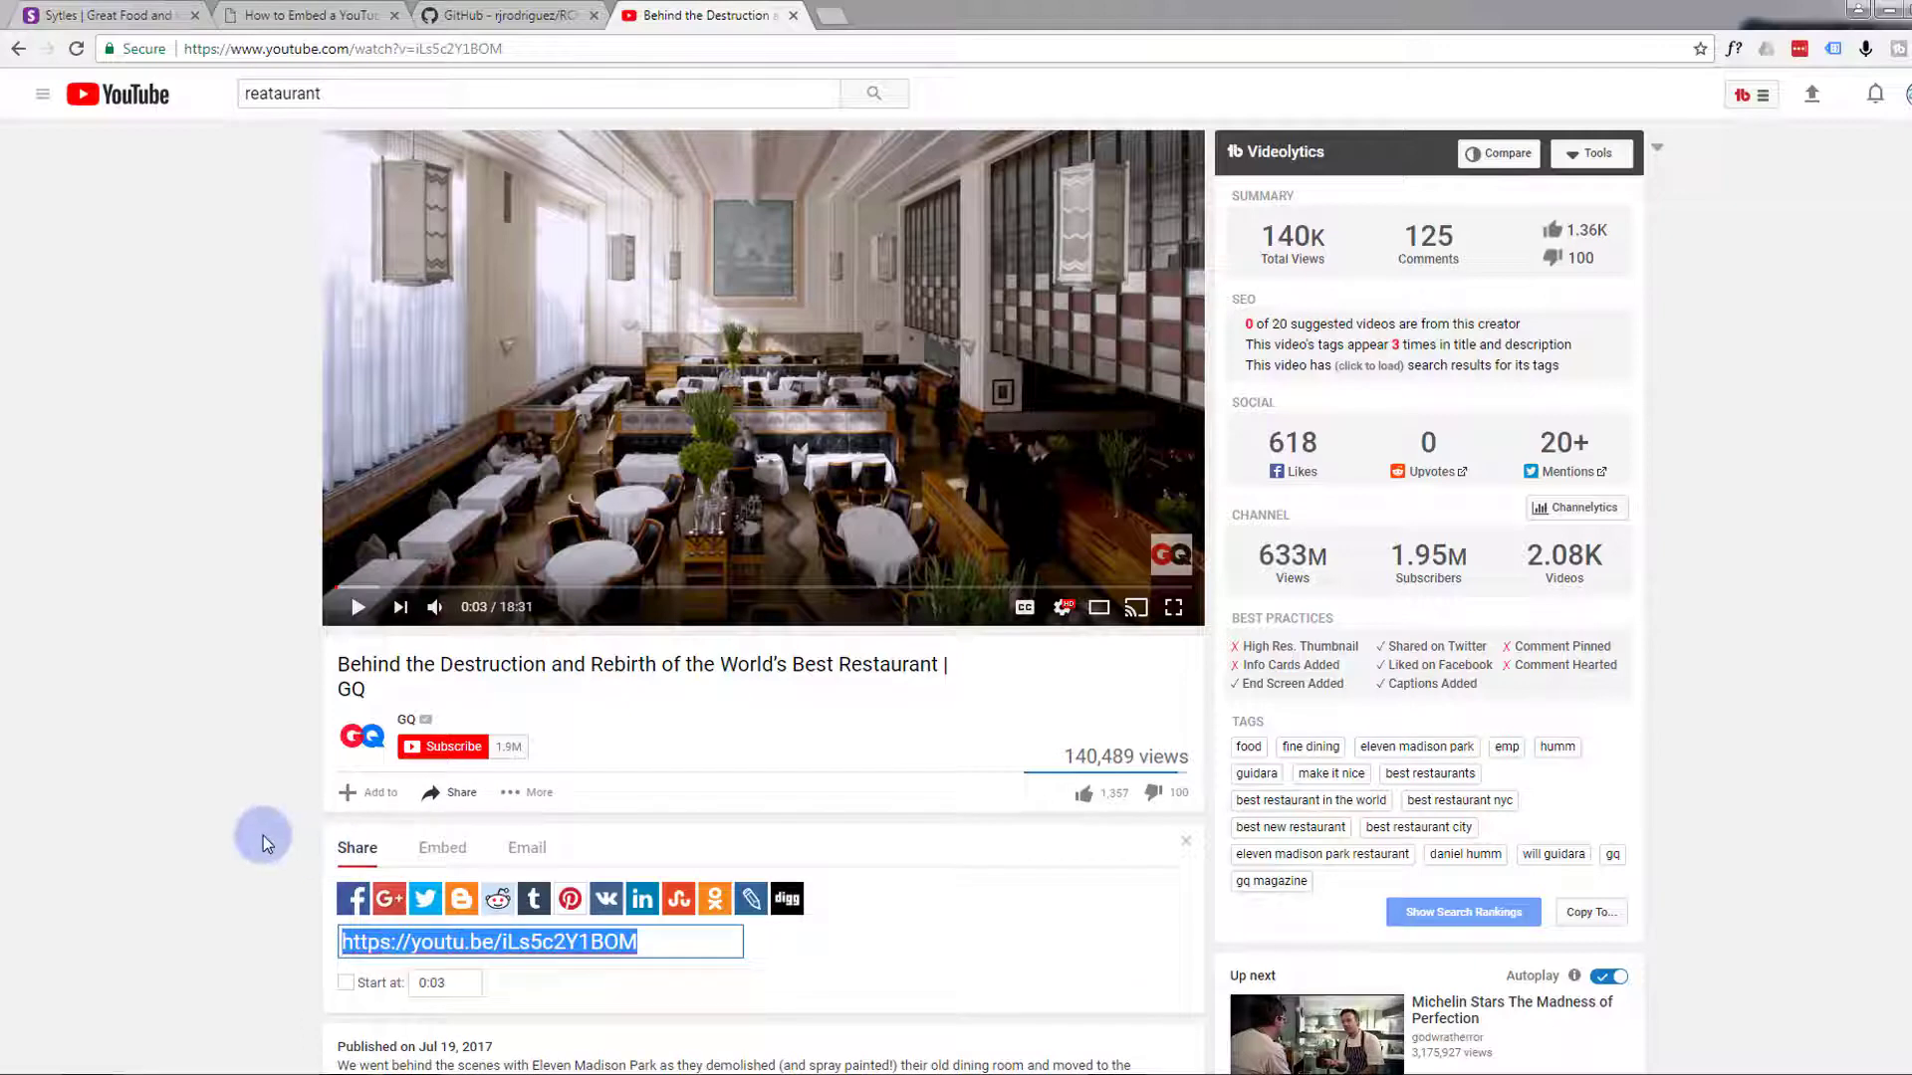
pyautogui.scroll(-3)
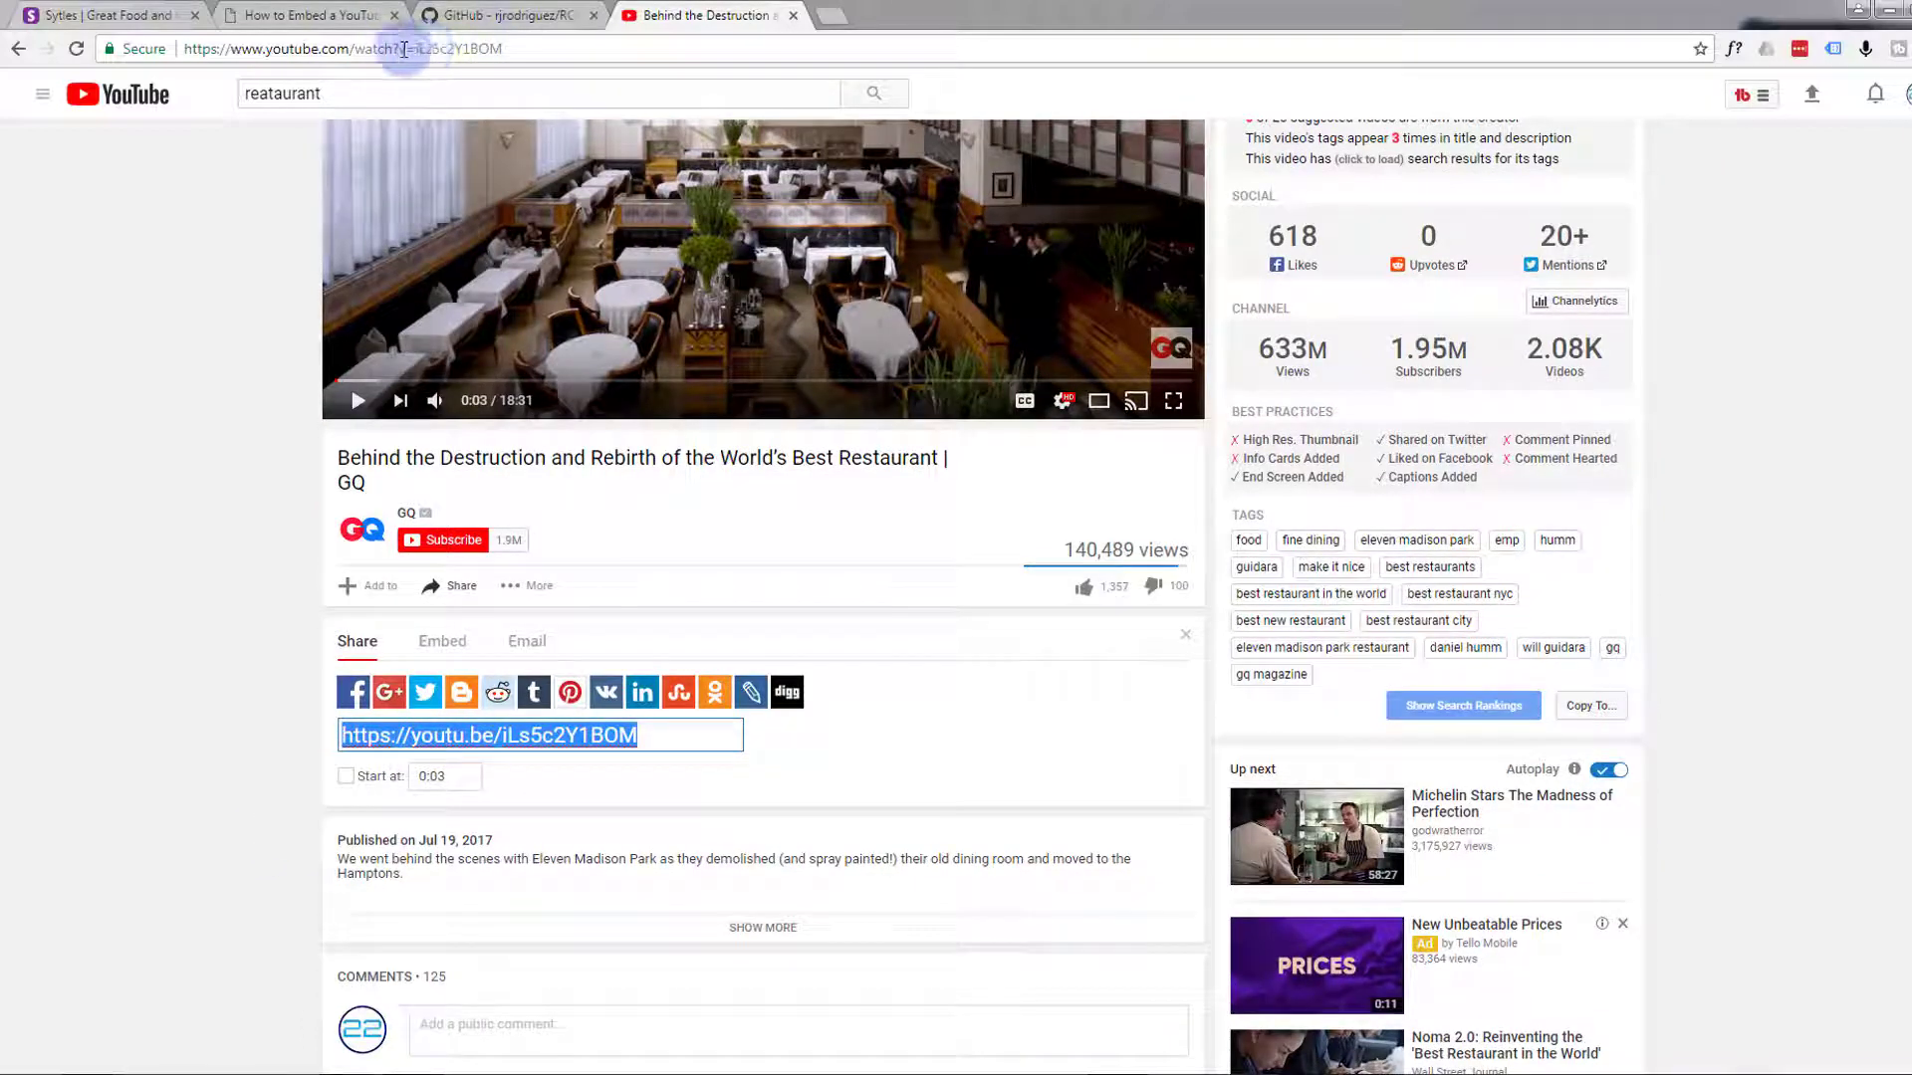
pyautogui.click(645, 735)
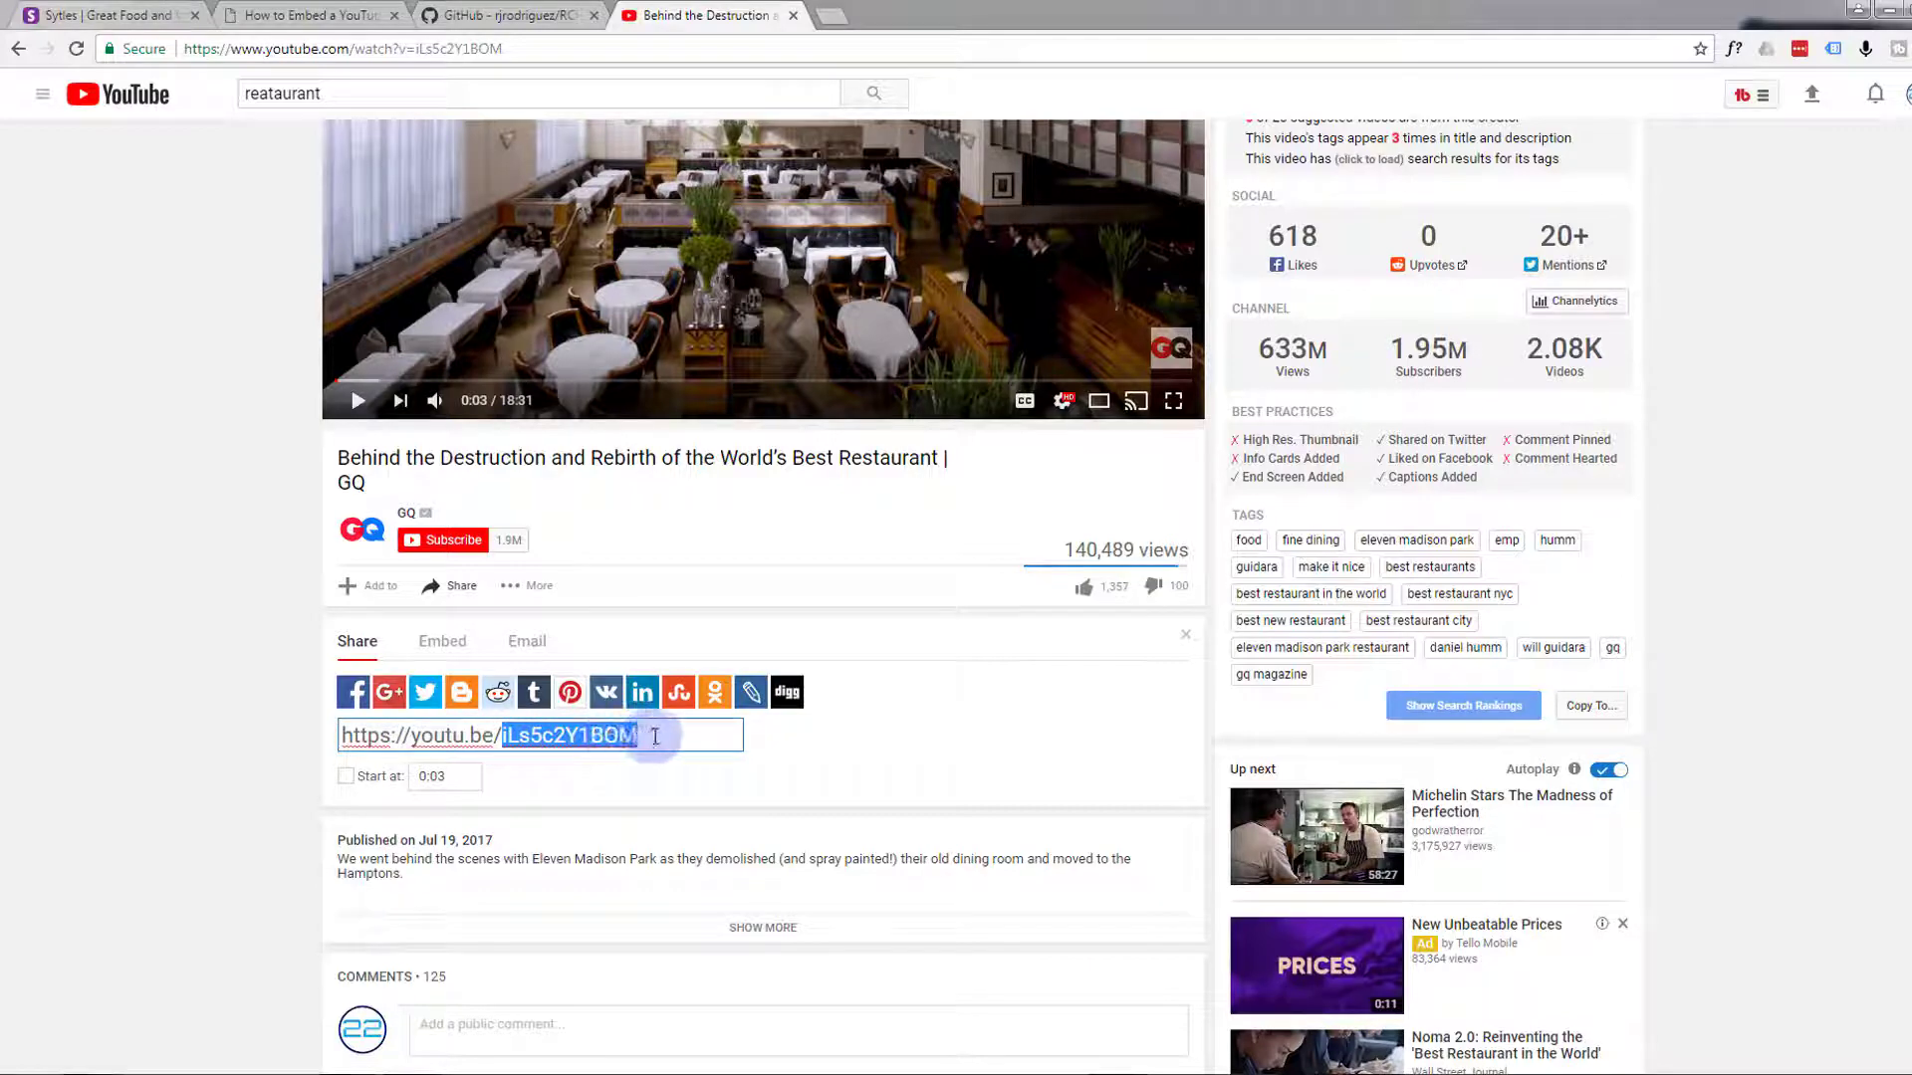
pyautogui.click(653, 737)
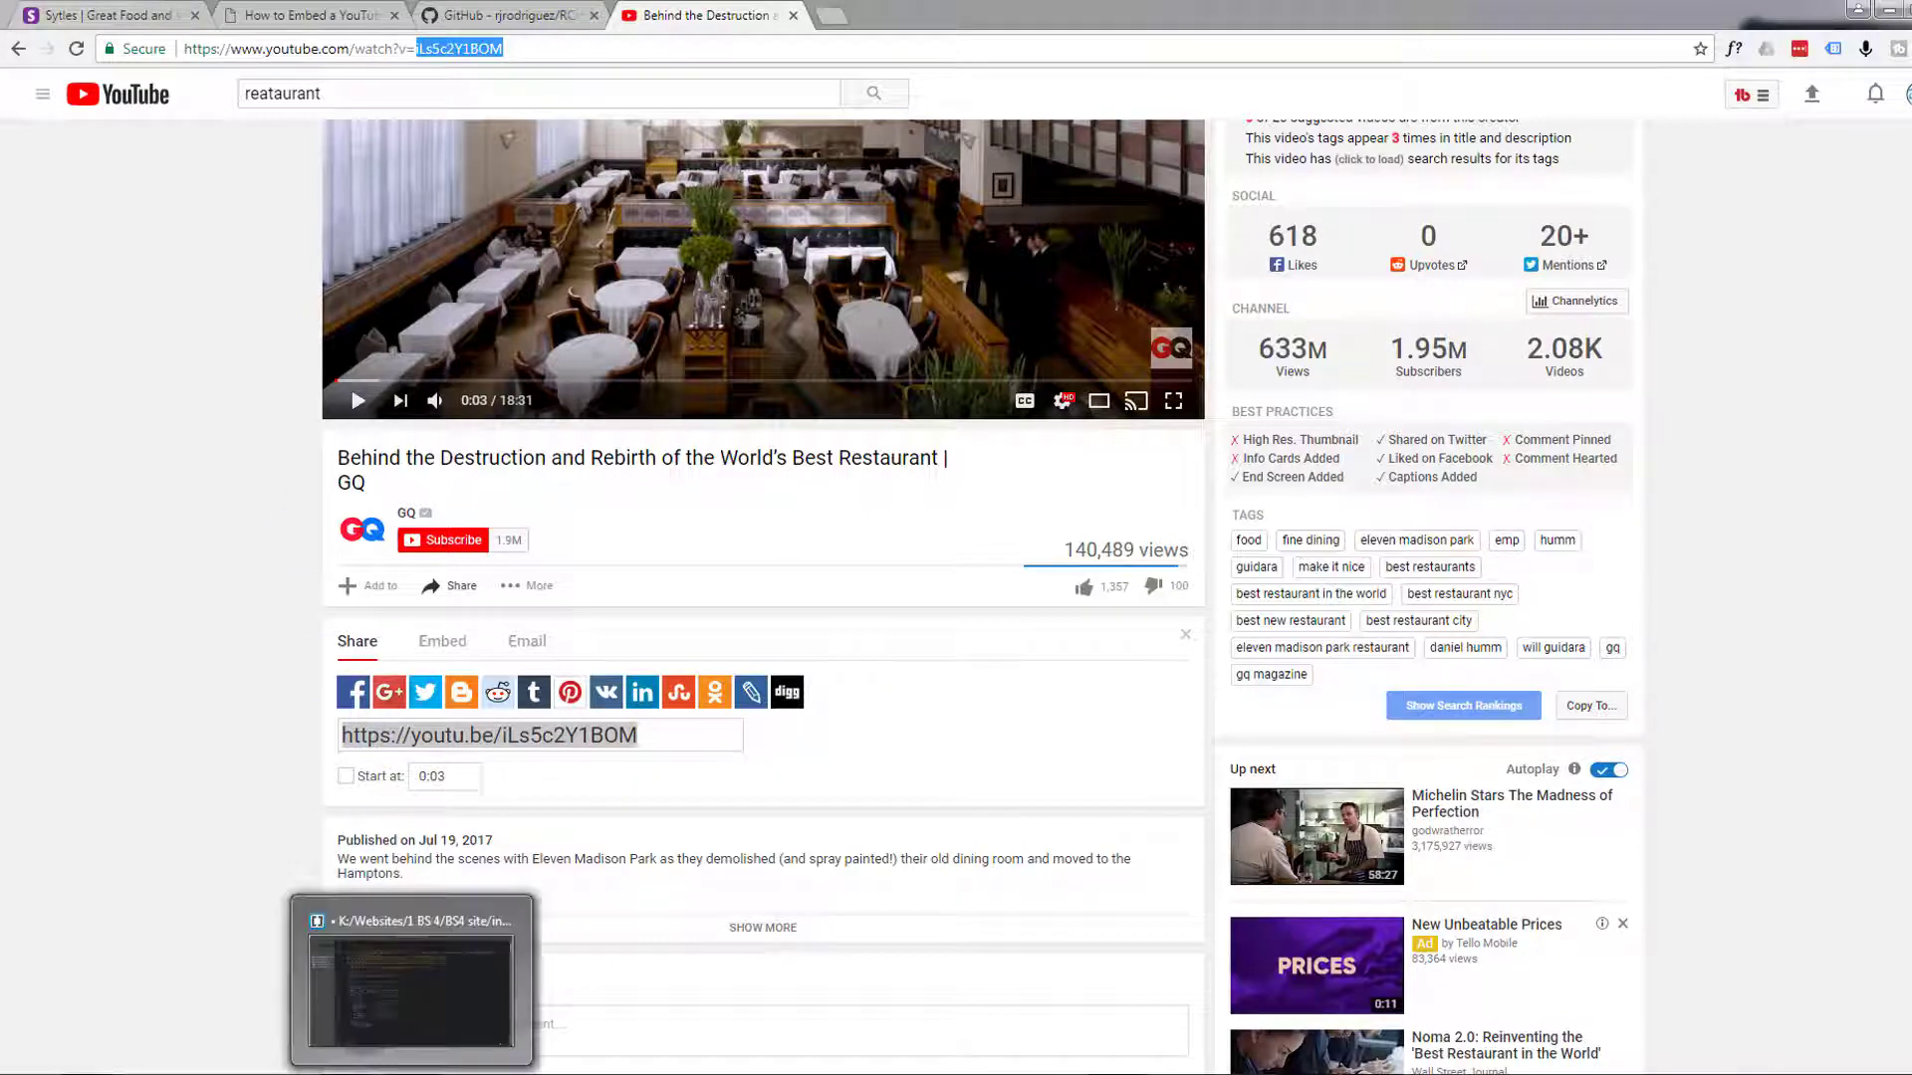
pyautogui.click(410, 980)
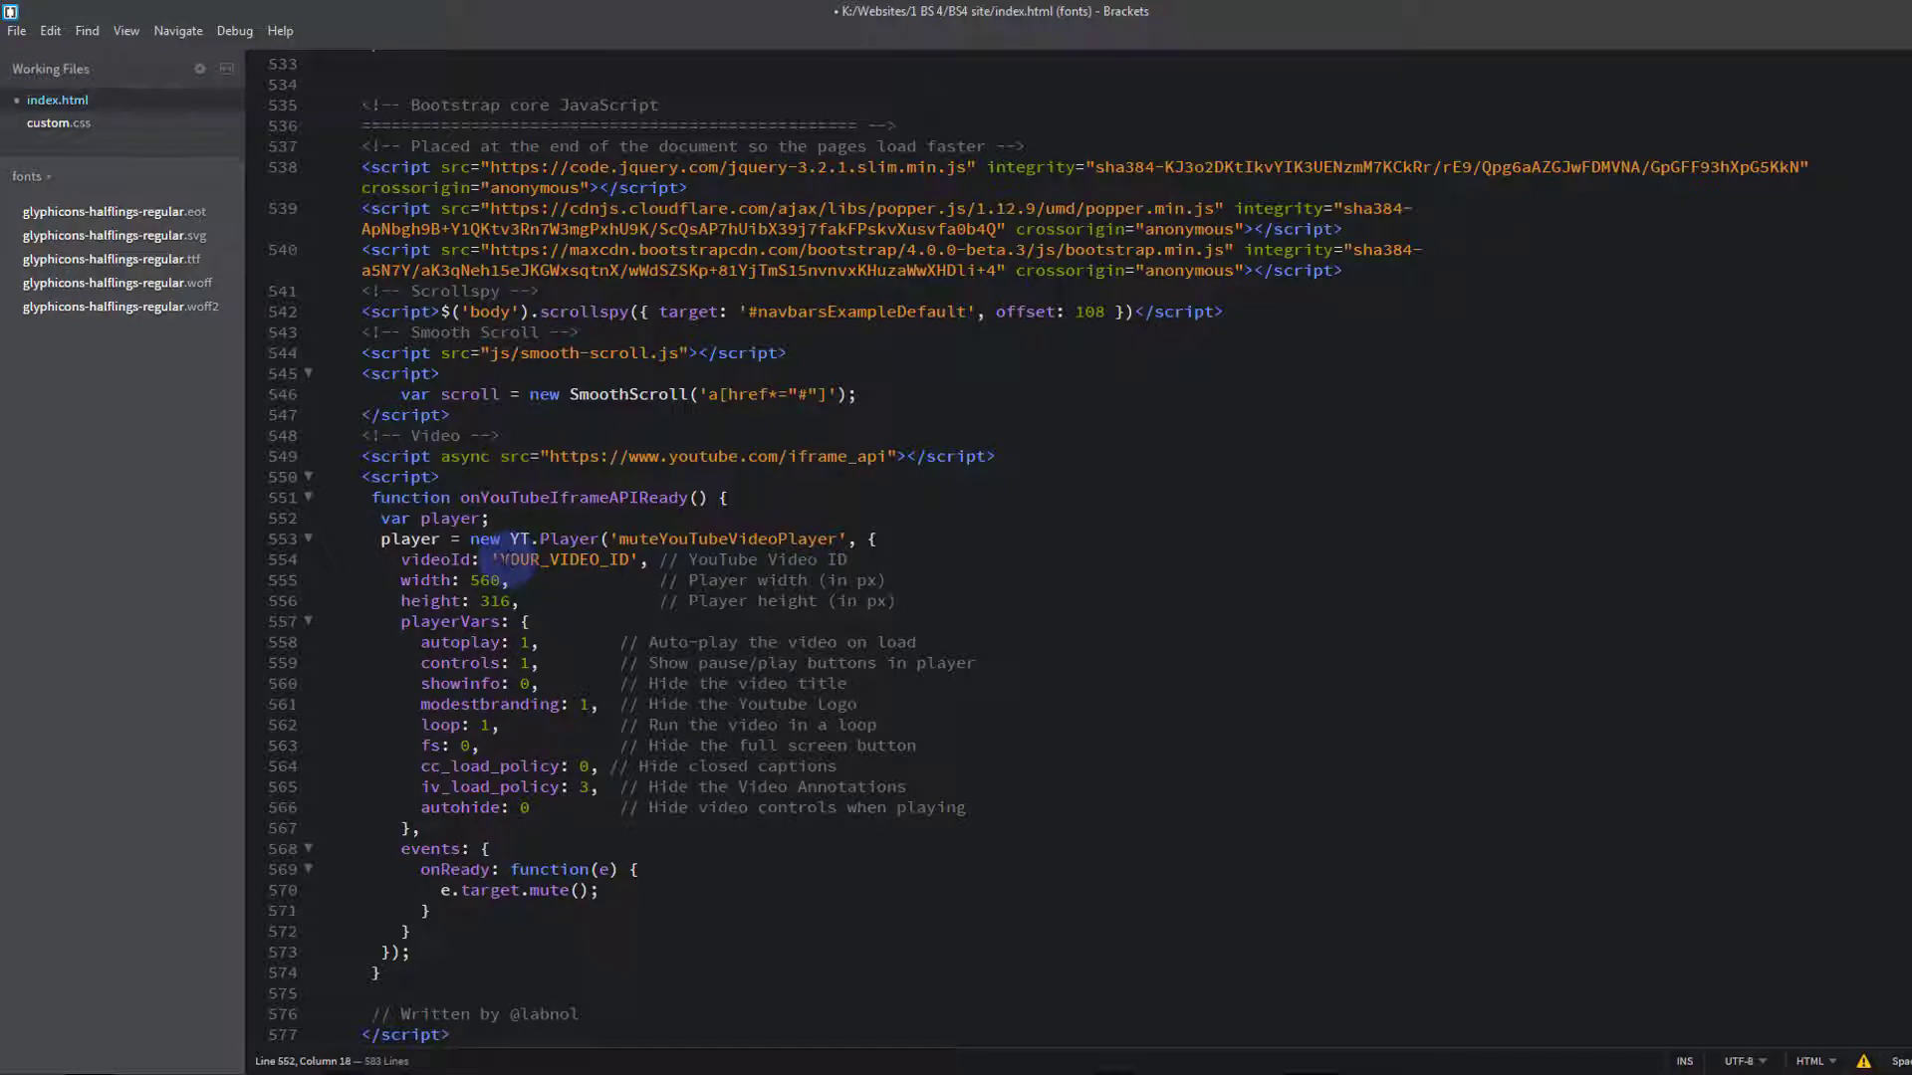
# Replace the YOUR_VIDEO_ID placeholder in the player script with iLs5c2Y1BOM
pyautogui.doubleClick(563, 560)
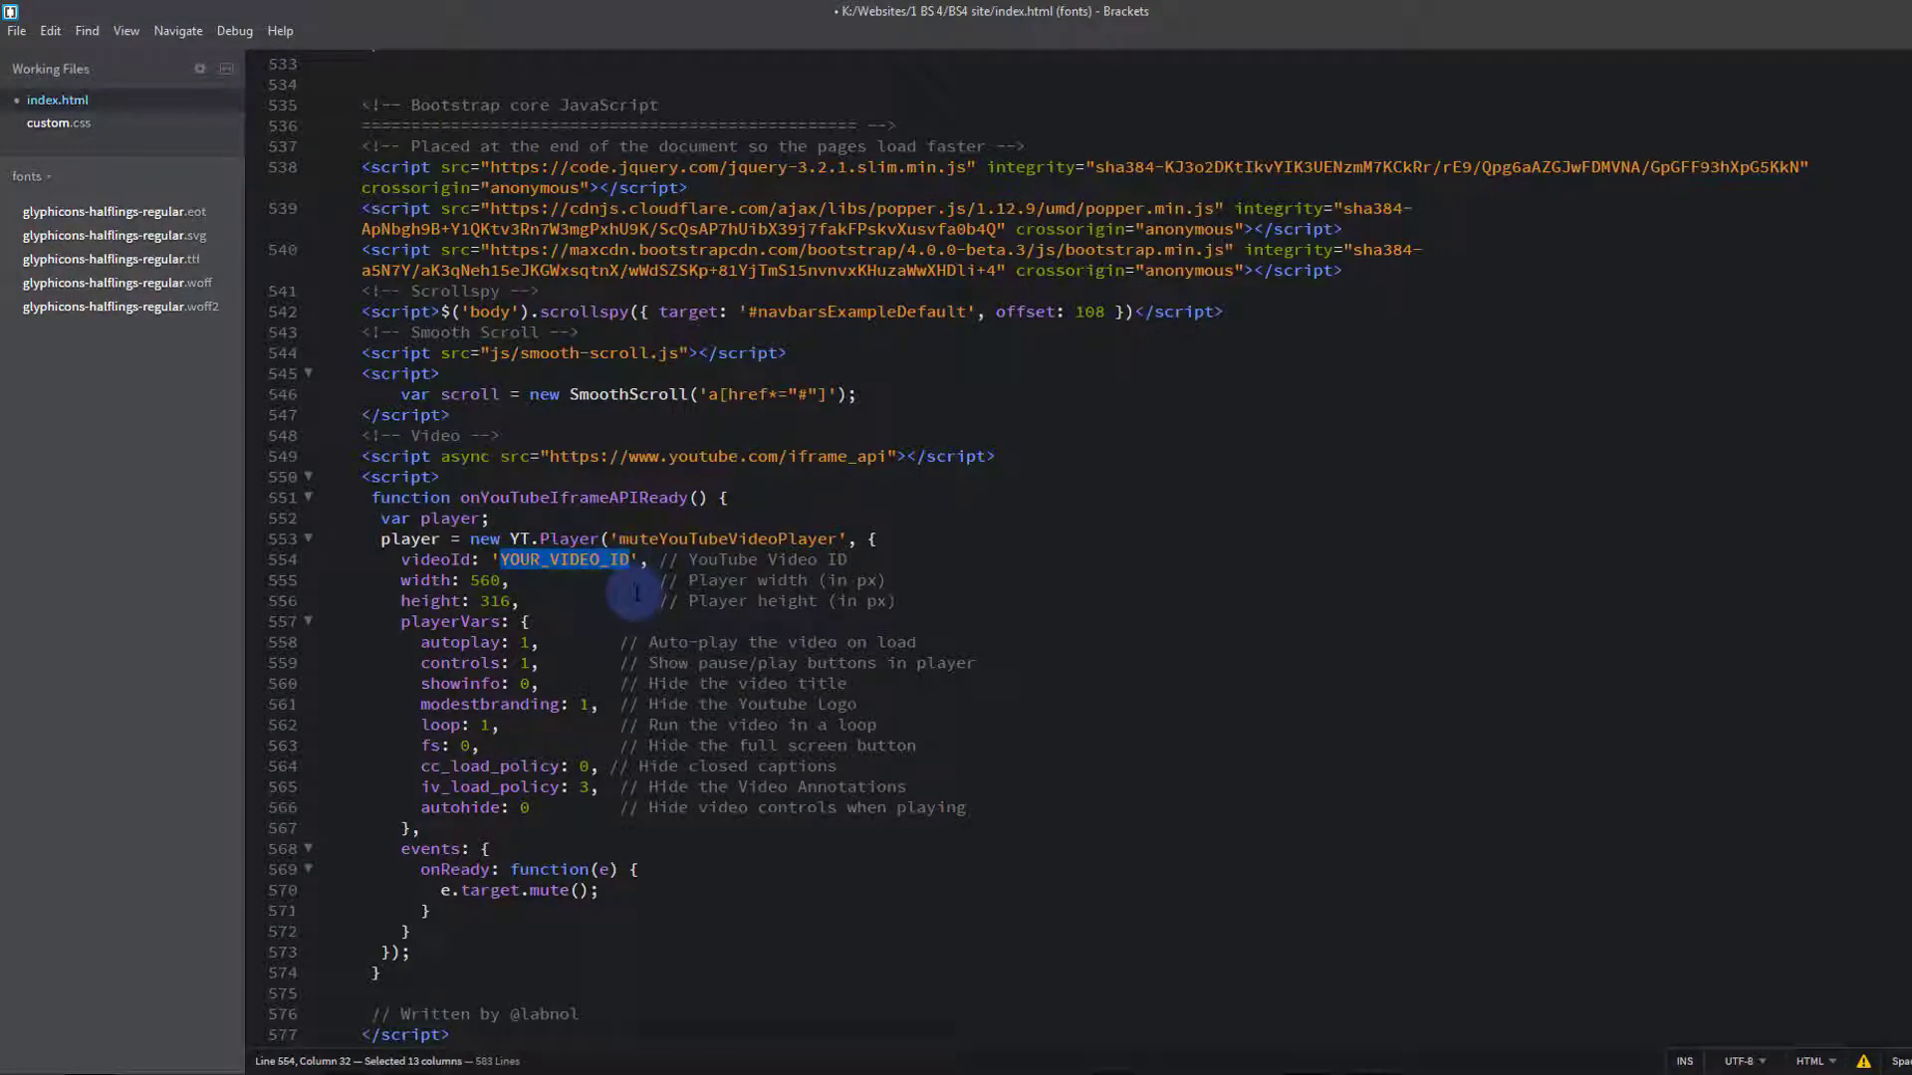
pyautogui.write('iLs5c2Y1BOM')
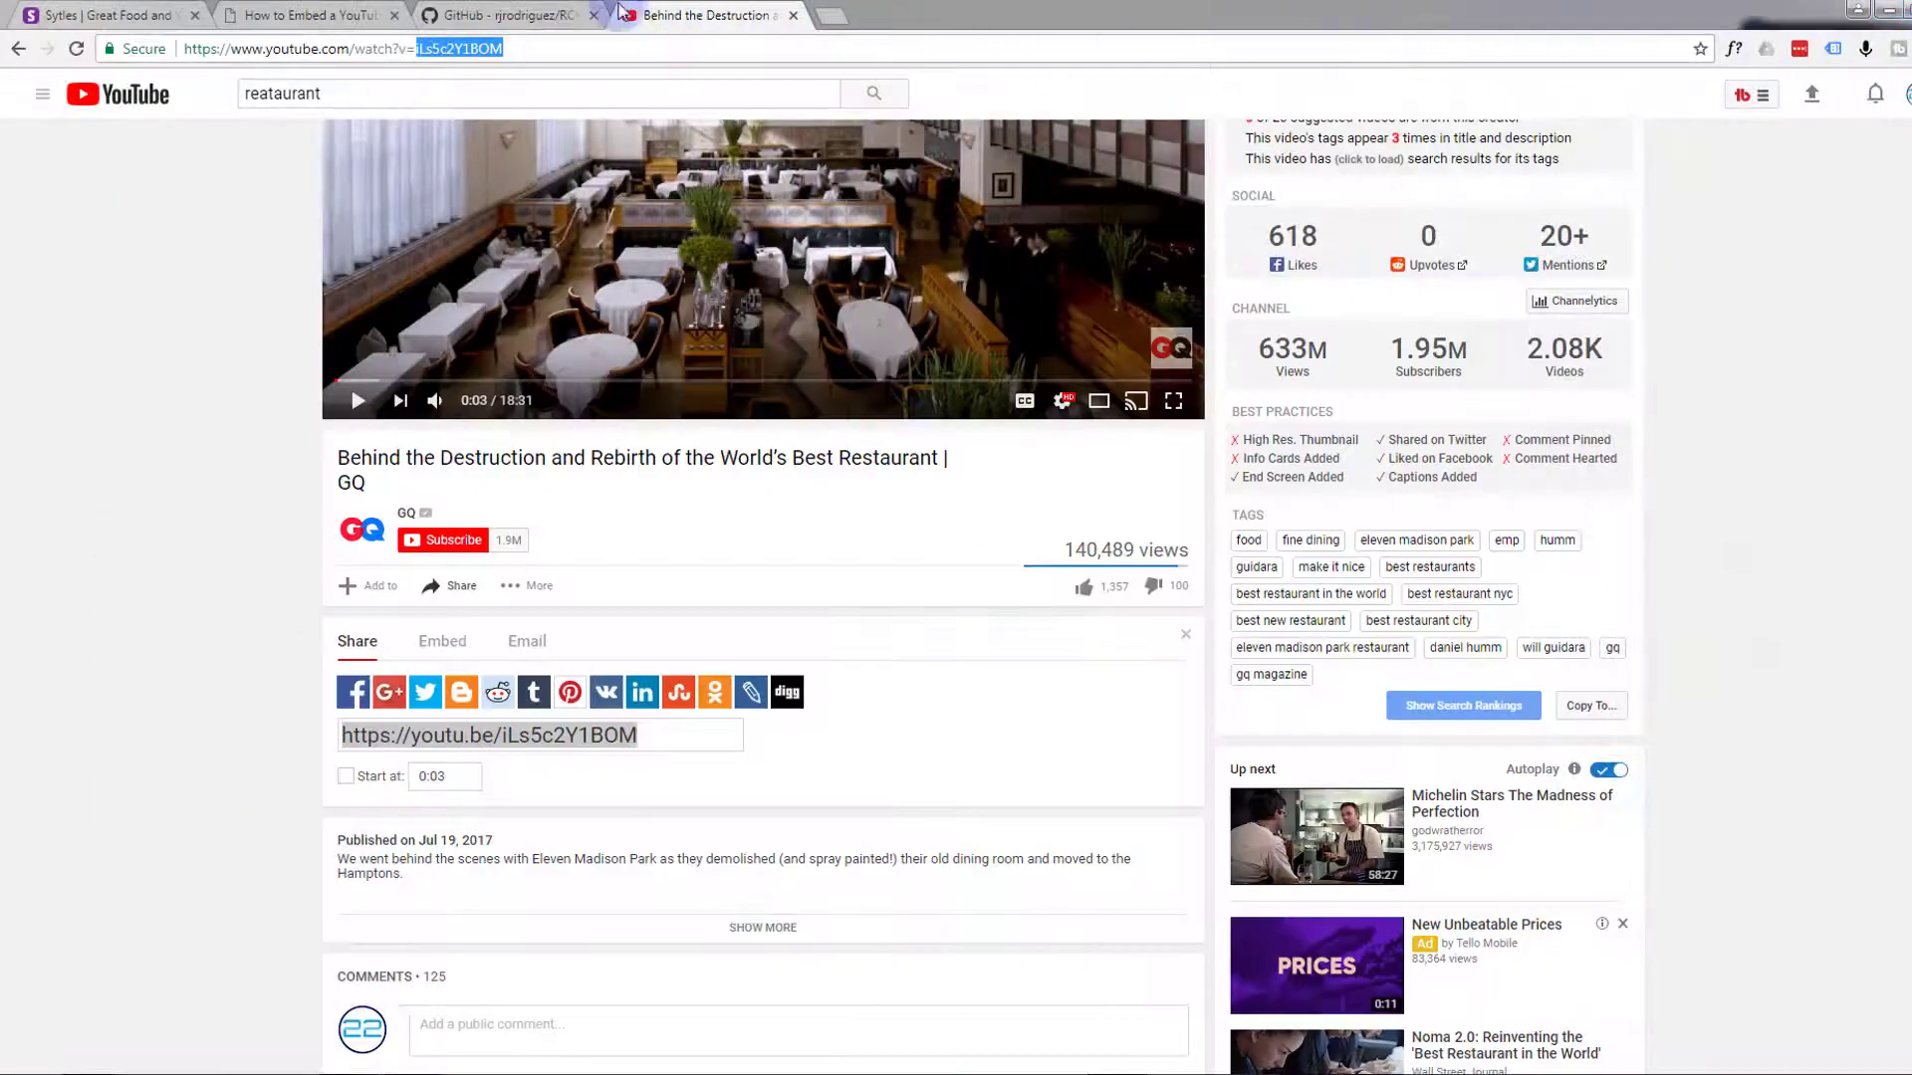
# Go to the labnol tutorial to copy the muteYouTubeVideoPlayer div
pyautogui.click(305, 14)
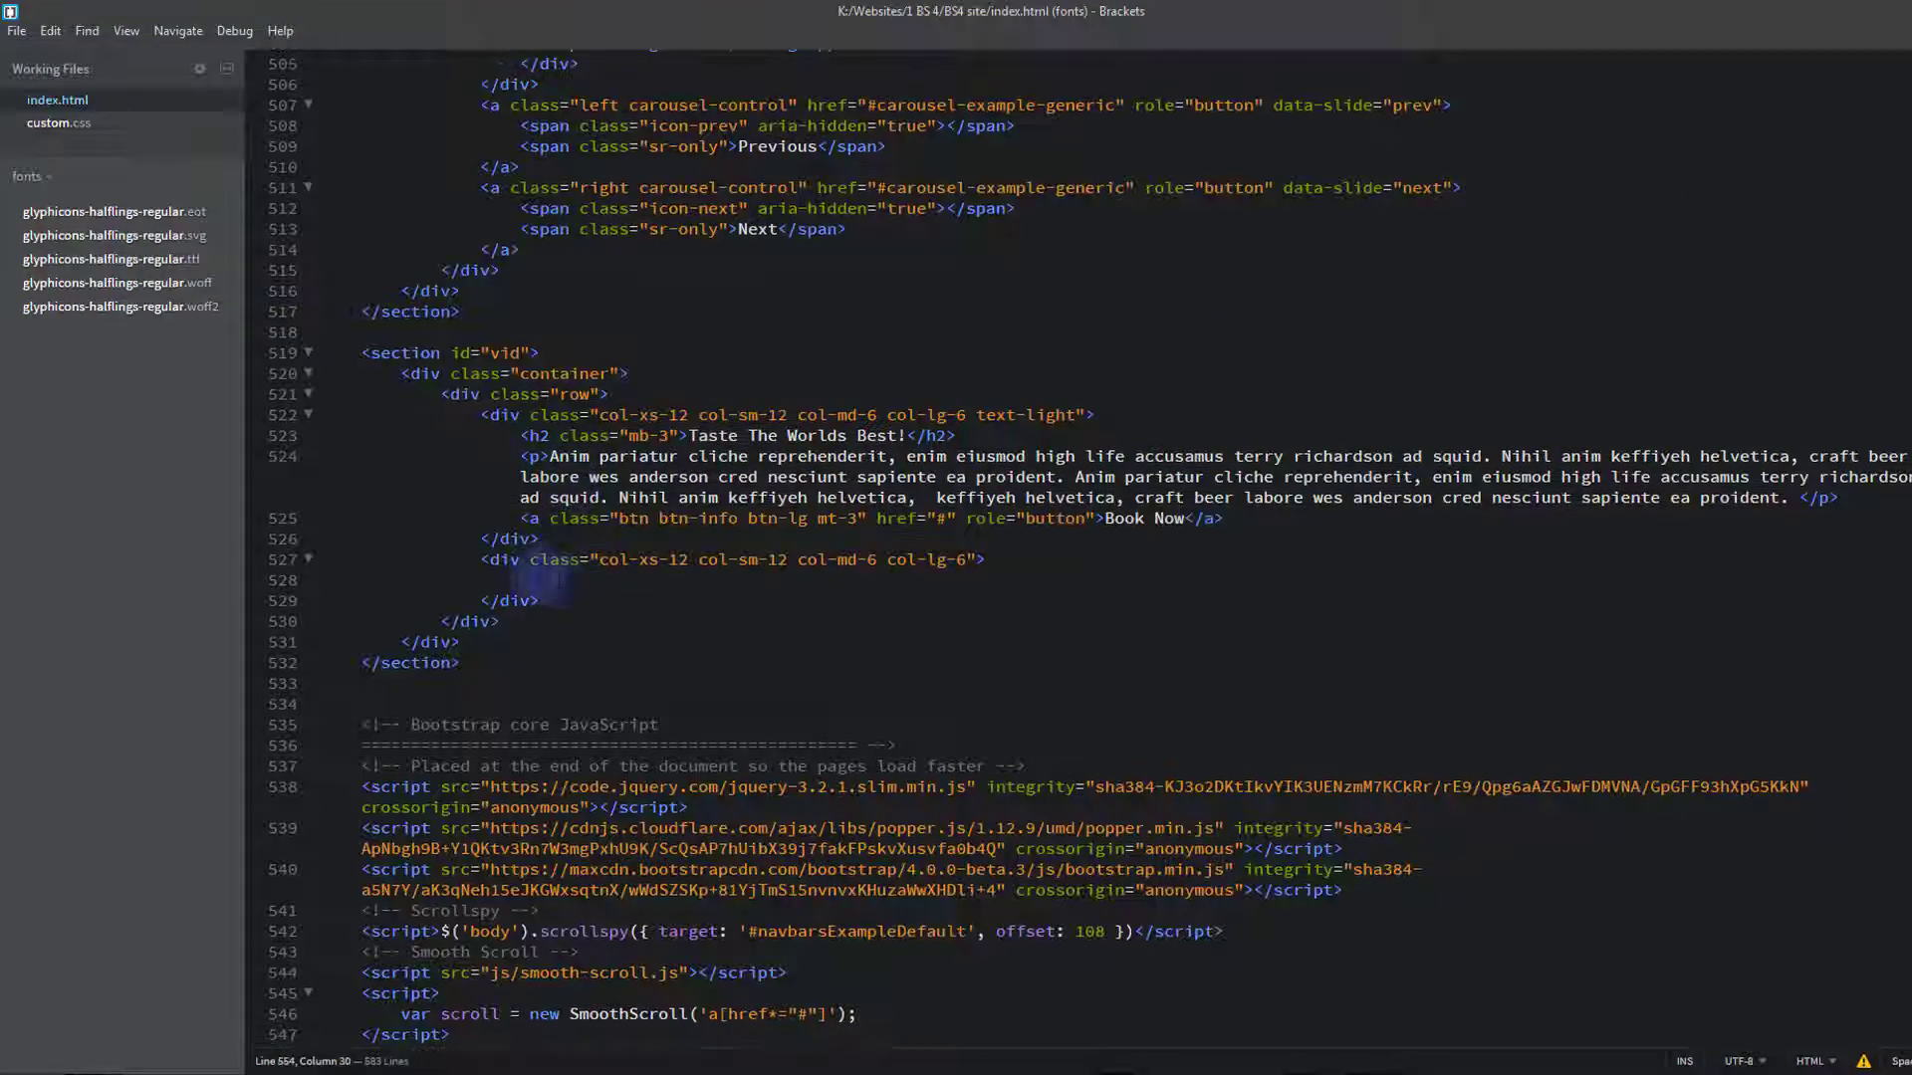
# Paste the muteYouTubeVideoPlayer div into the vid section's empty col-lg-6 column and check the Styles page
pyautogui.click(535, 567)
pyautogui.write('<div id="muteYouTubeVideoPlayer"></div>')
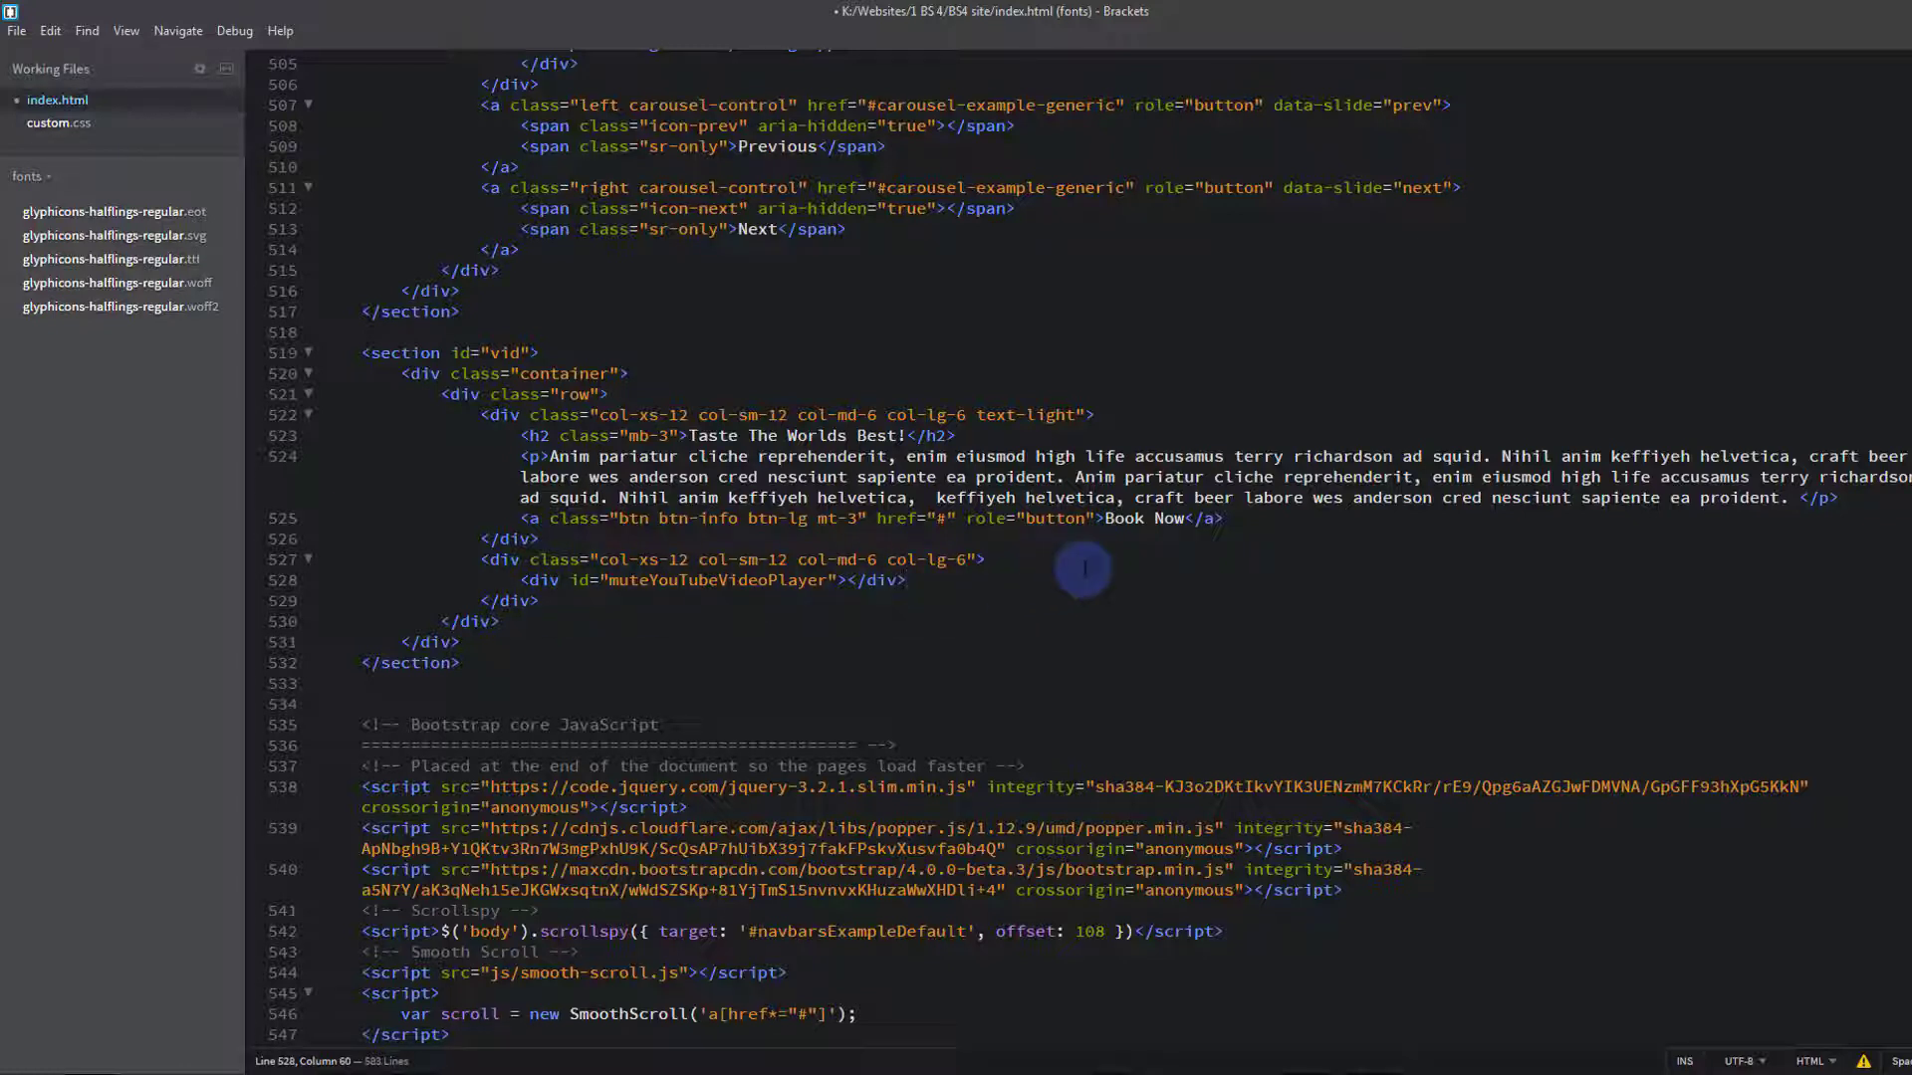
pyautogui.moveTo(1062, 574)
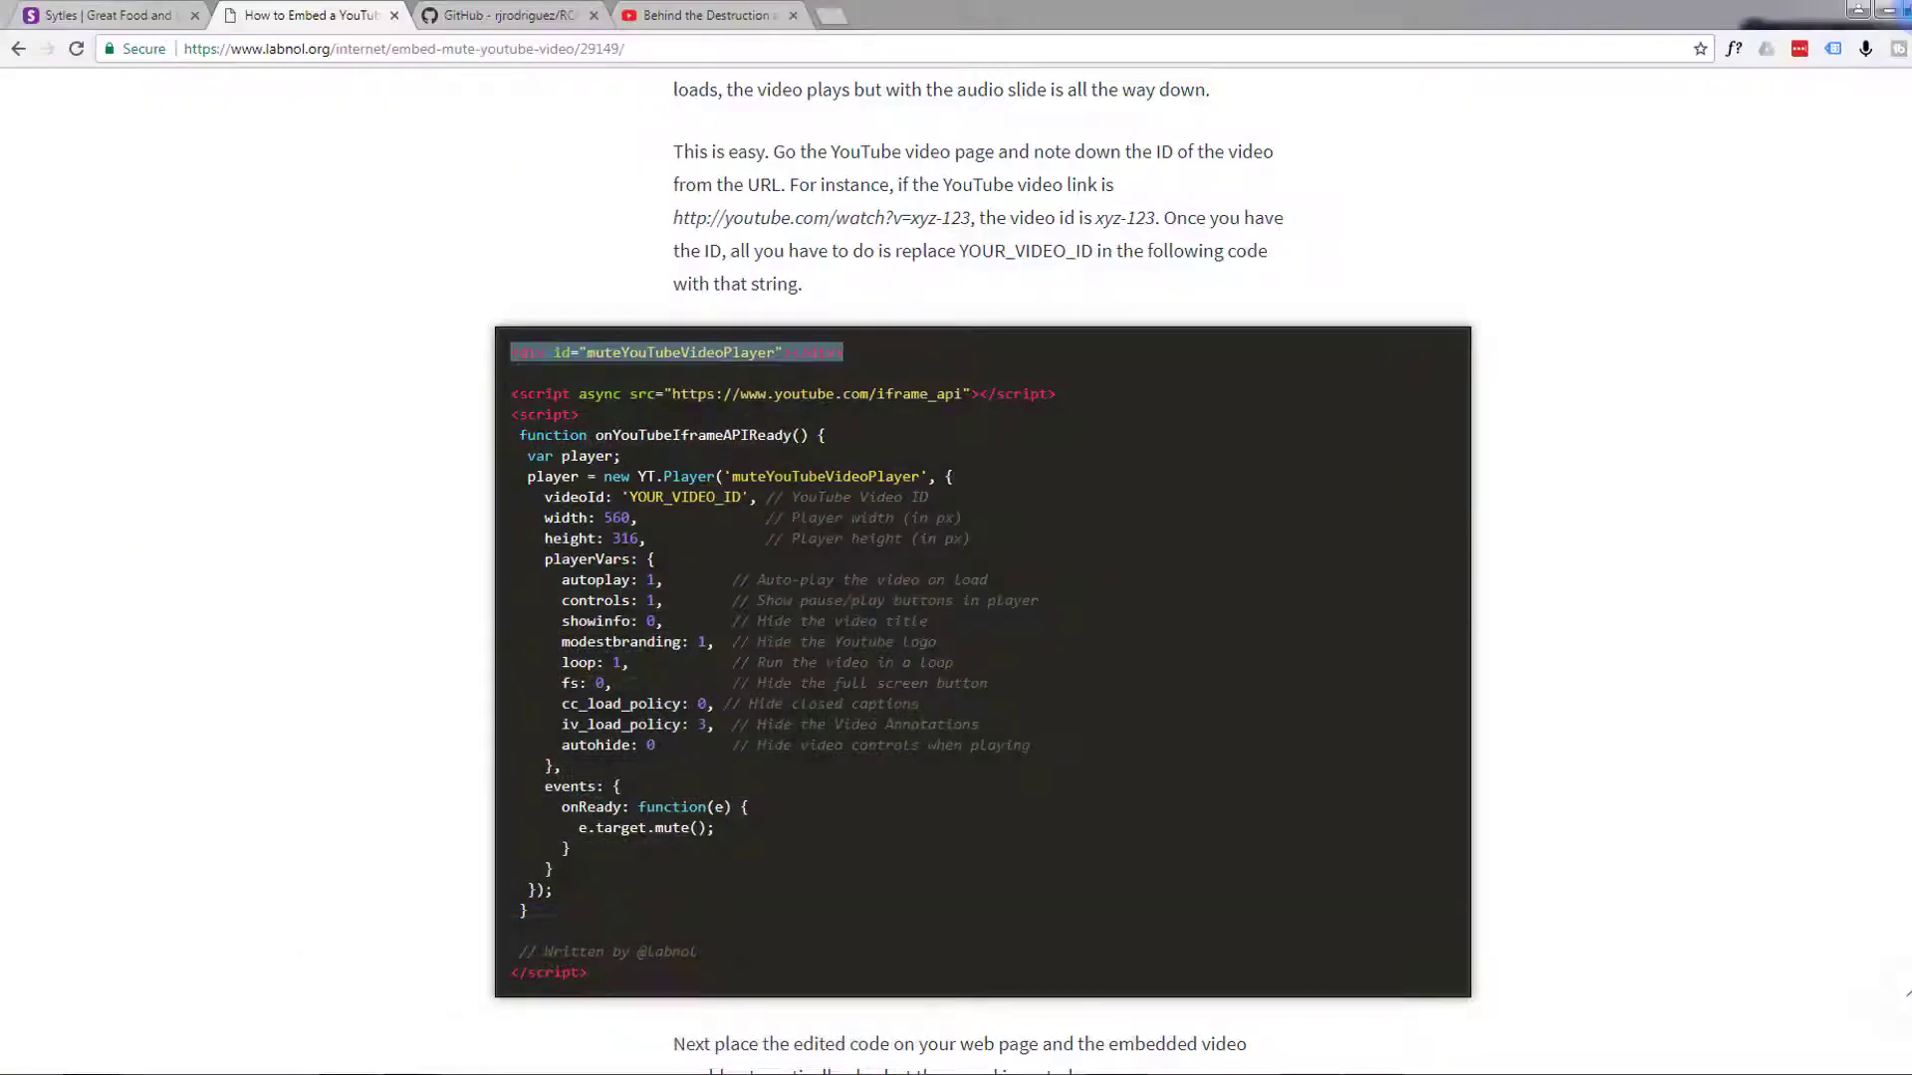
pyautogui.click(103, 14)
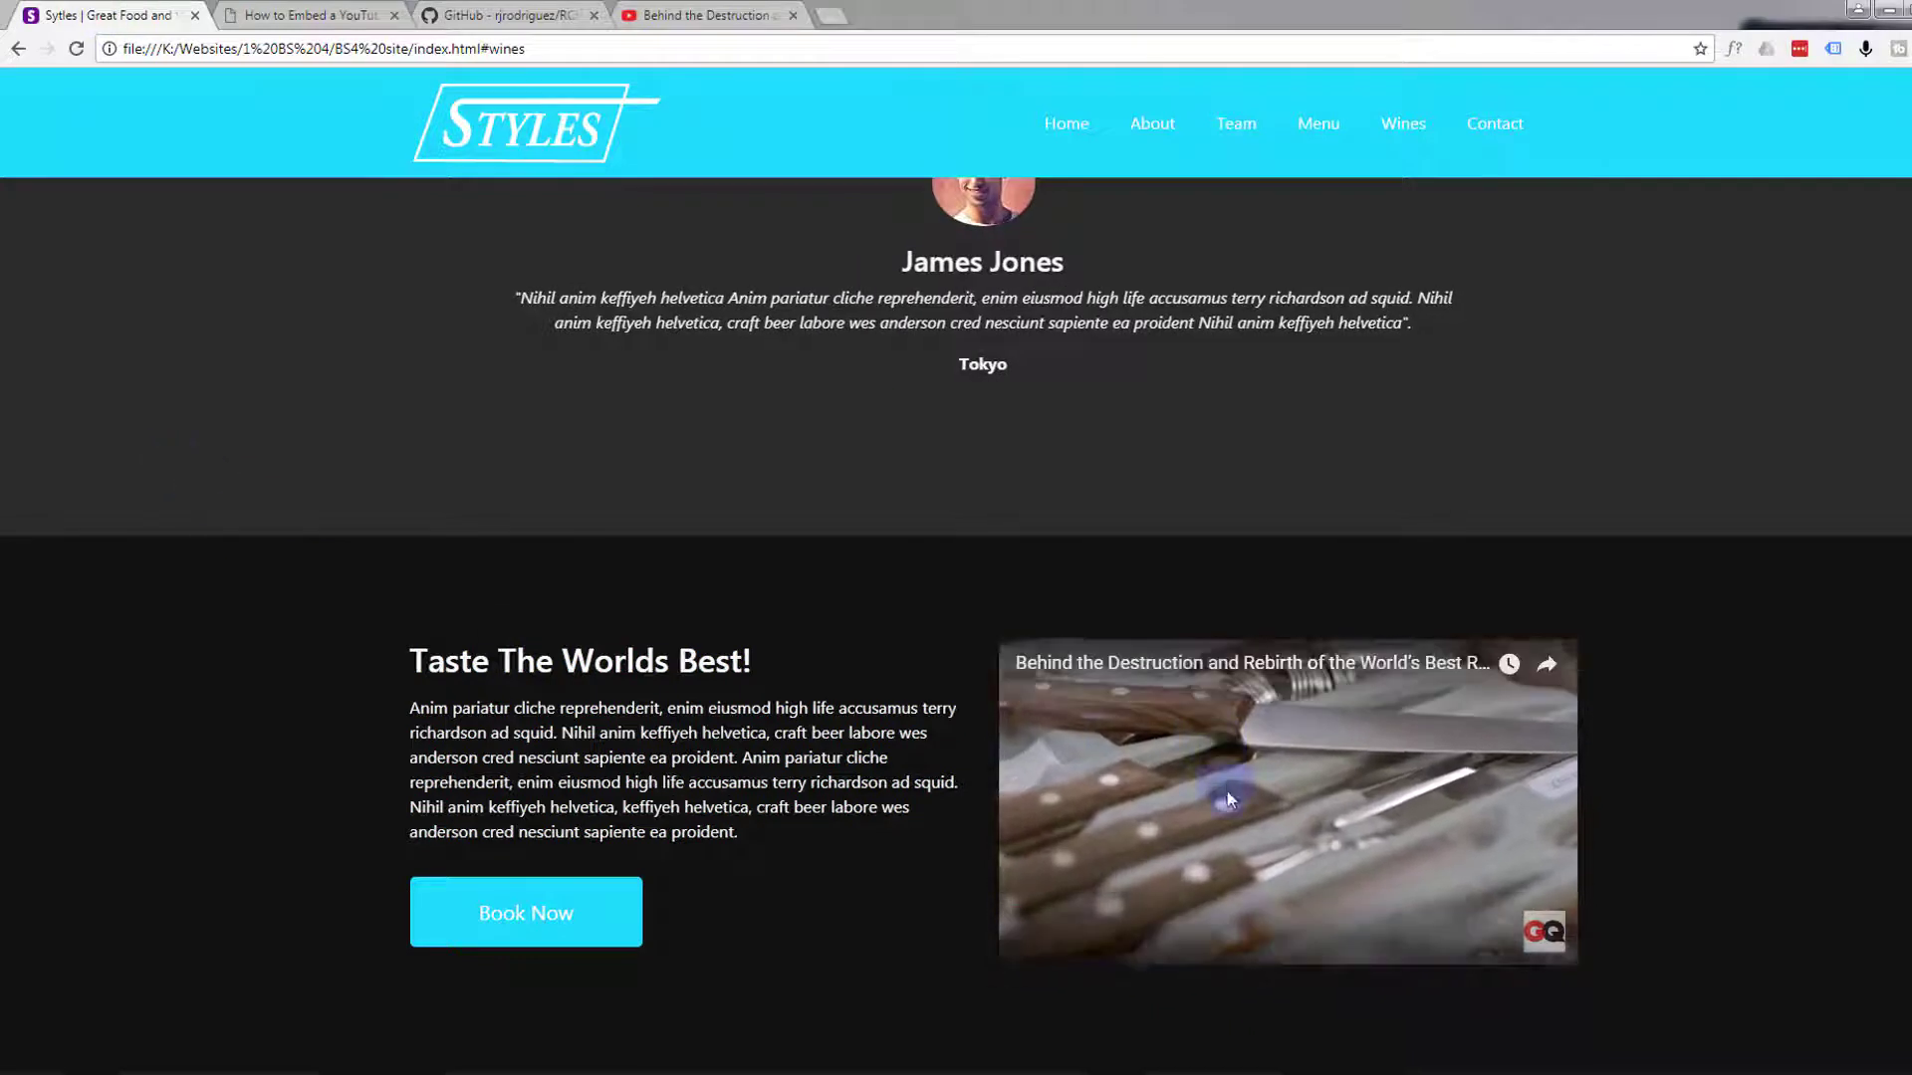
# Test the embedded restaurant video's mute, play and pause controls on the Styles page
pyautogui.click(1227, 799)
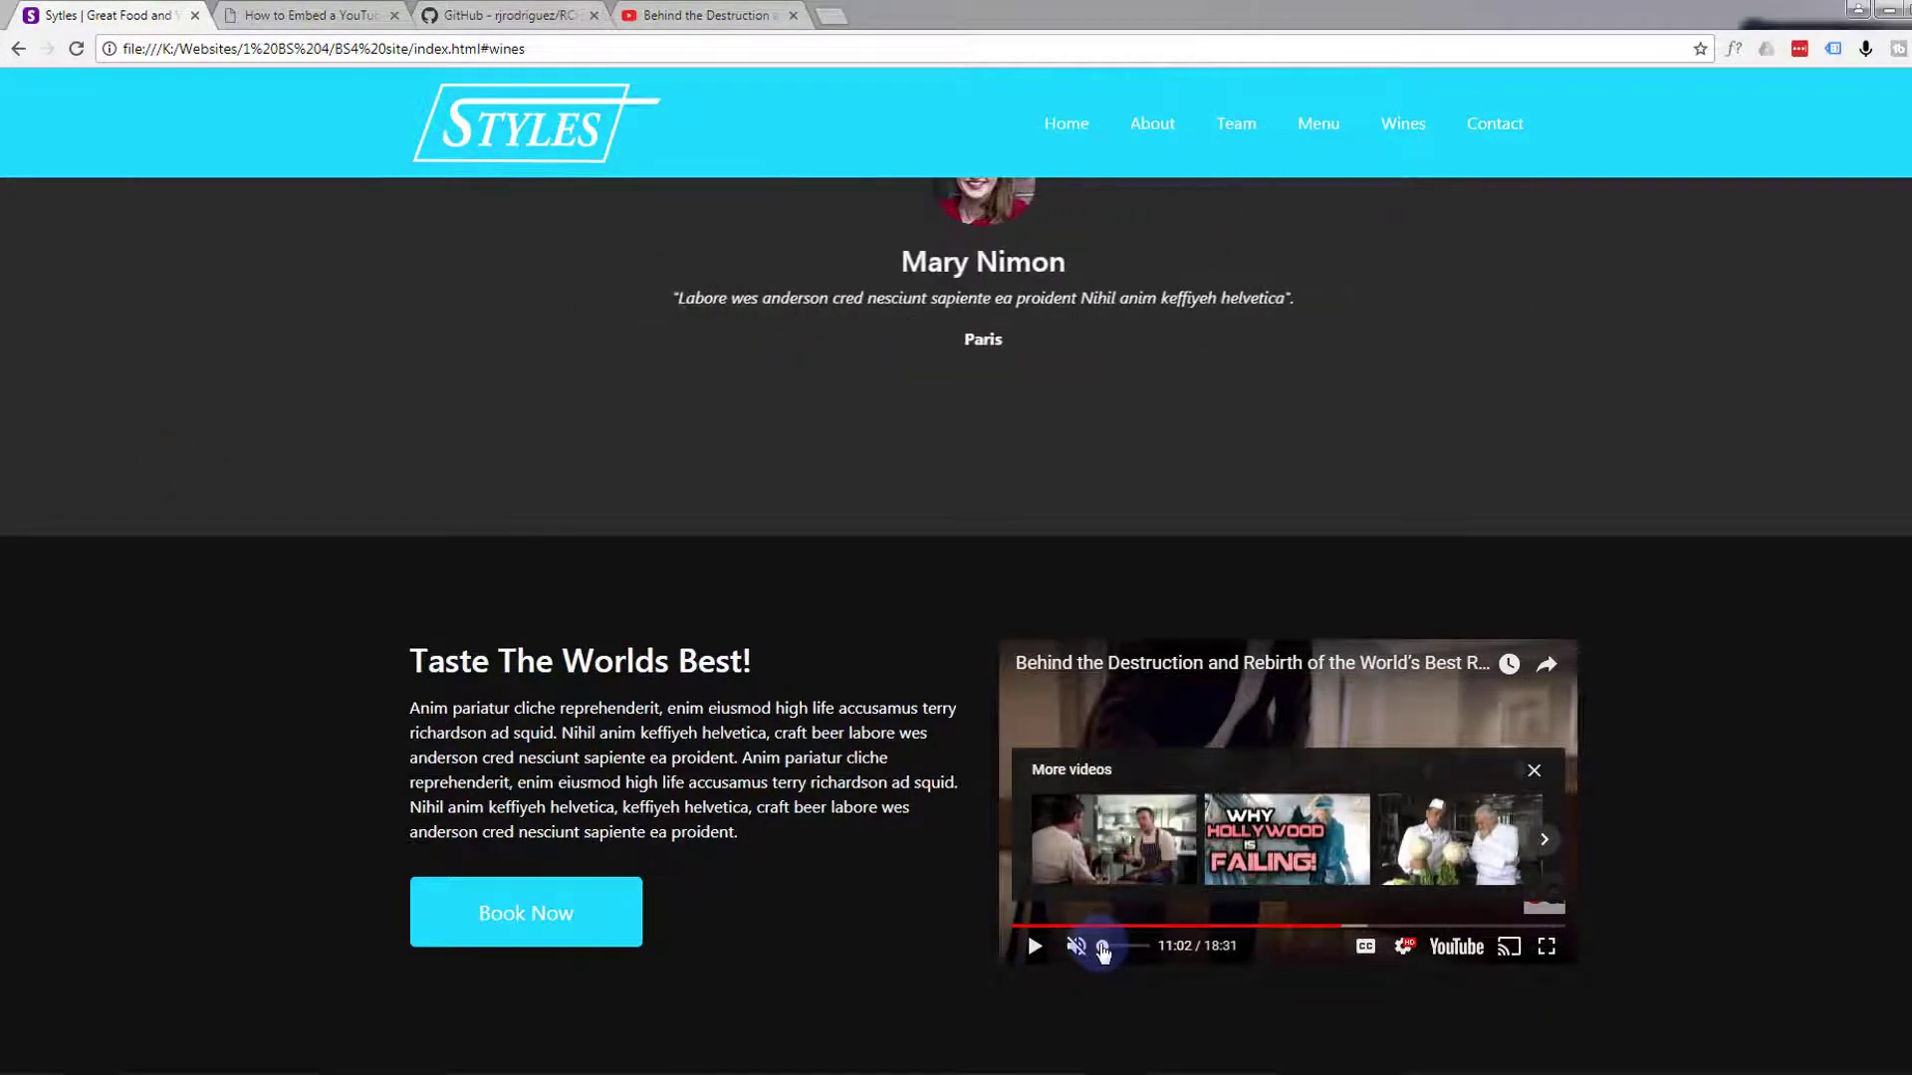
pyautogui.click(1078, 946)
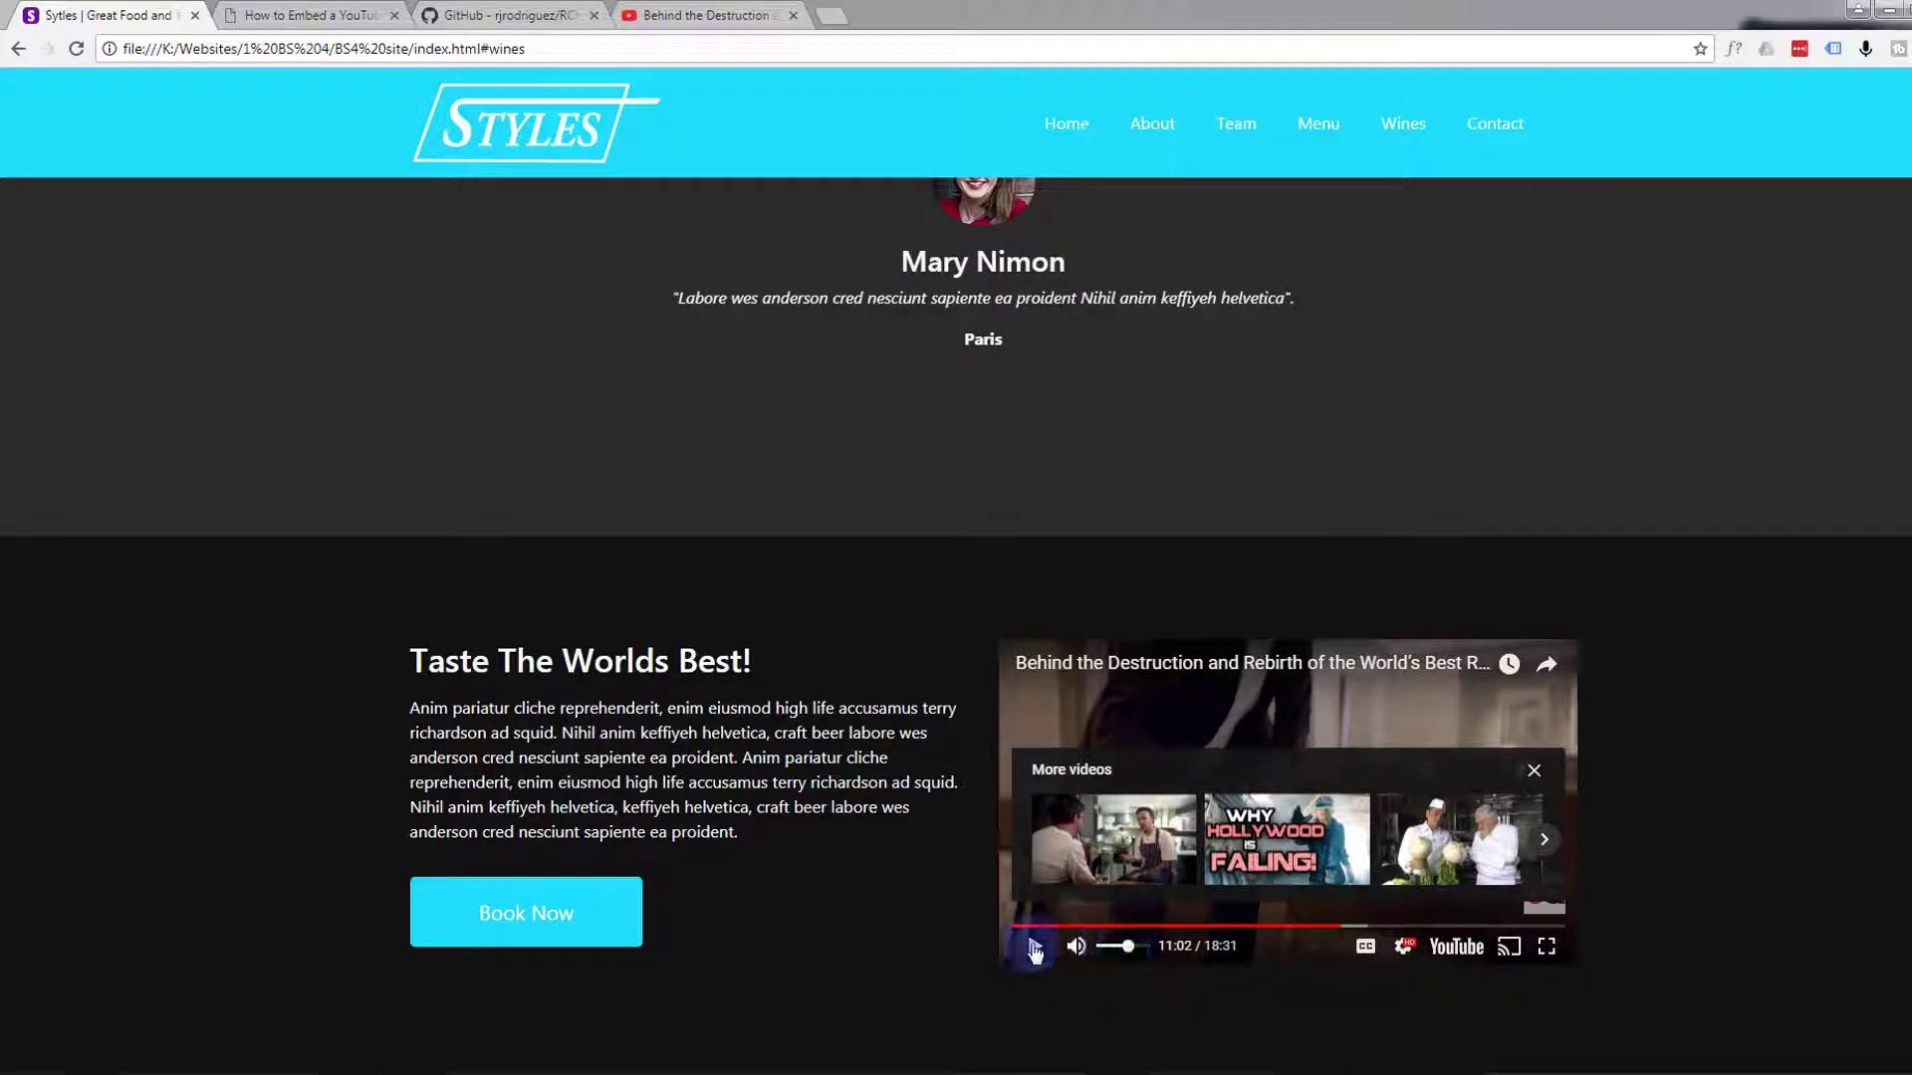
pyautogui.click(1034, 946)
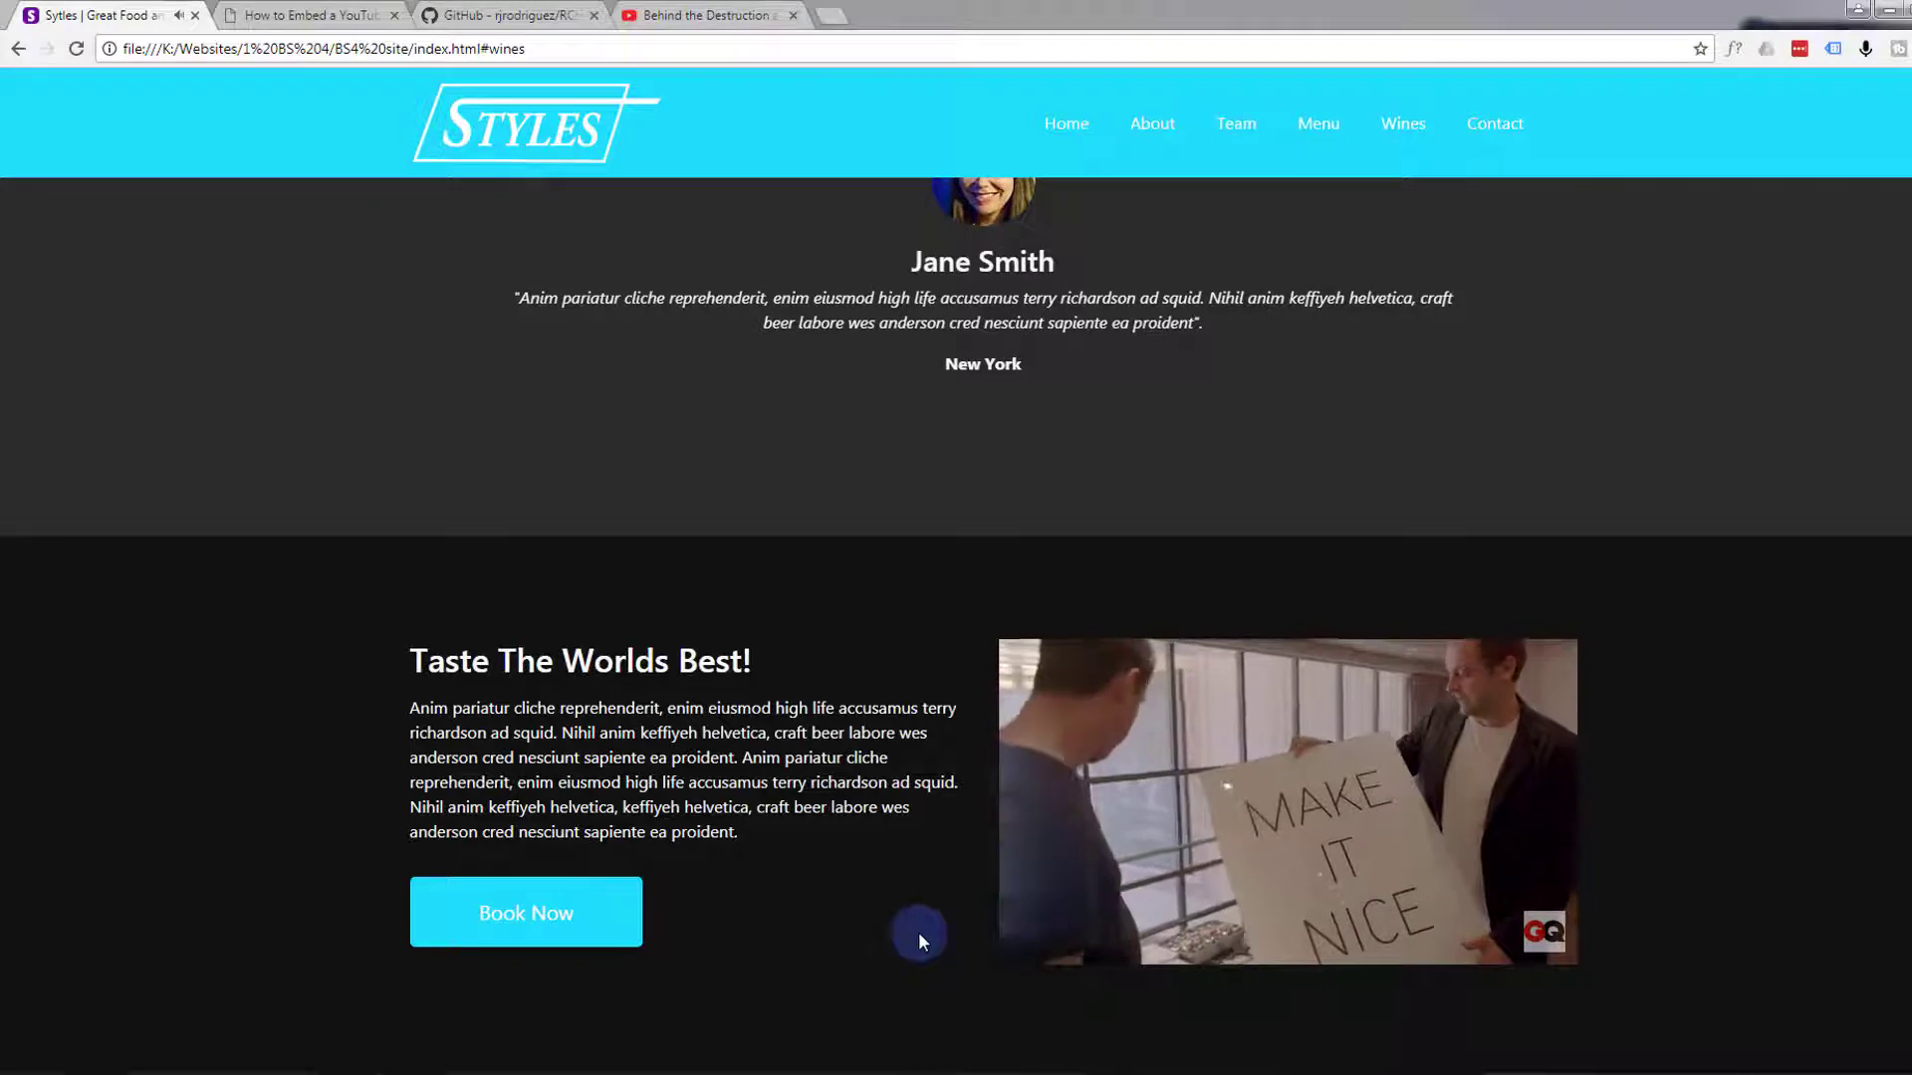
pyautogui.click(1286, 800)
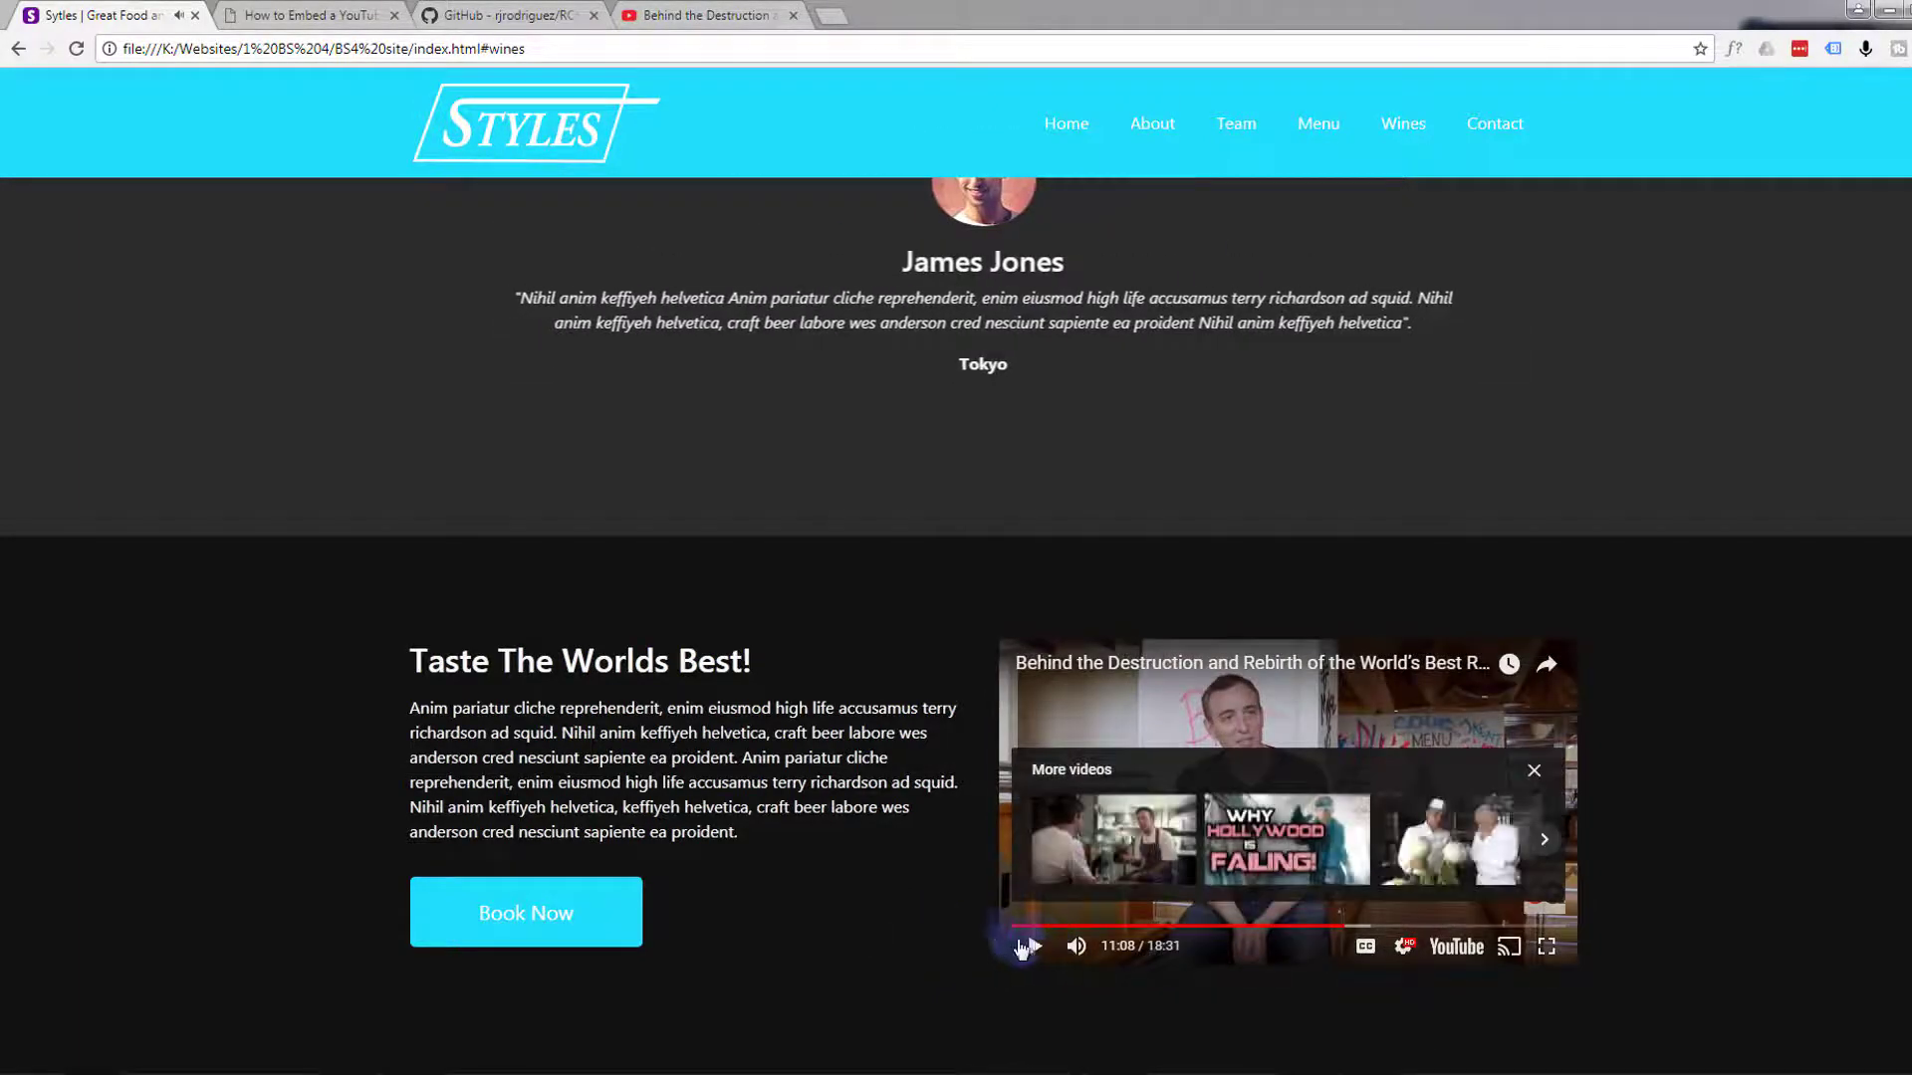
pyautogui.click(1034, 944)
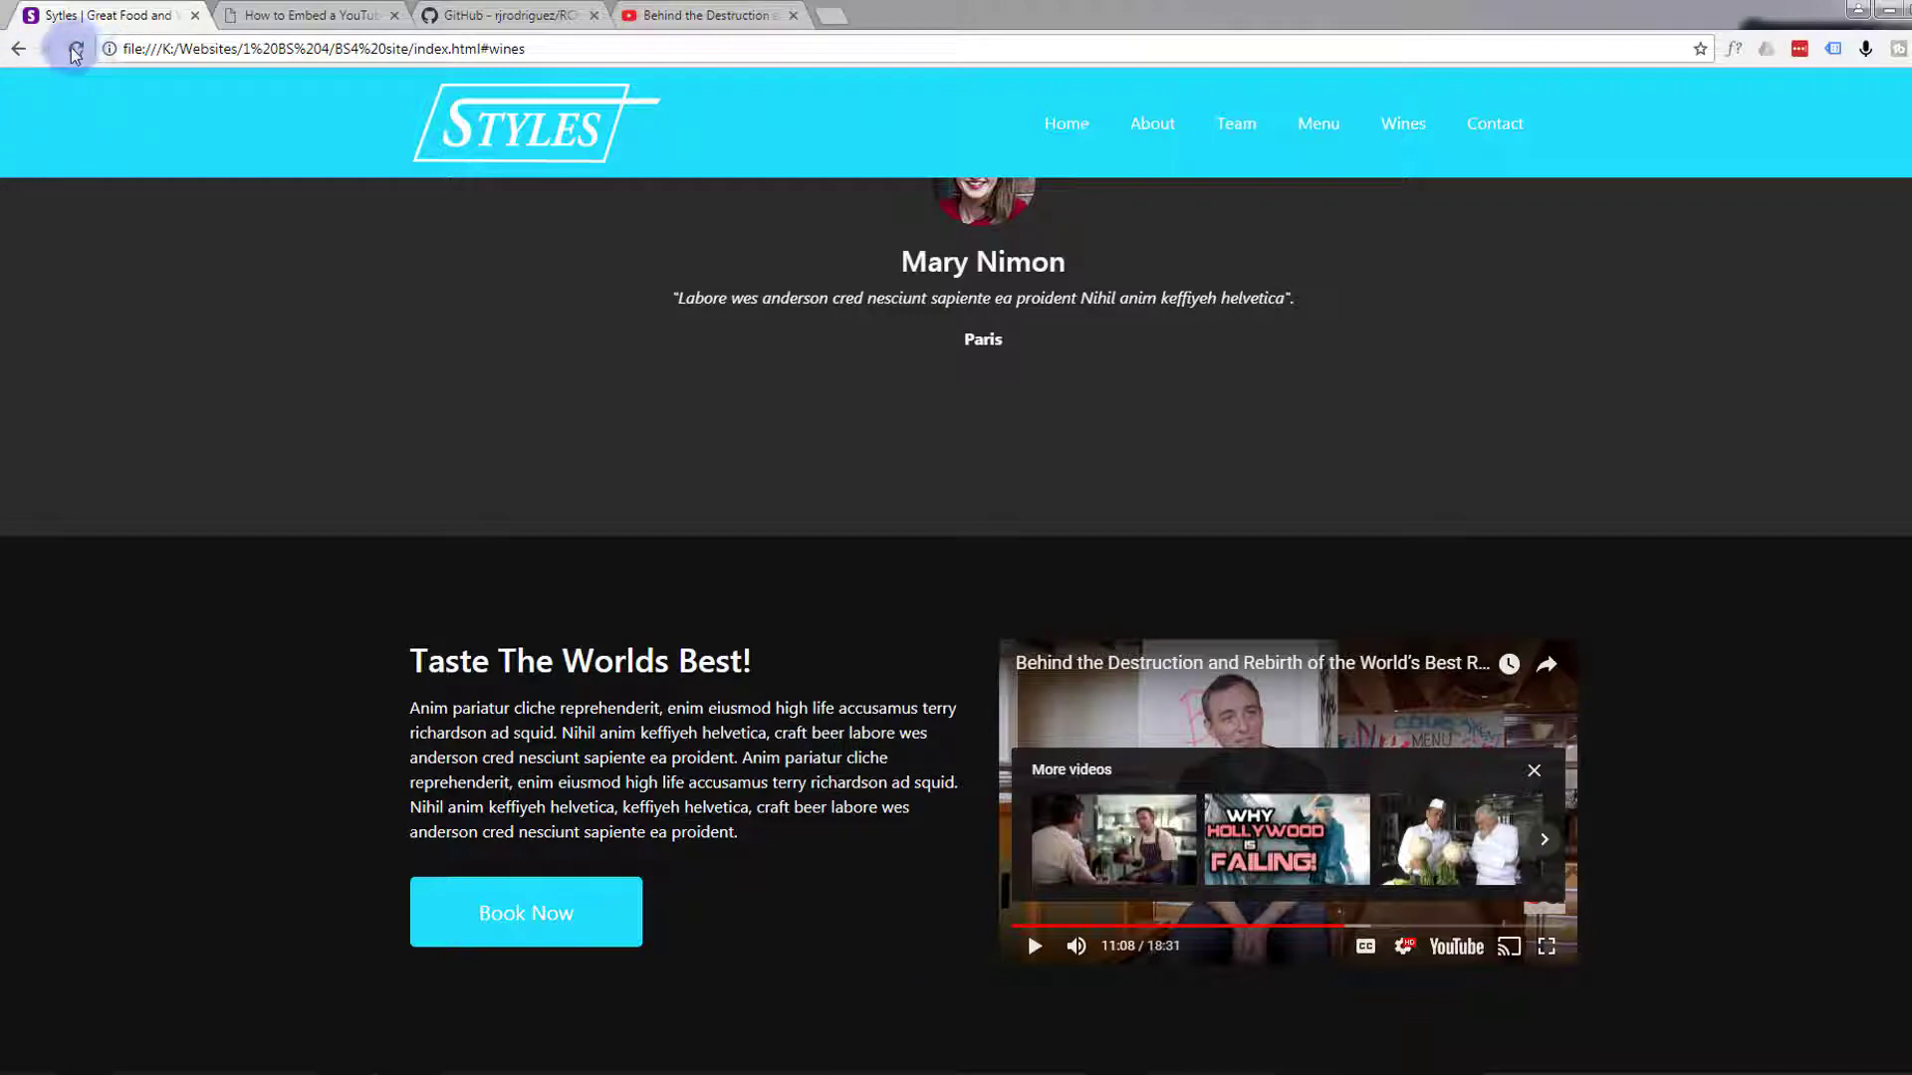
# Reload the Styles page so the video autoplays muted, then return to labnol's tutorial
pyautogui.click(75, 48)
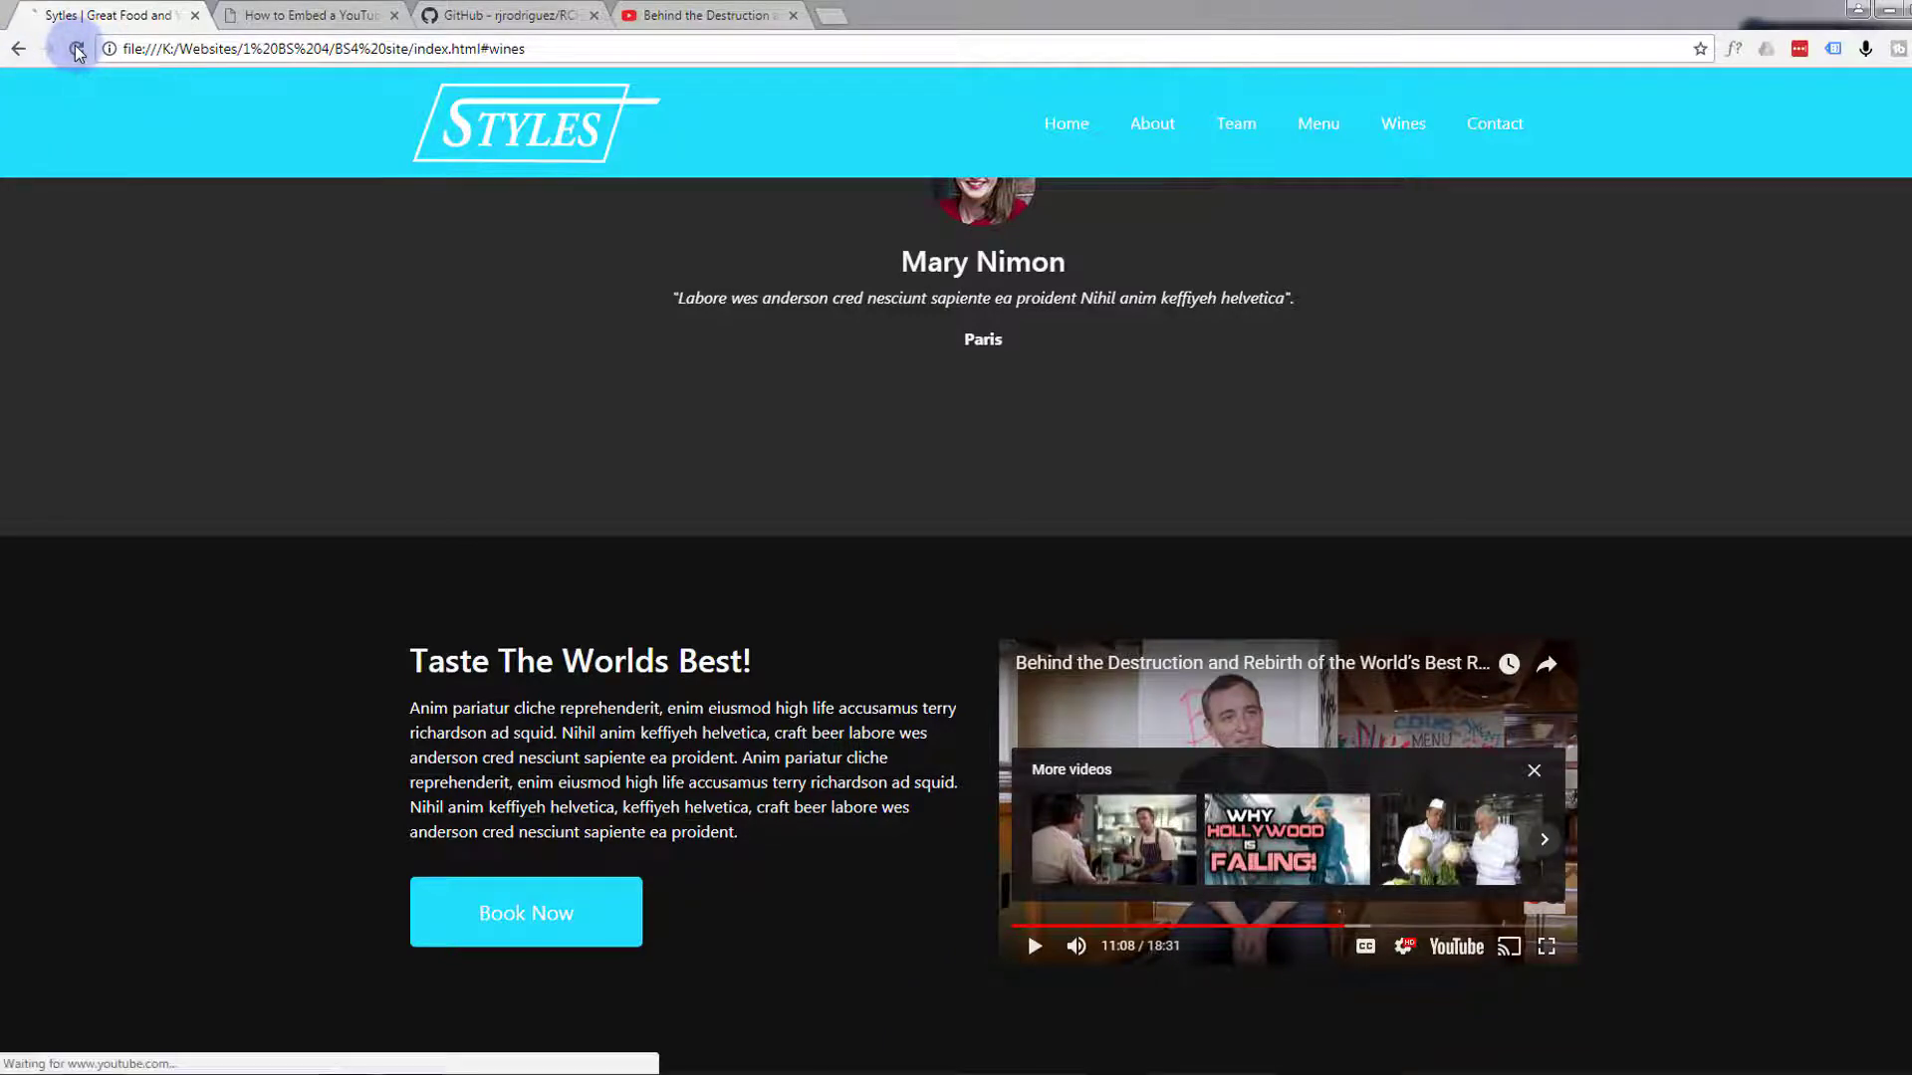
pyautogui.click(78, 48)
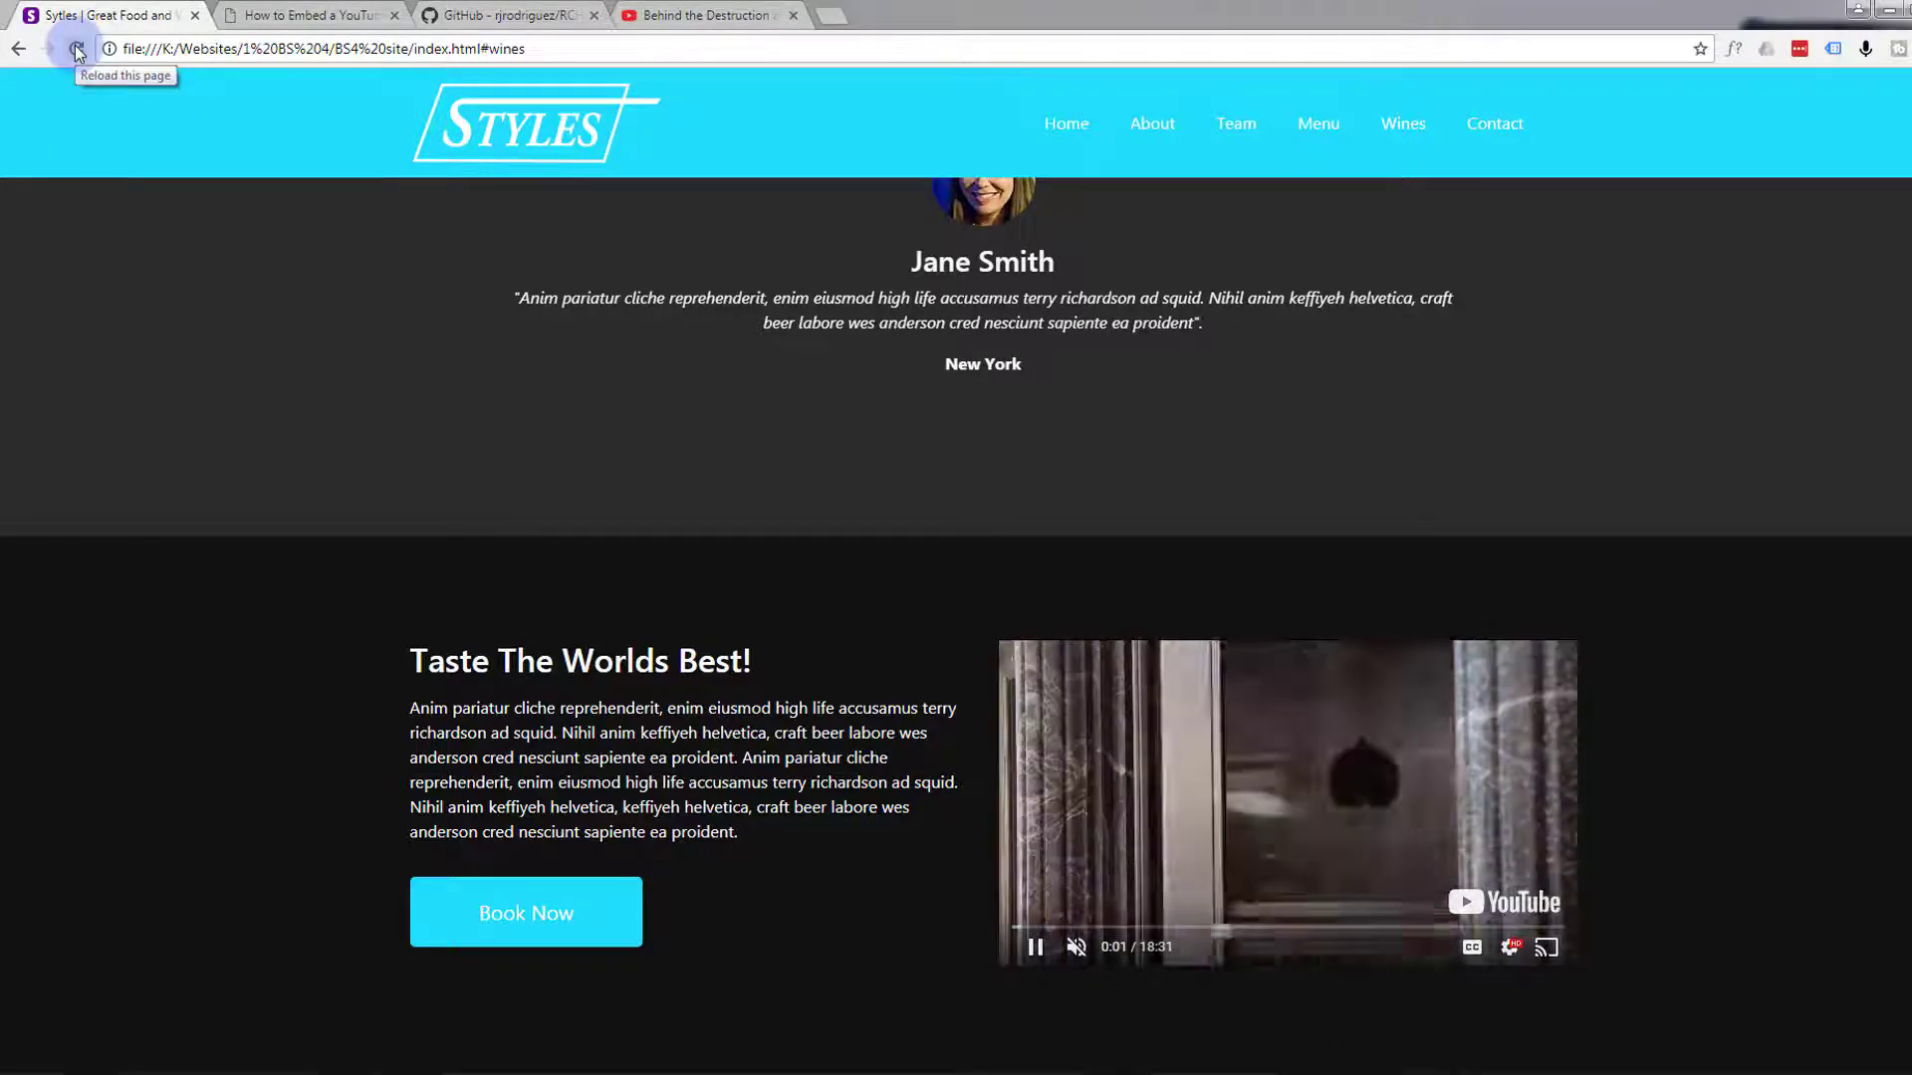
pyautogui.click(76, 48)
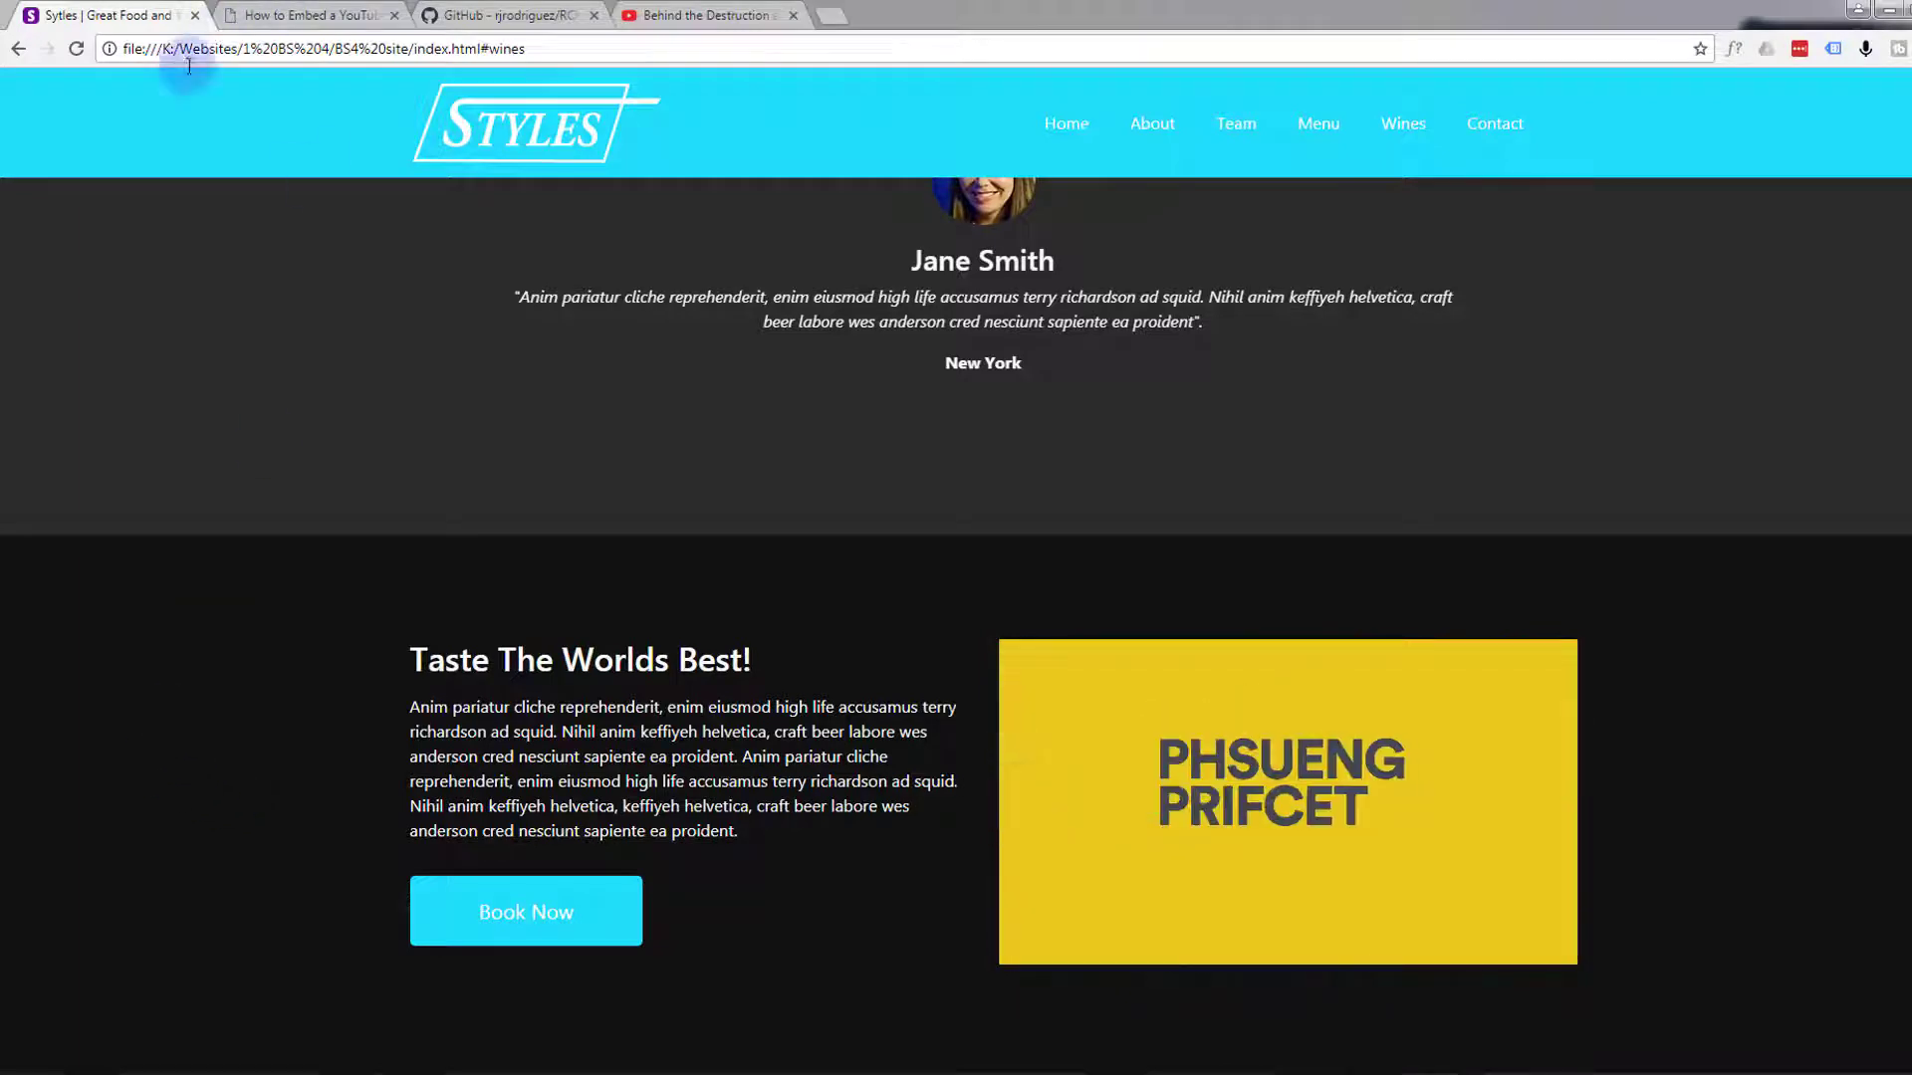
pyautogui.click(311, 14)
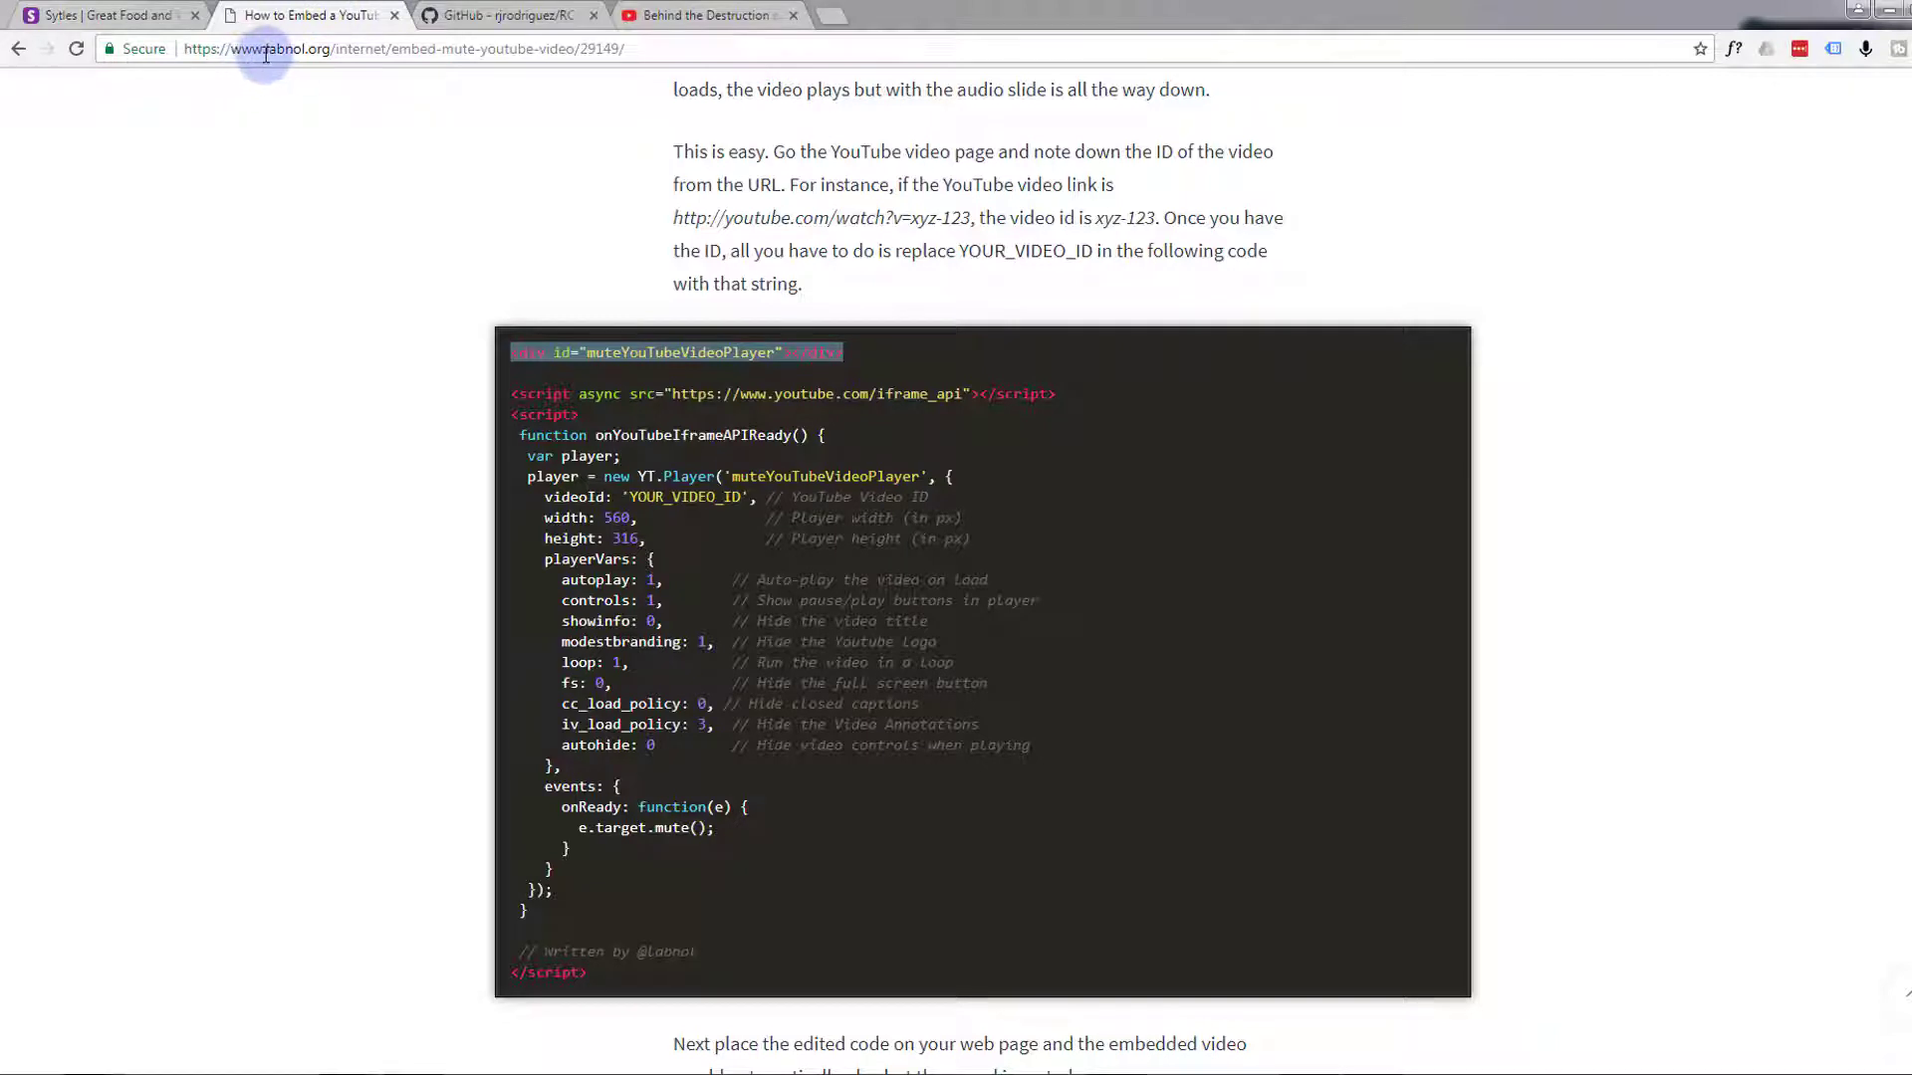
# Switch back to the Styles tab showing the muted video's Eleven Madison Park title card
pyautogui.click(104, 14)
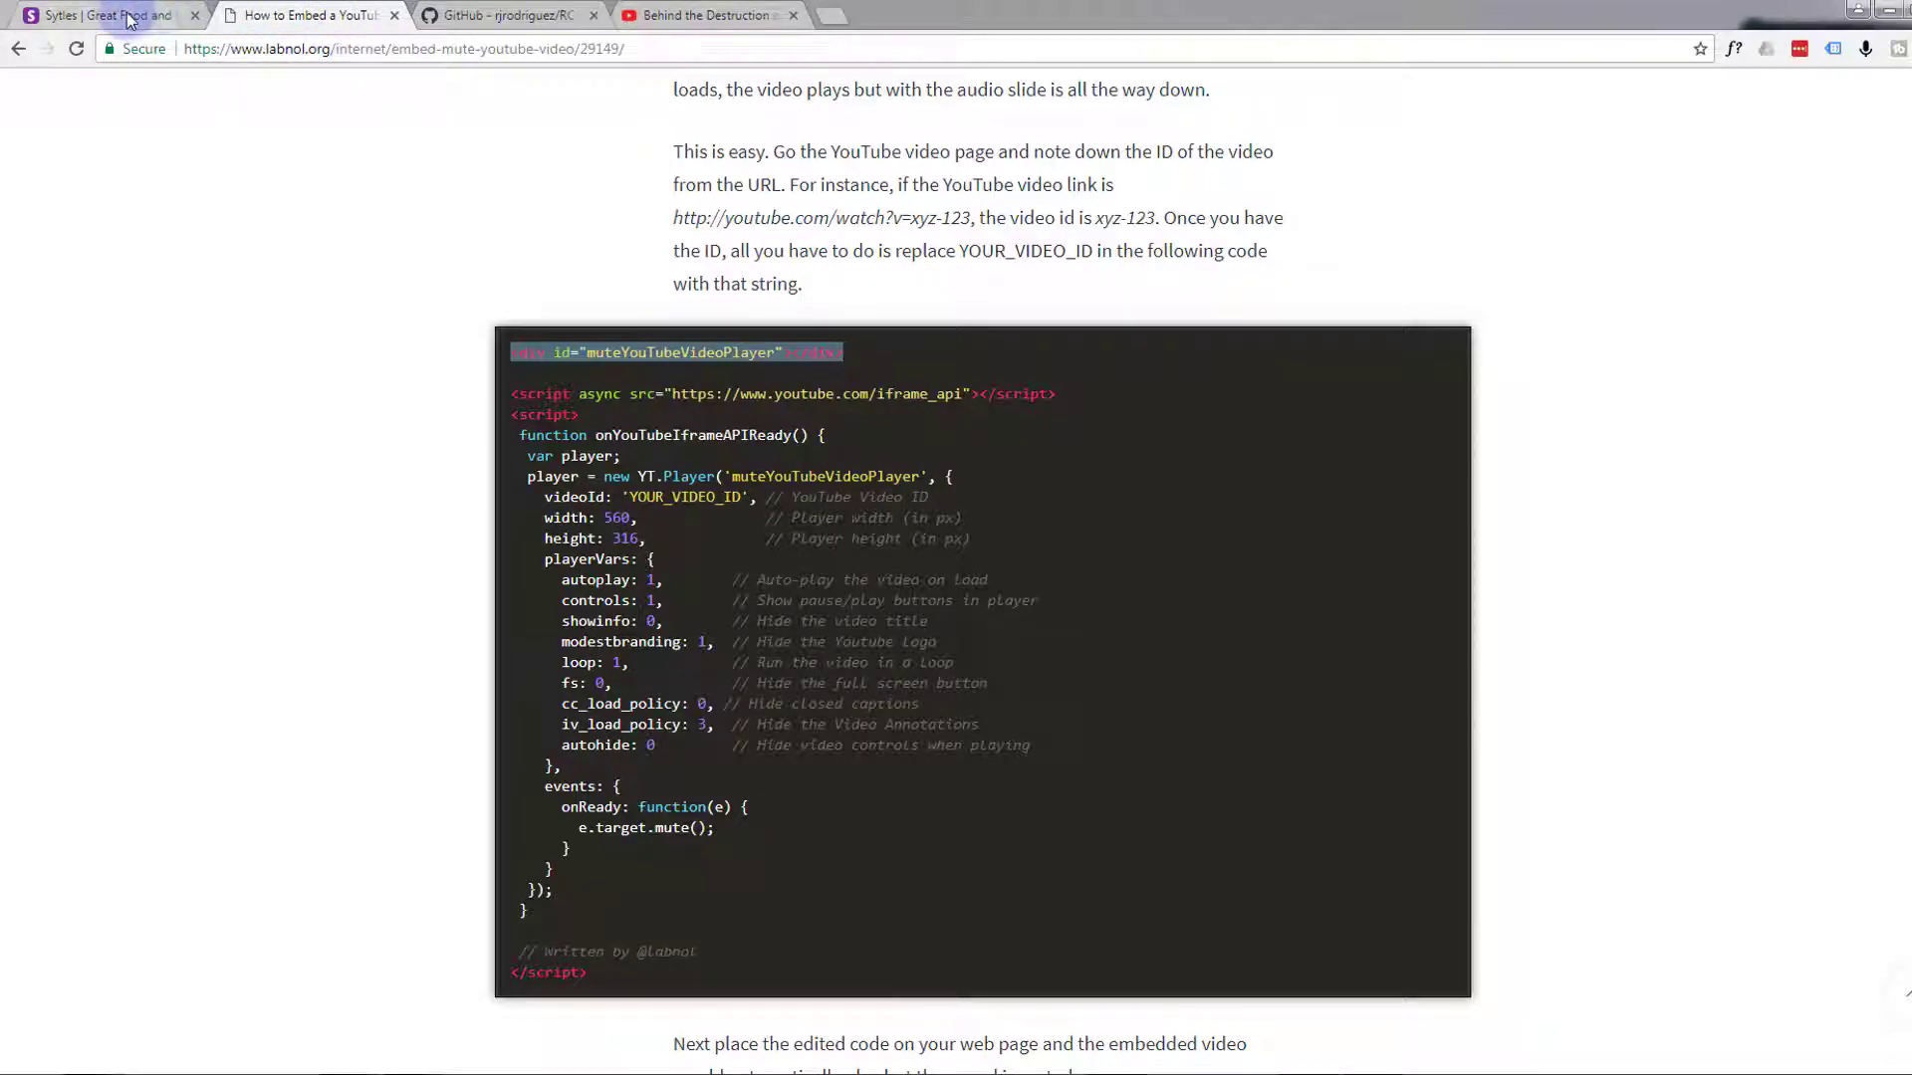
pyautogui.click(104, 14)
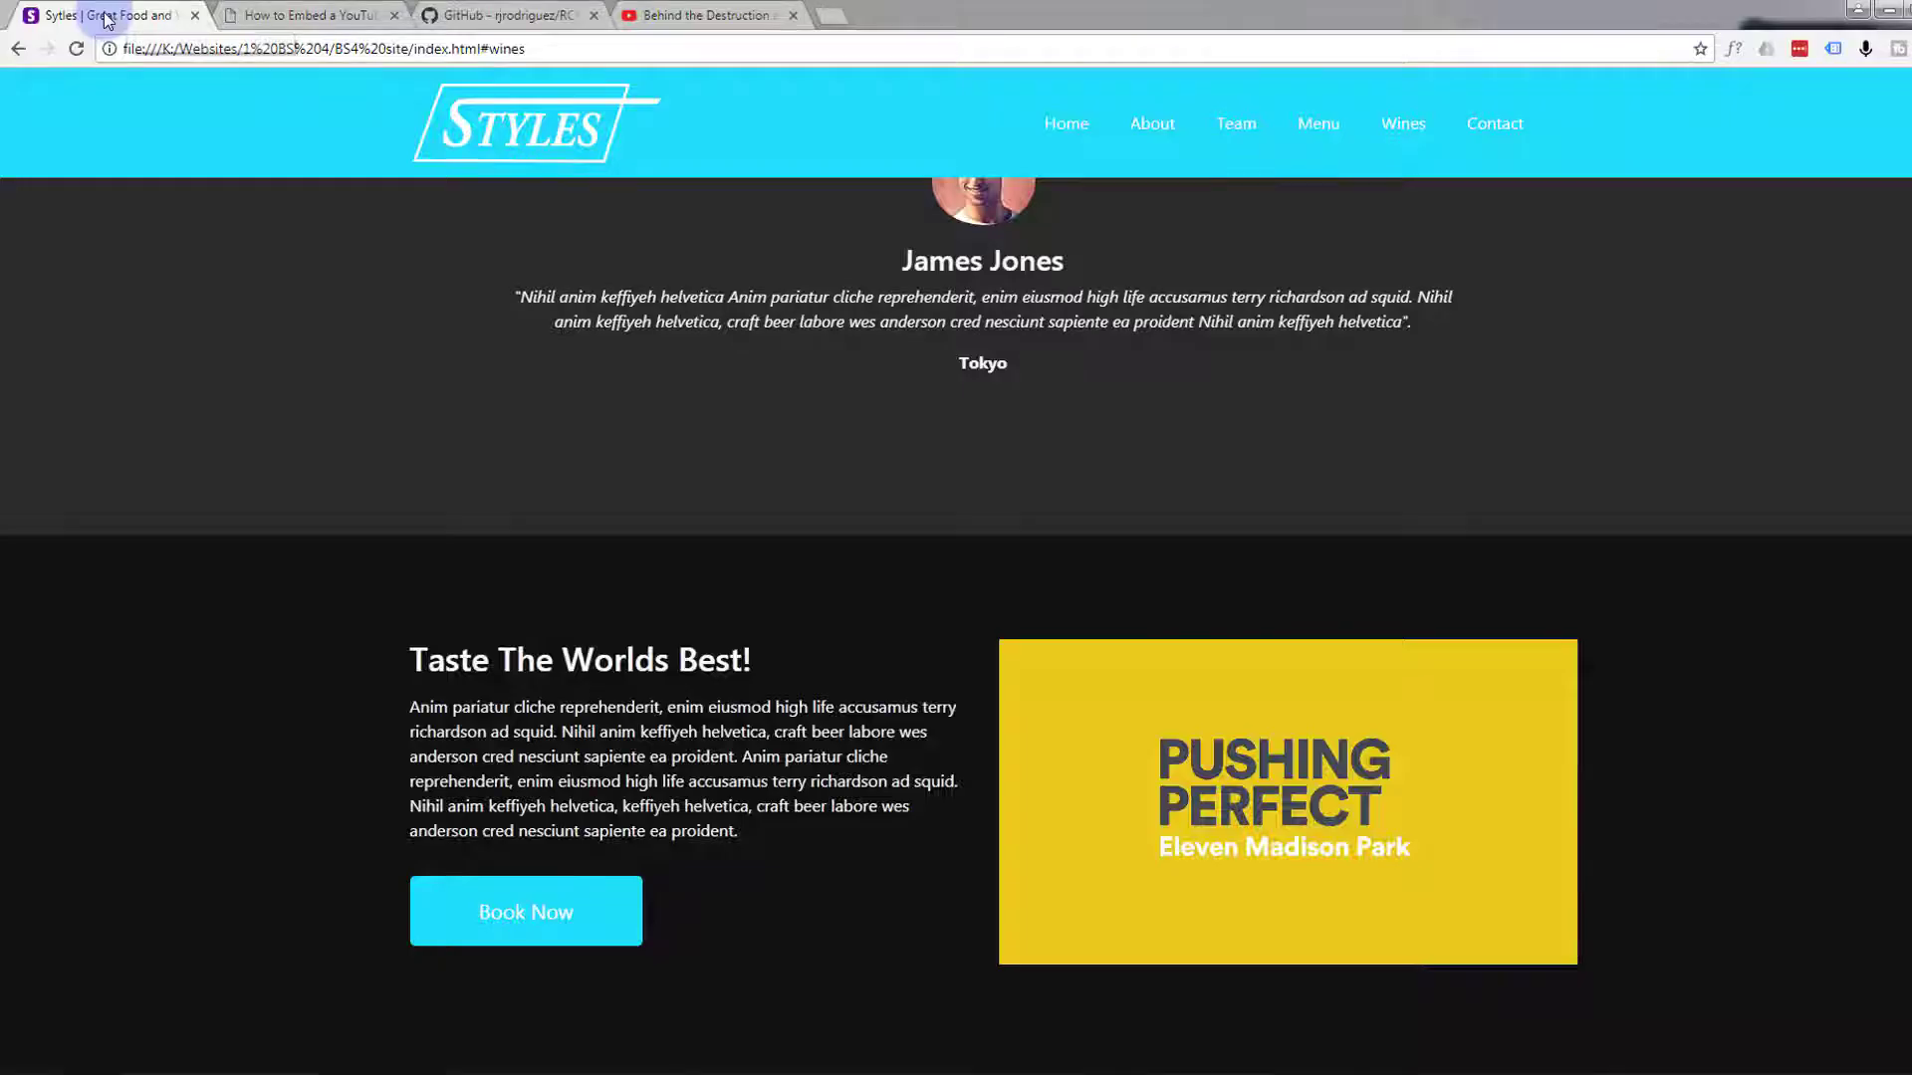